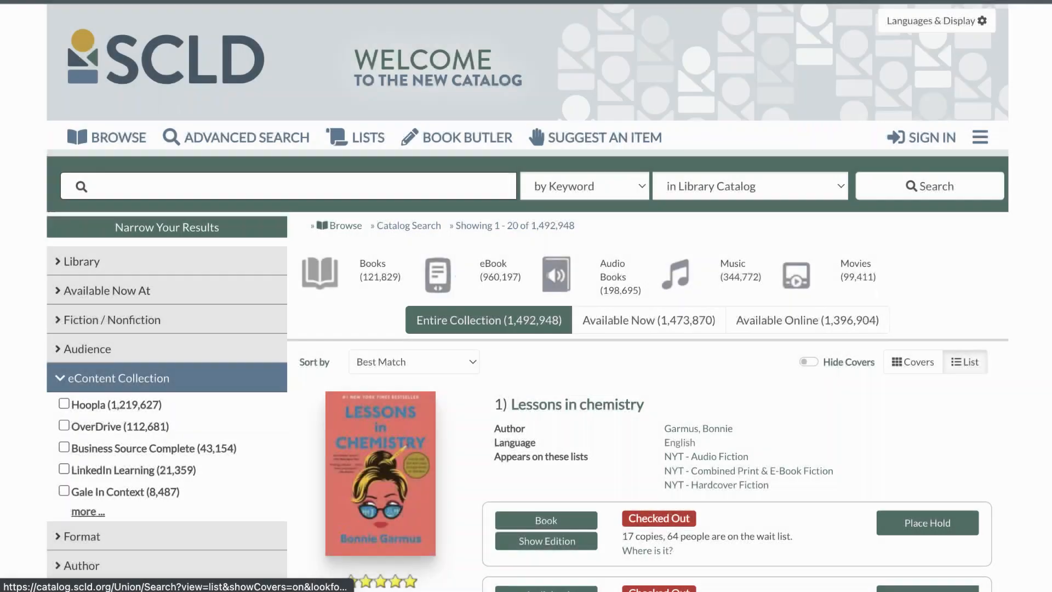
Filter the catalog results to the LinkedIn Learning eContent collection and browse them
click(88, 512)
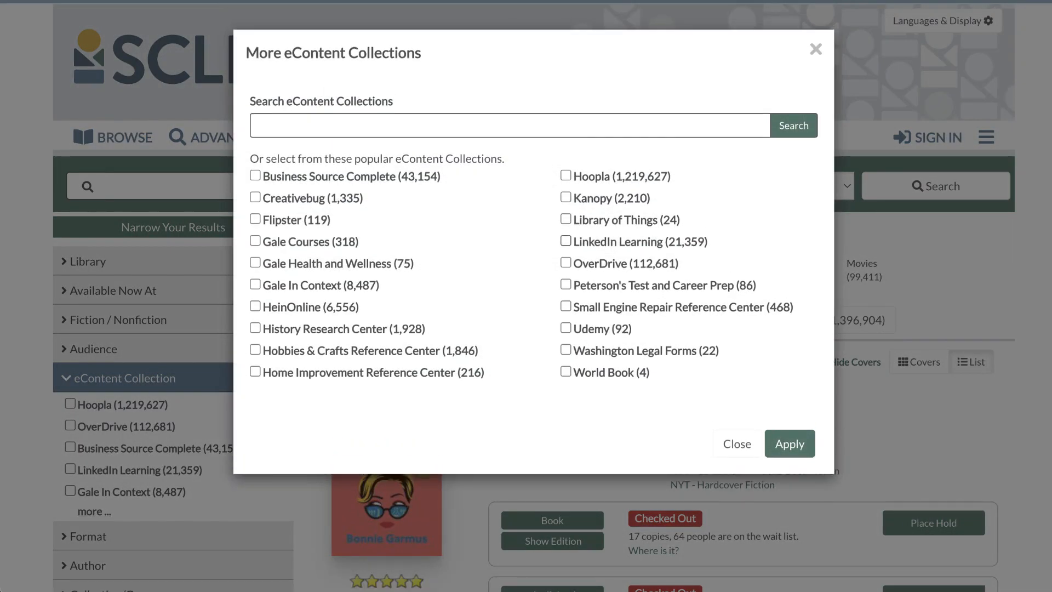
click(565, 241)
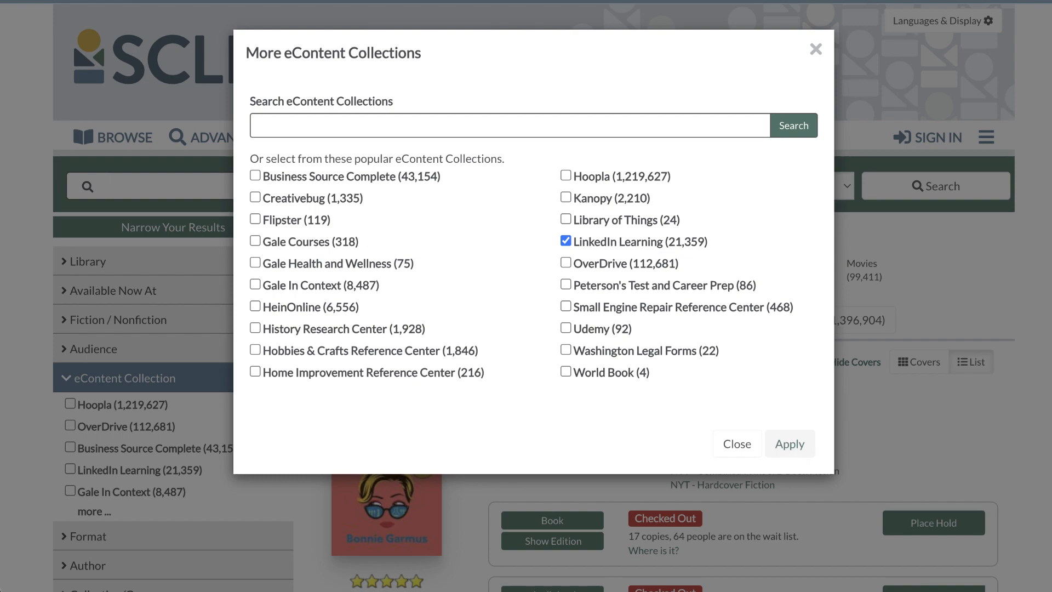
click(790, 444)
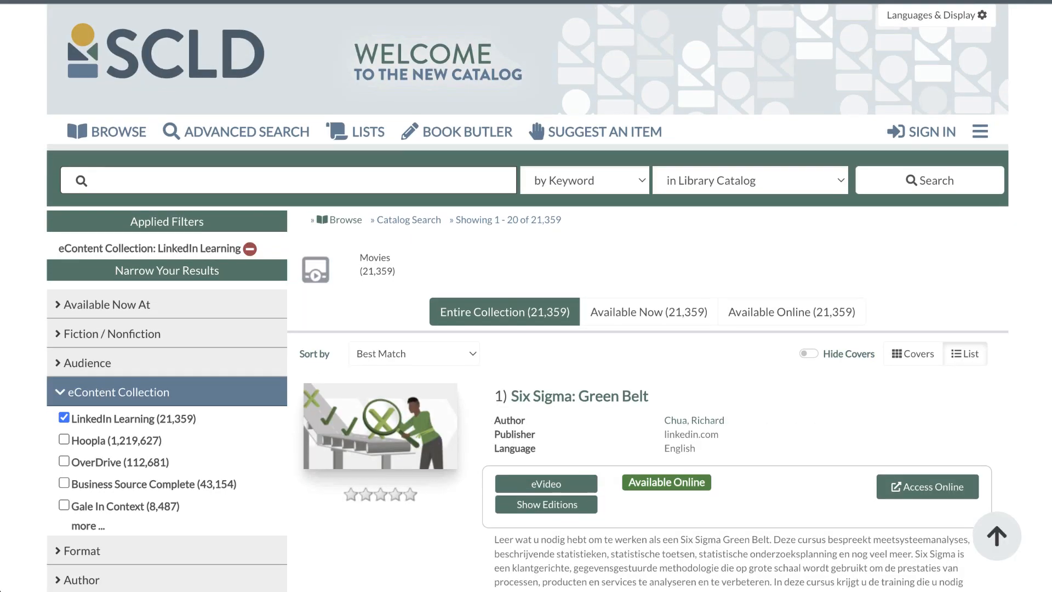
scroll(down, 3)
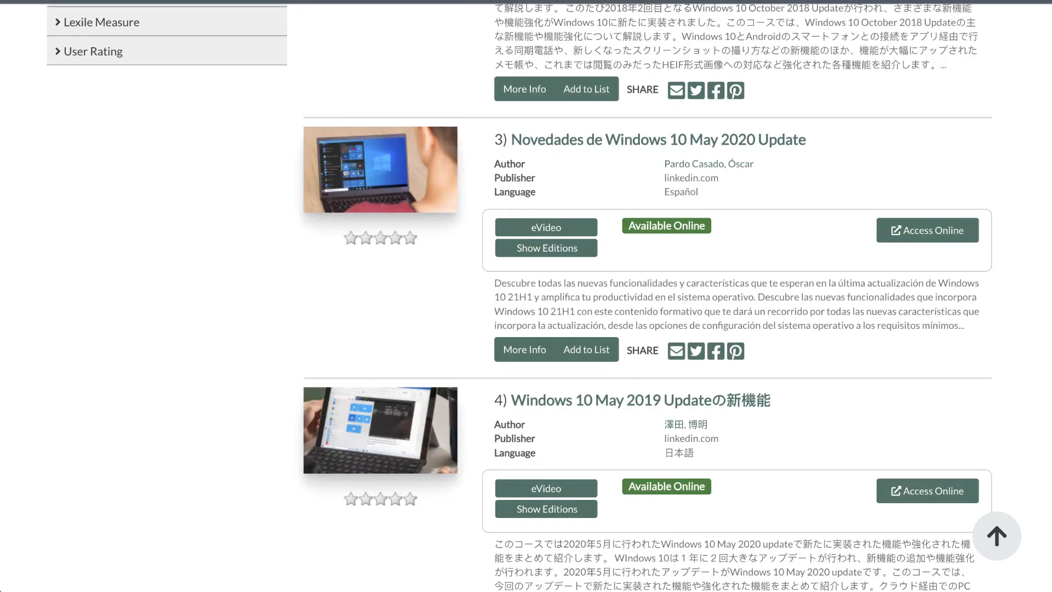
scroll(down, 3)
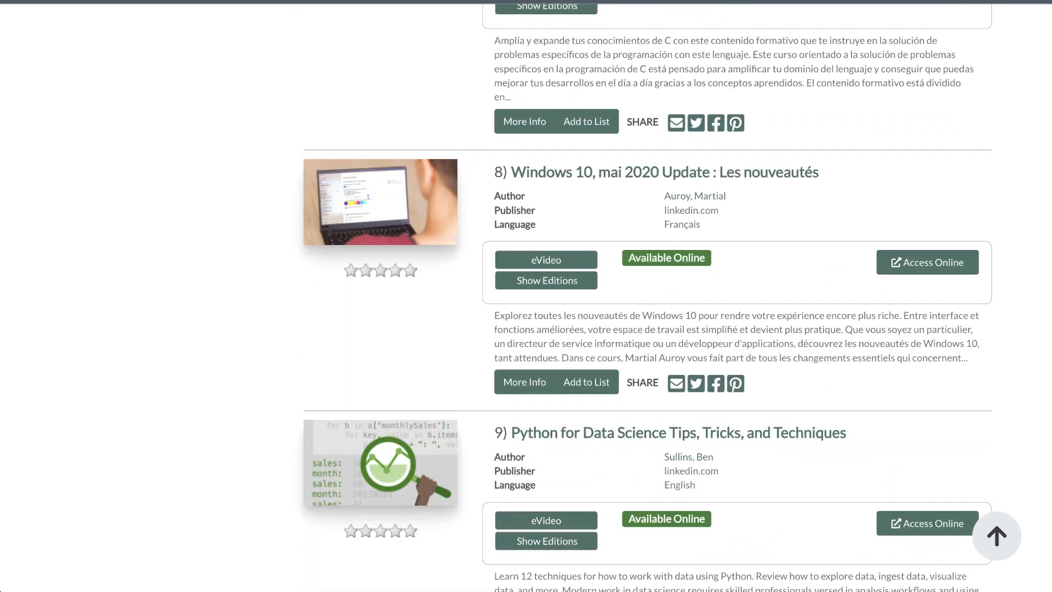
scroll(down, 3)
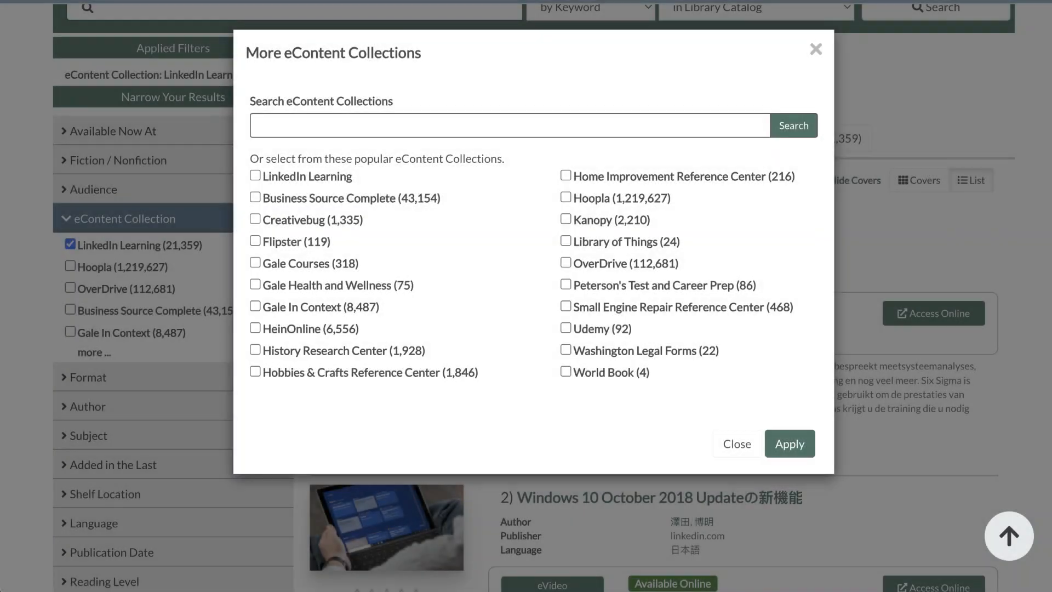
Refilter the results to the Creativebug collection and browse its 1,335 eVideo titles
click(255, 220)
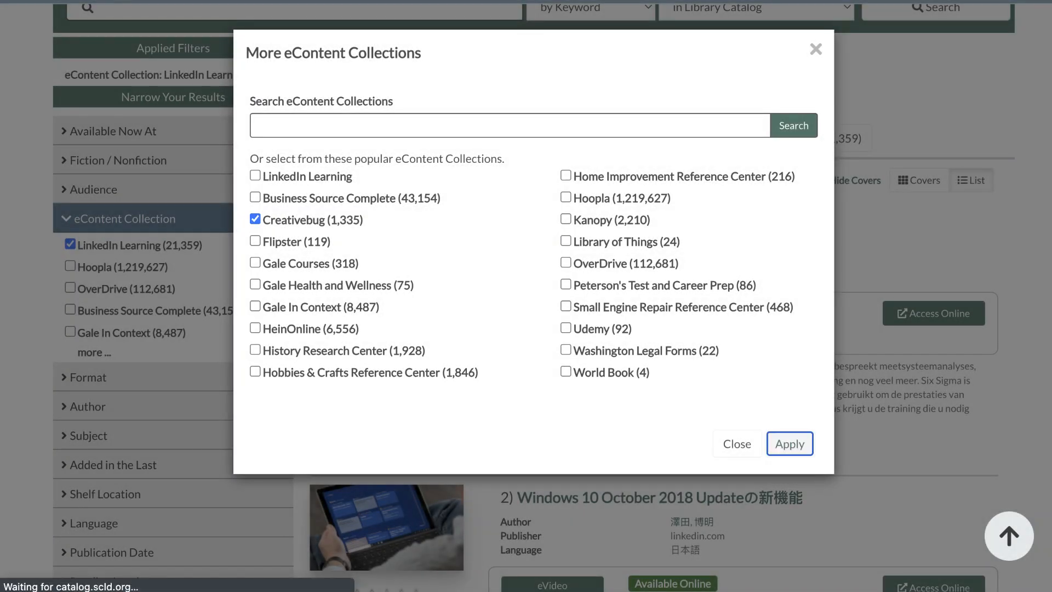
click(789, 444)
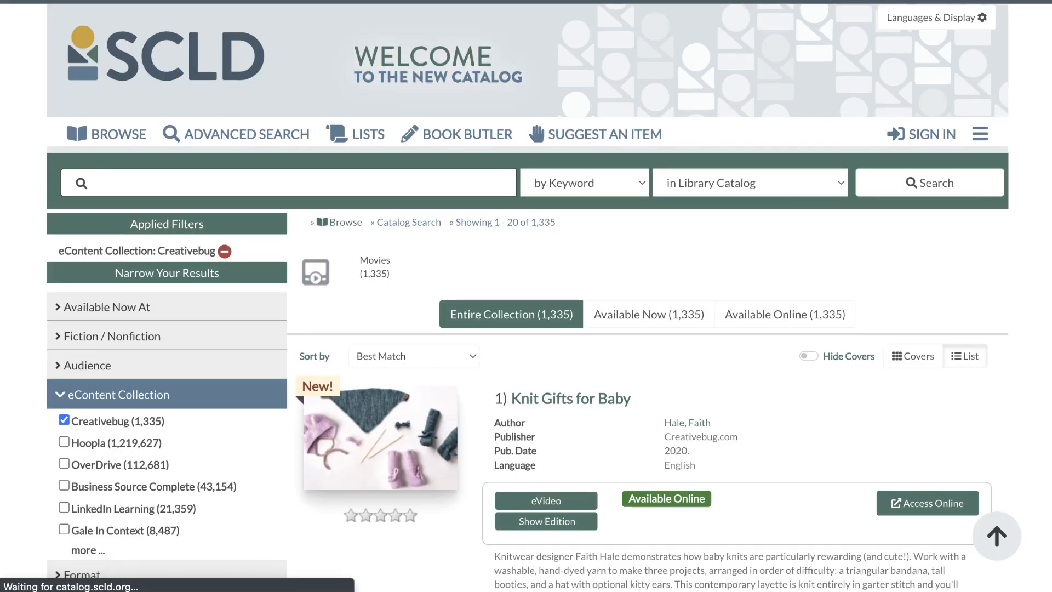
scroll(down, 3)
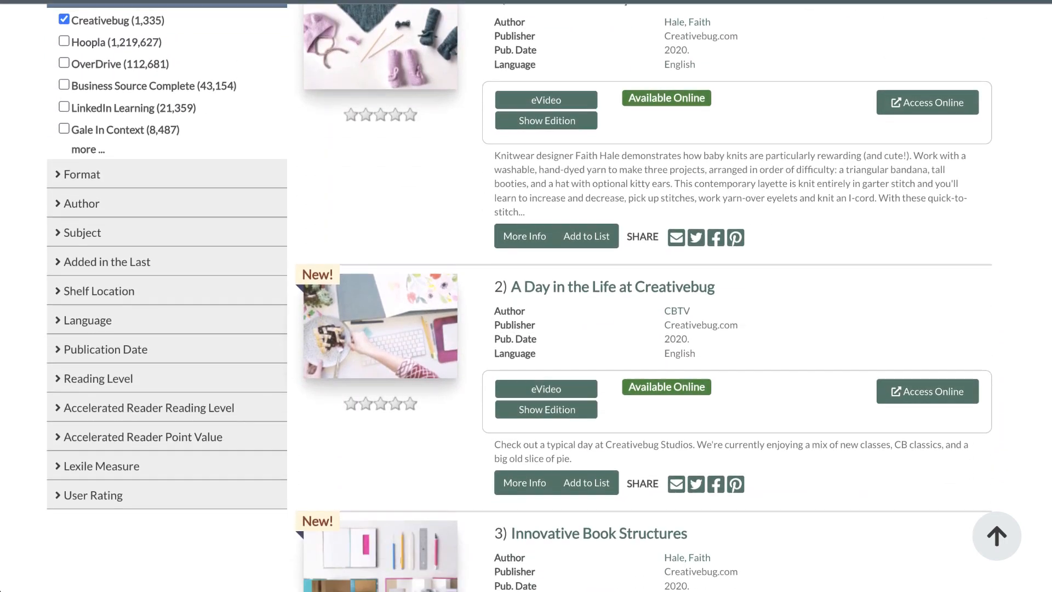
scroll(down, 3)
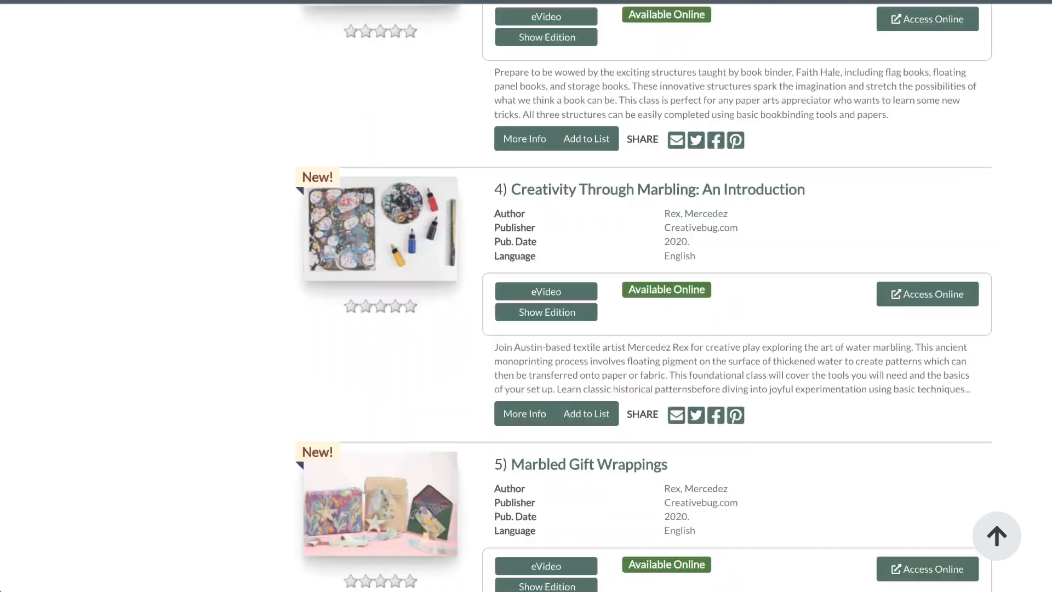
scroll(down, 3)
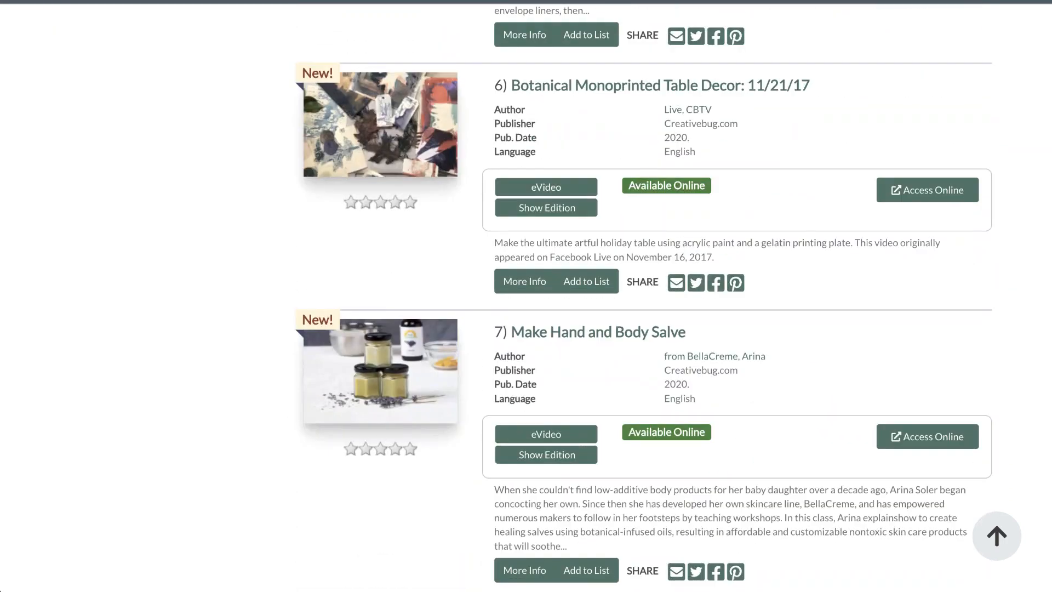
scroll(down, 3)
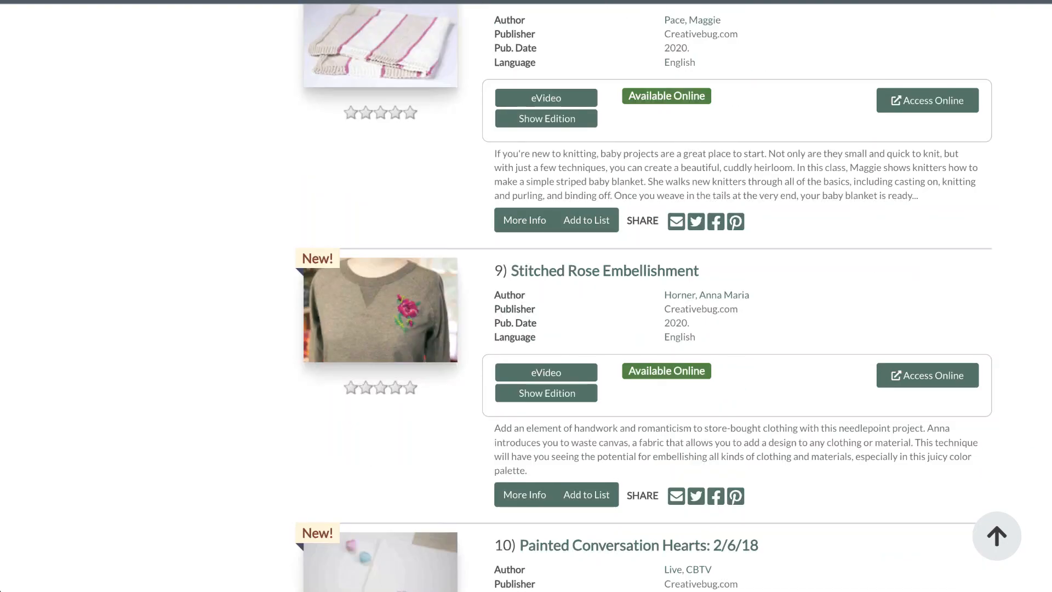
scroll(down, 3)
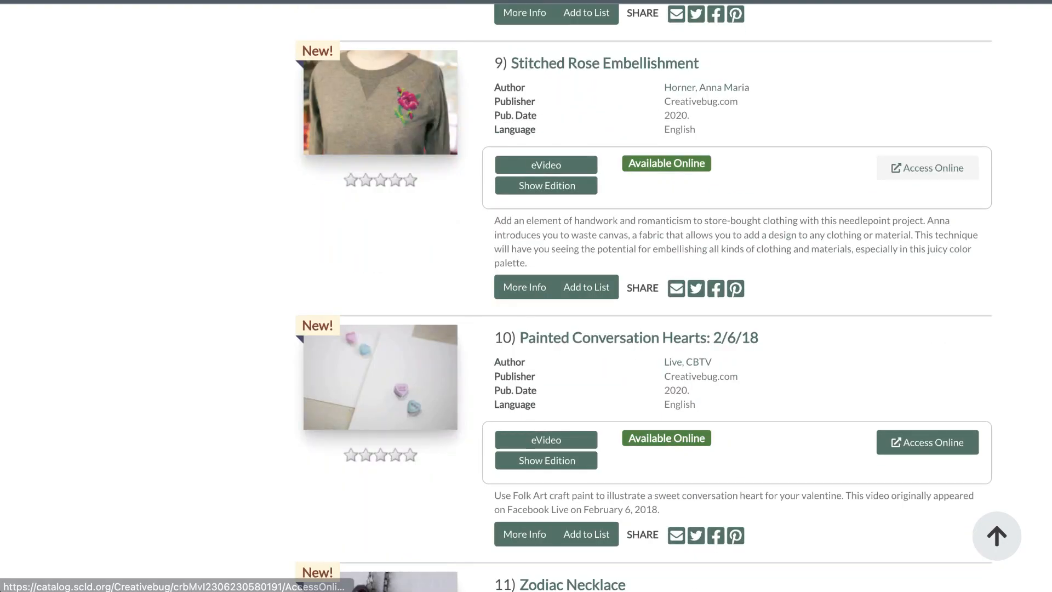
Access the Stitched Rose Embellishment class online on Creativebug from its catalog result
click(927, 167)
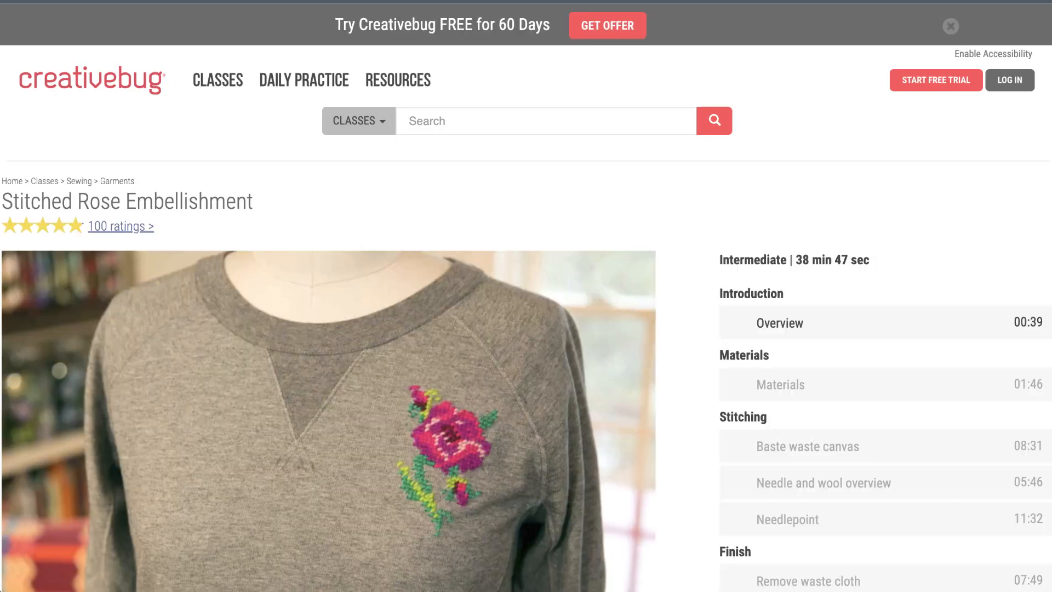
scroll(down, 3)
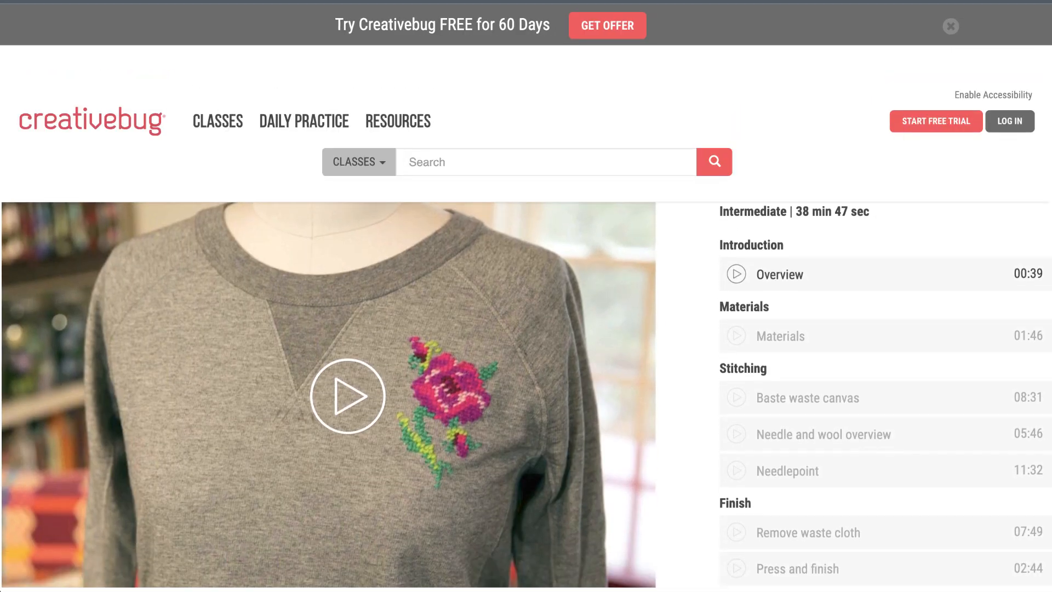
click(347, 394)
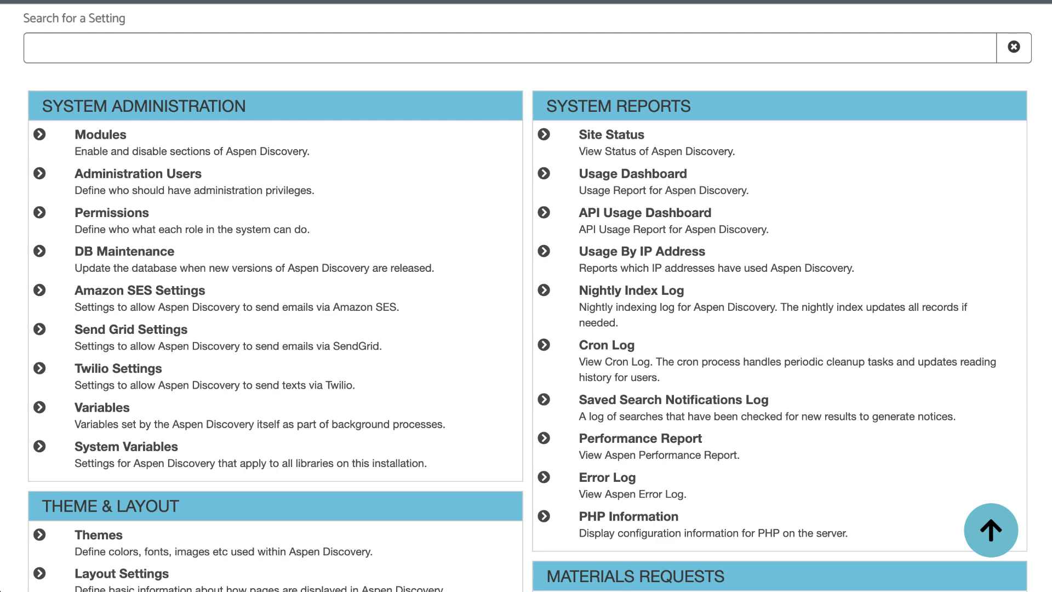
Review the Side Loads module settings under System Administration > Modules, confirming it is enabled
click(100, 133)
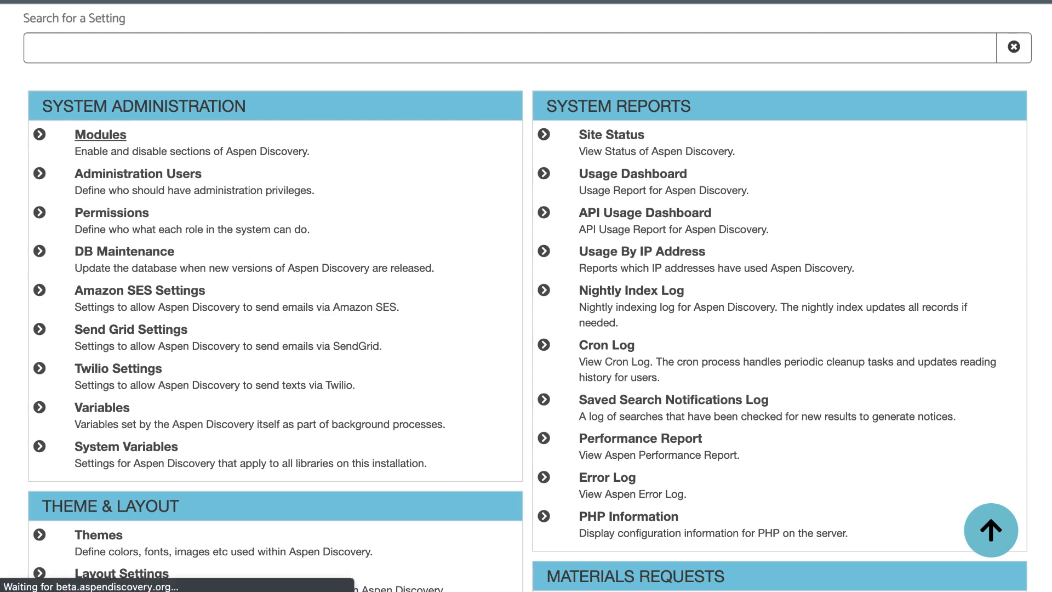
click(100, 133)
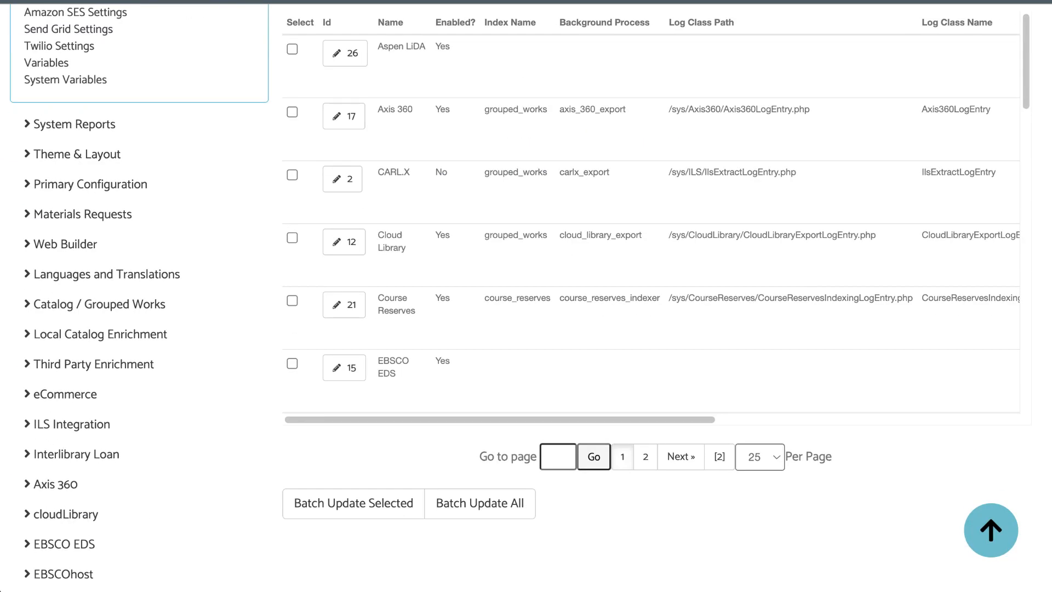
scroll(down, 3)
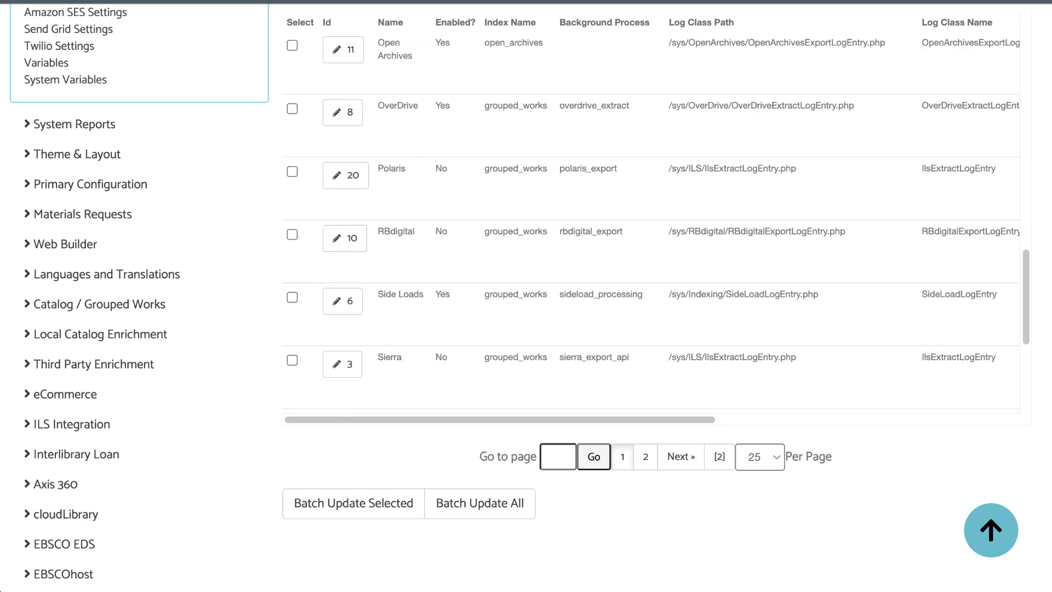
click(342, 300)
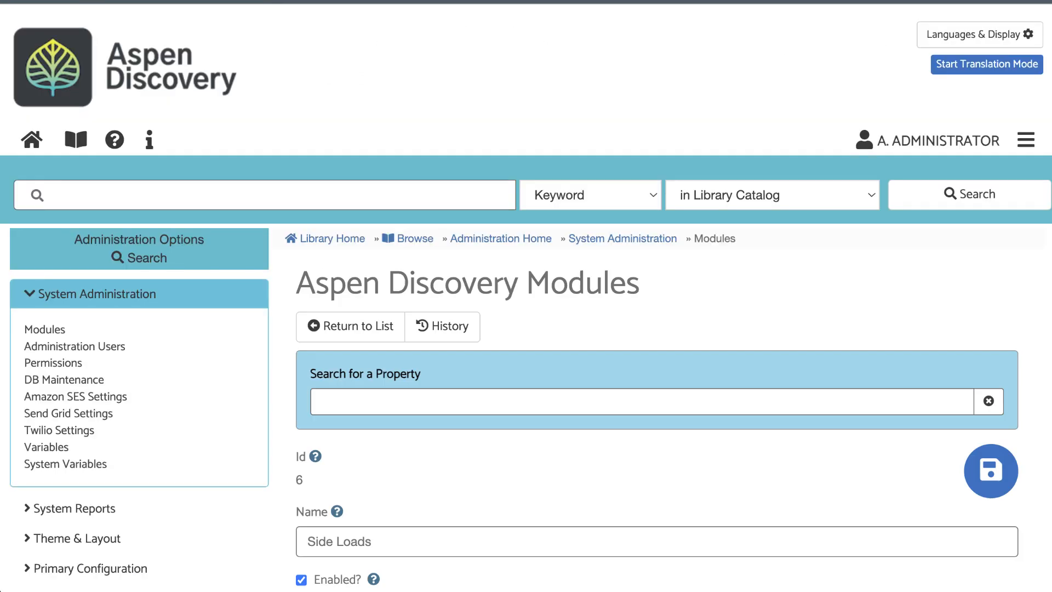
scroll(down, 3)
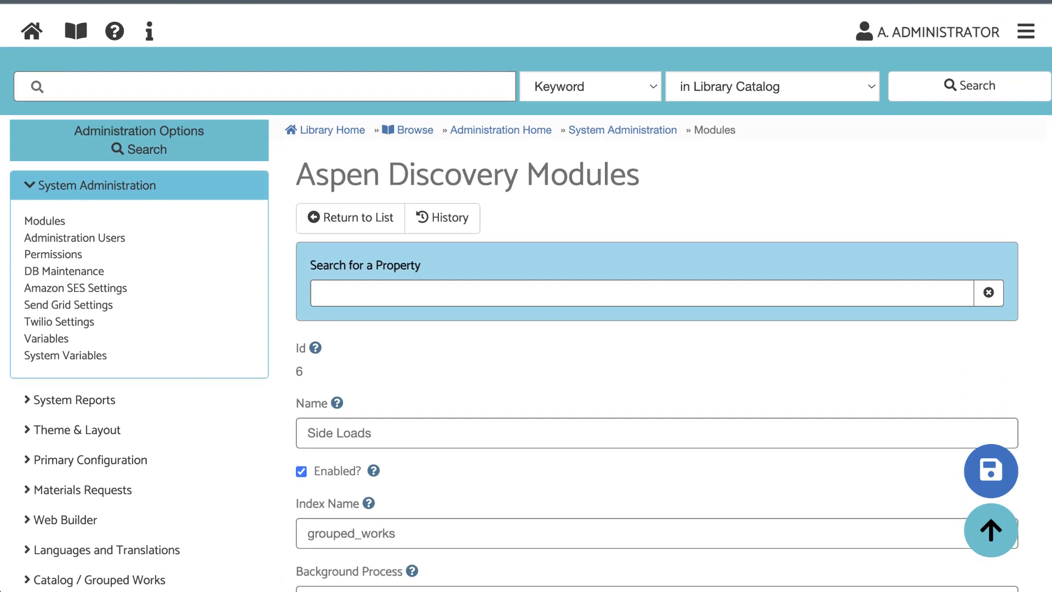
scroll(down, 3)
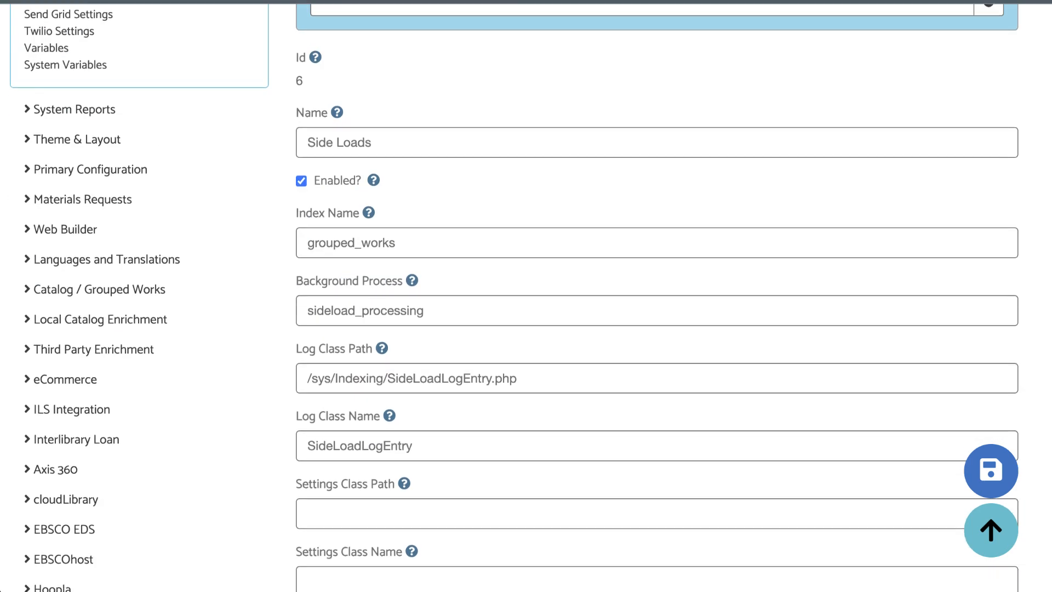
scroll(down, 3)
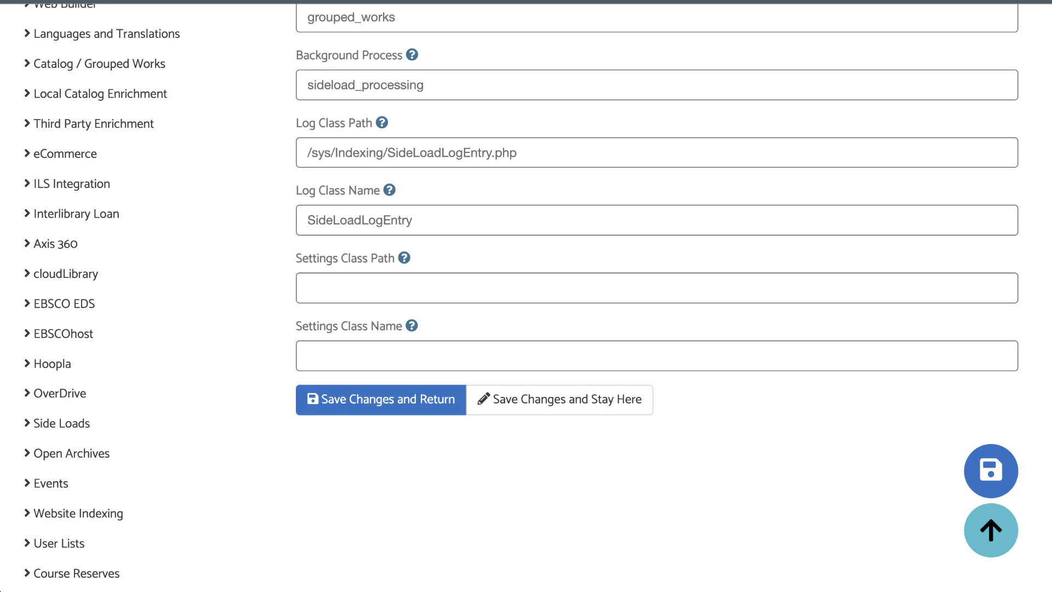
scroll(up, 3)
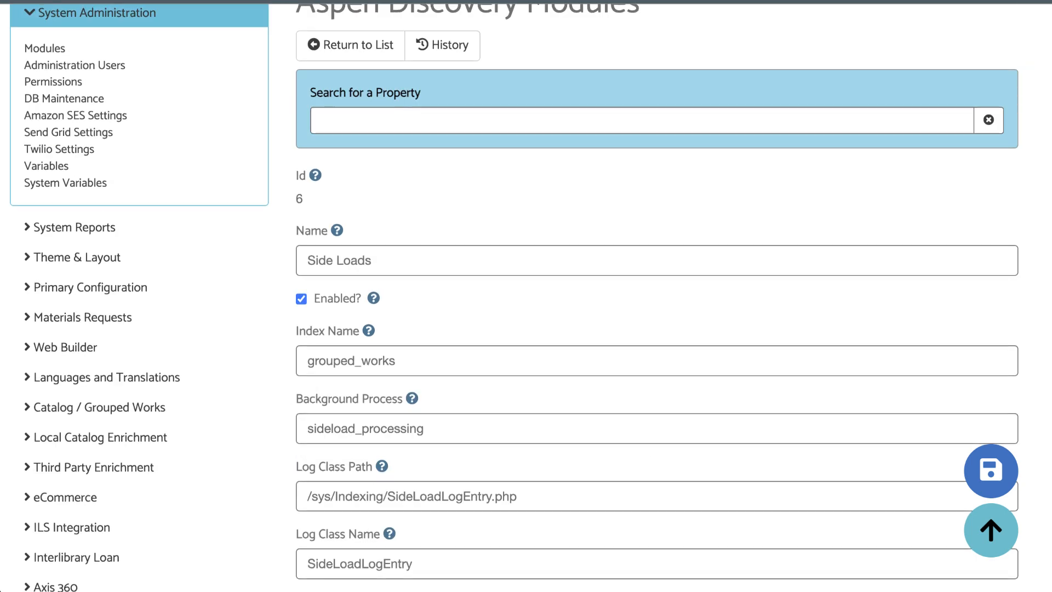
scroll(up, 3)
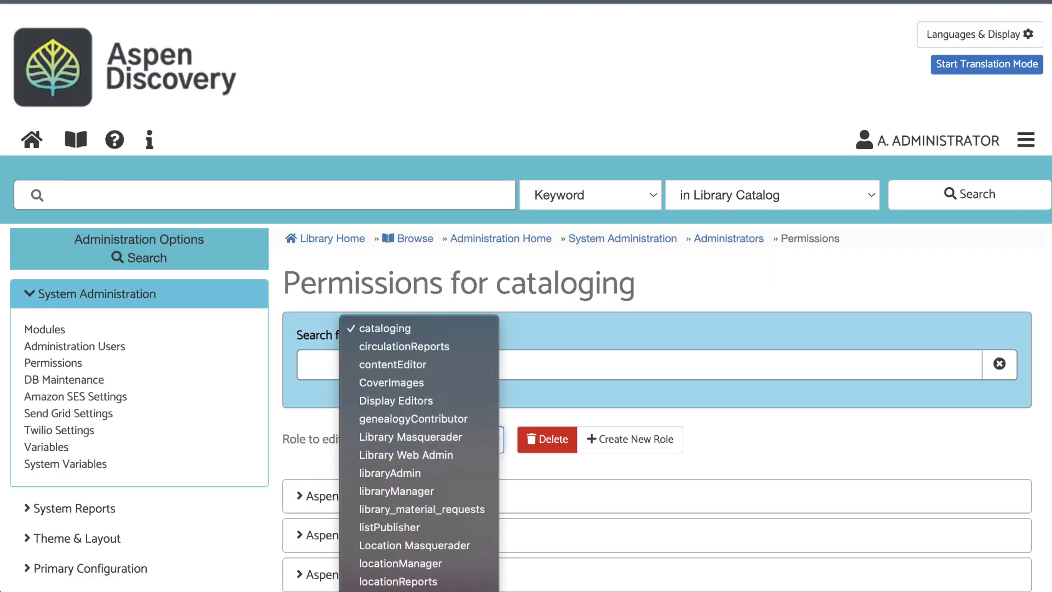
Review the Web Admin role's Cataloging & eContent permissions, then return to Administration Home
click(425, 438)
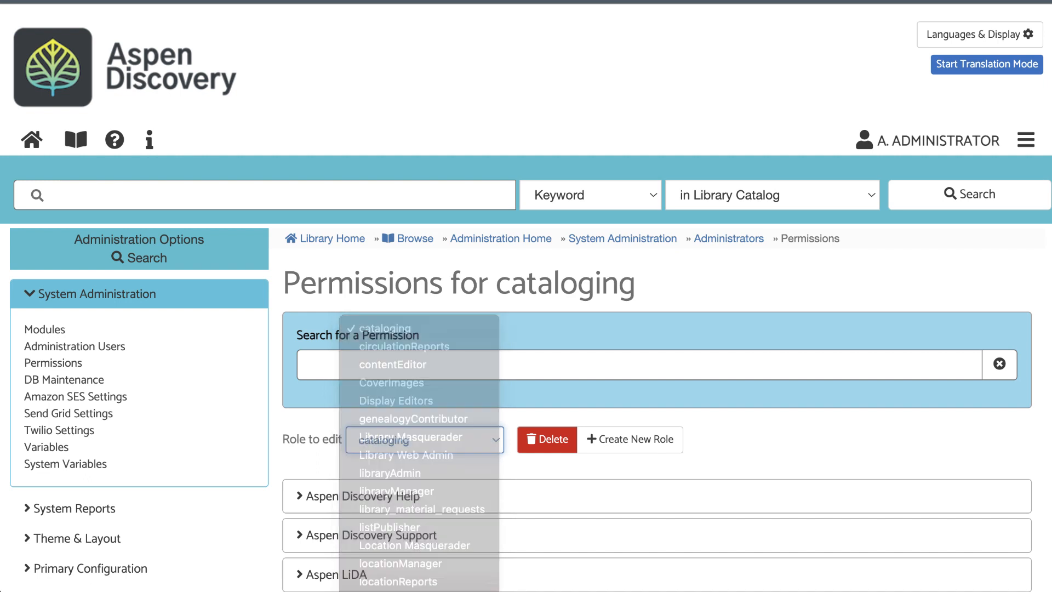
click(405, 455)
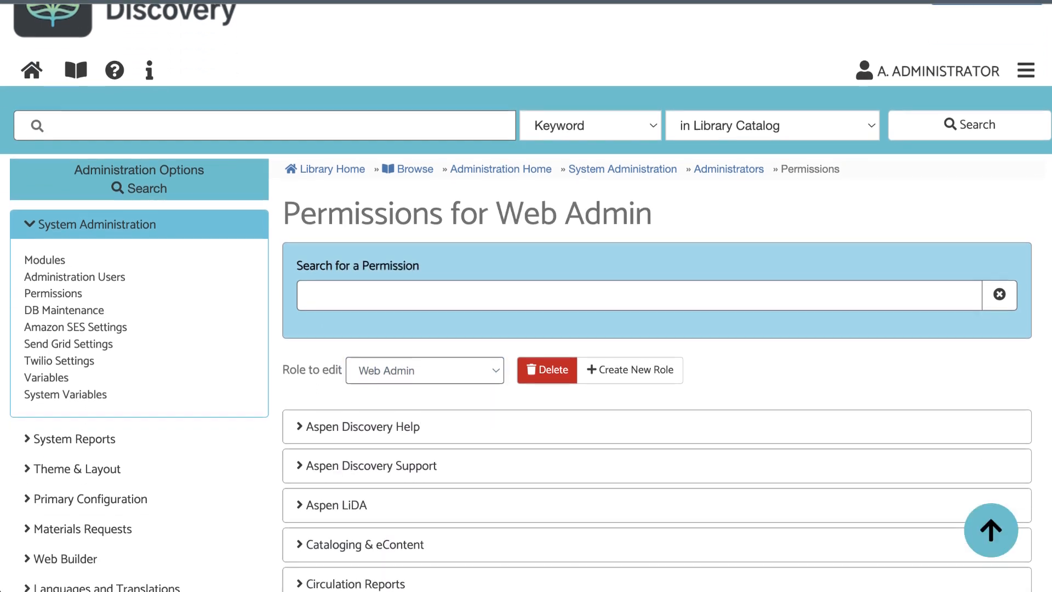
scroll(down, 3)
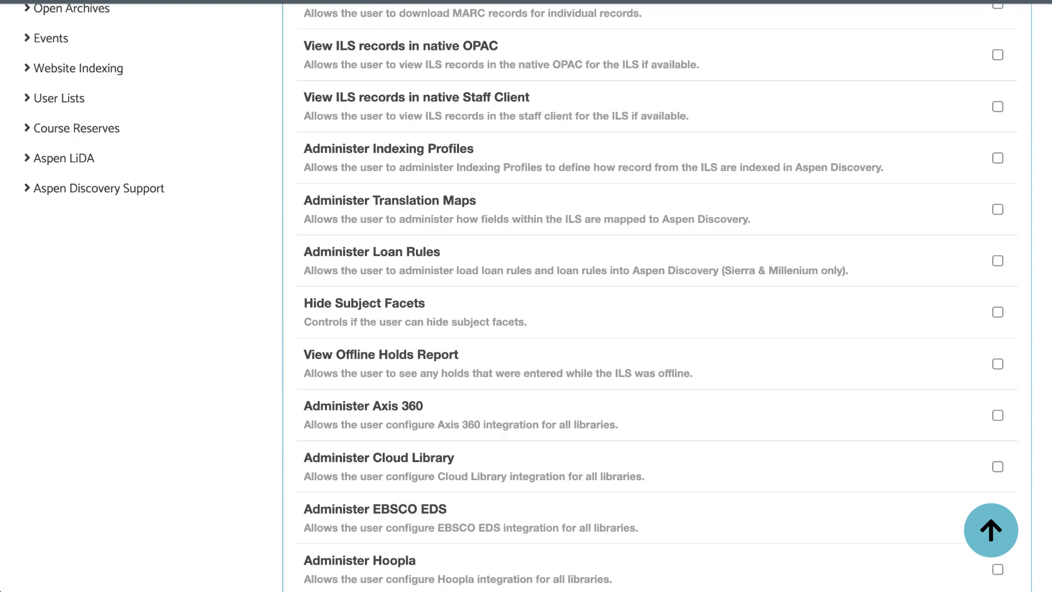
scroll(down, 3)
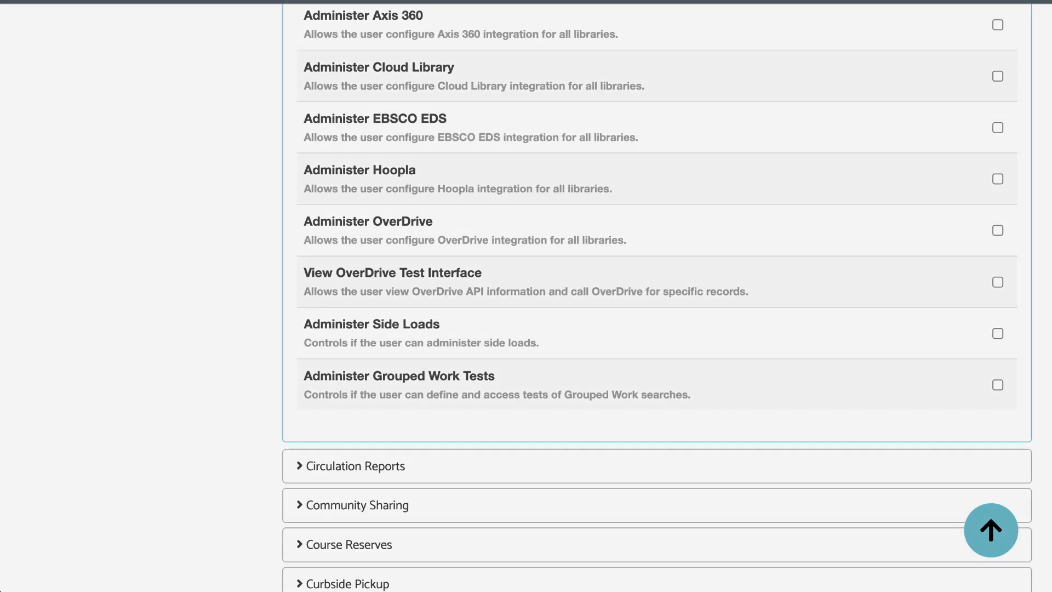
click(991, 530)
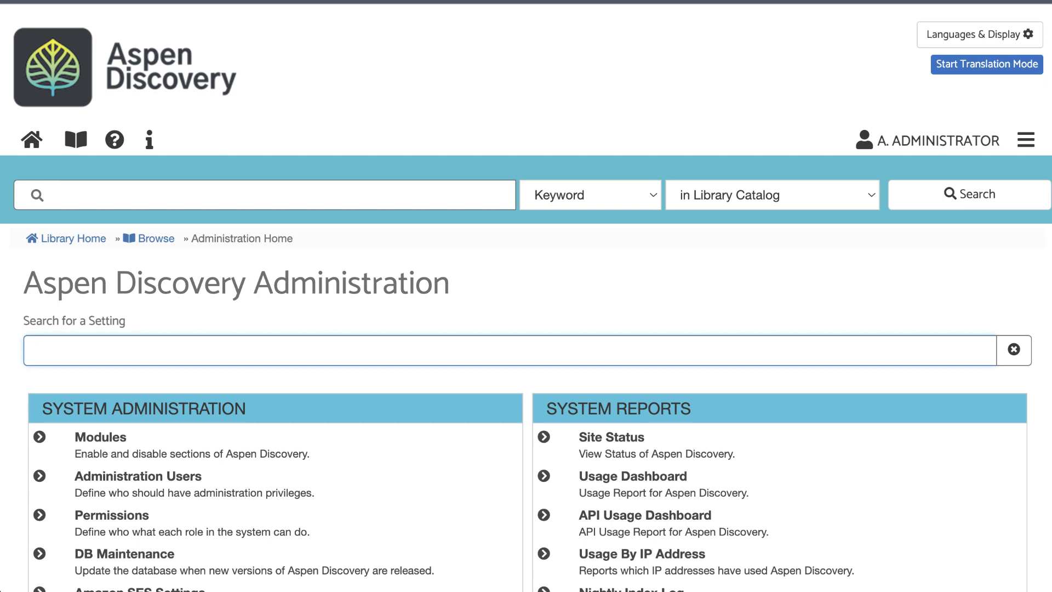
Find Side Loads settings via the 'side' setting search and add a new side-loaded eContent collection
text(side)
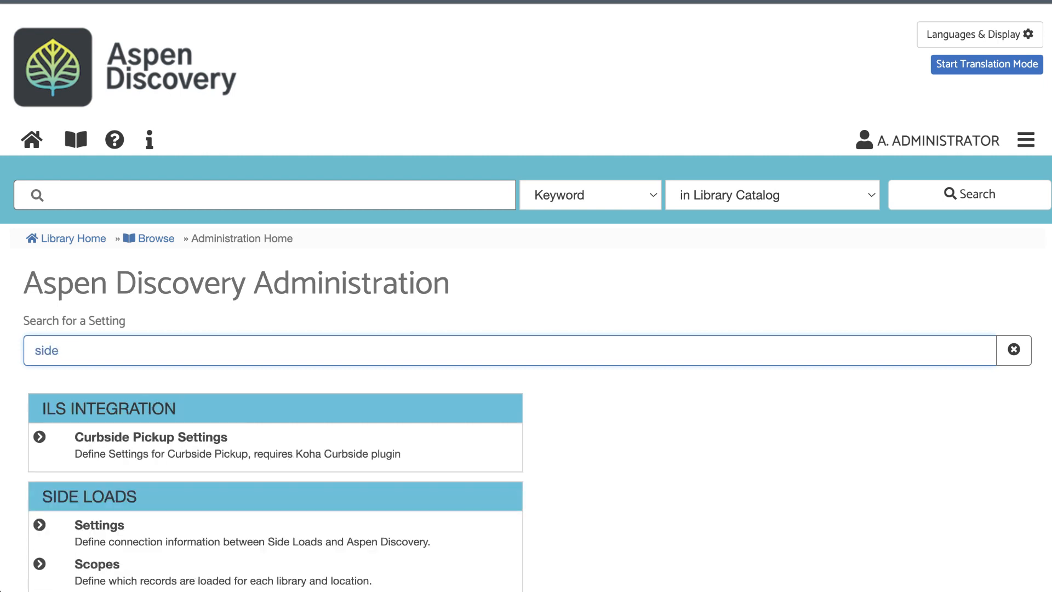
scroll(down, 3)
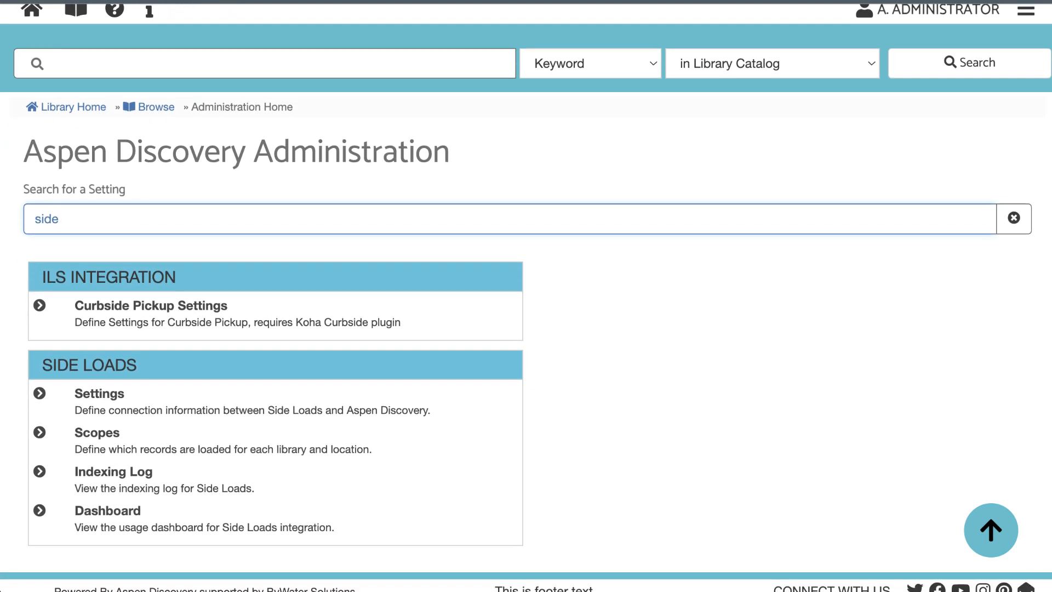
scroll(down, 3)
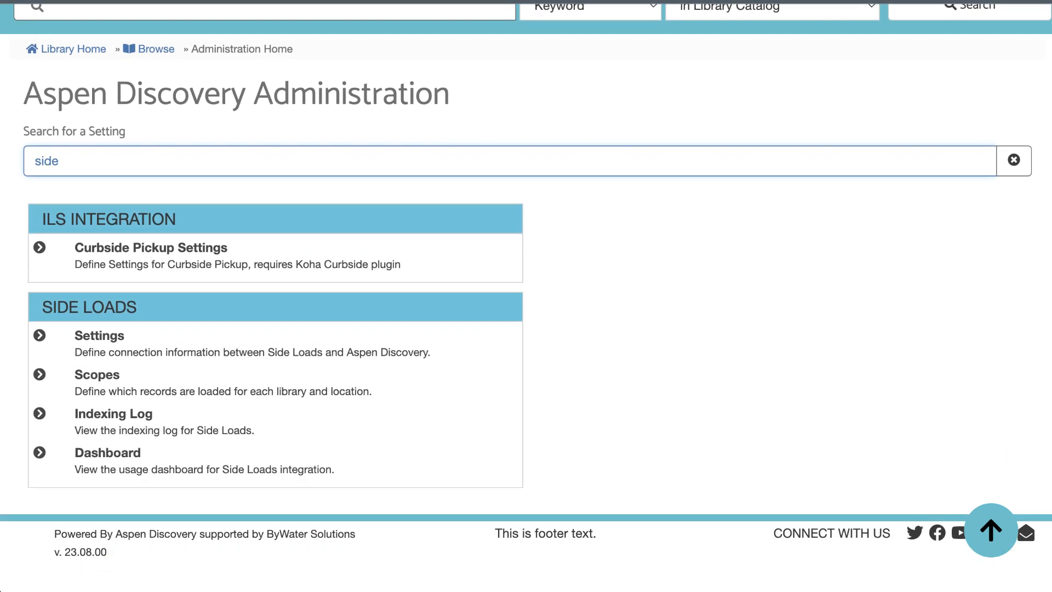
mouse_move(99, 336)
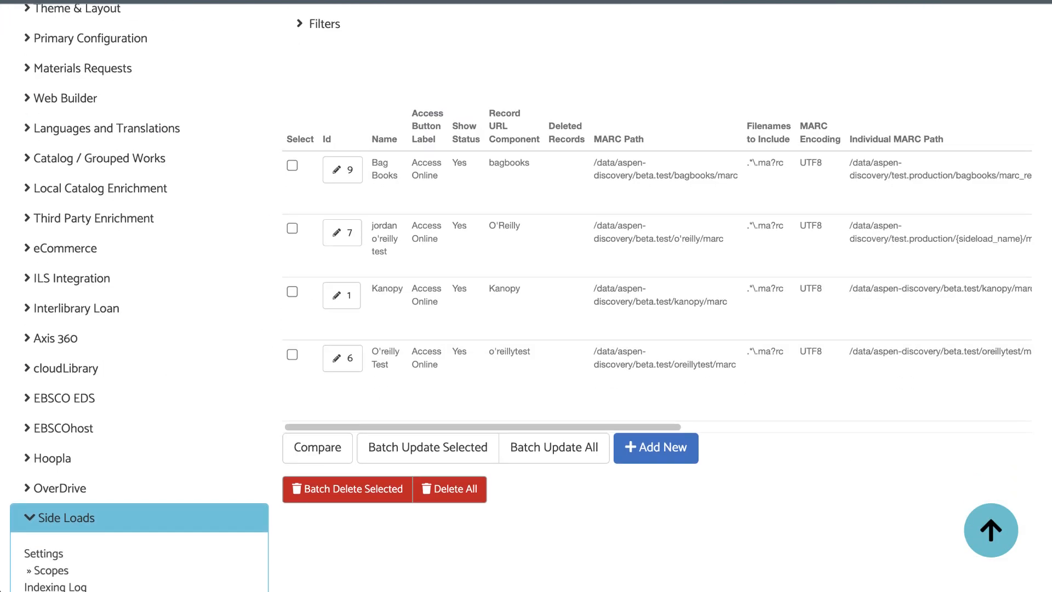
click(656, 447)
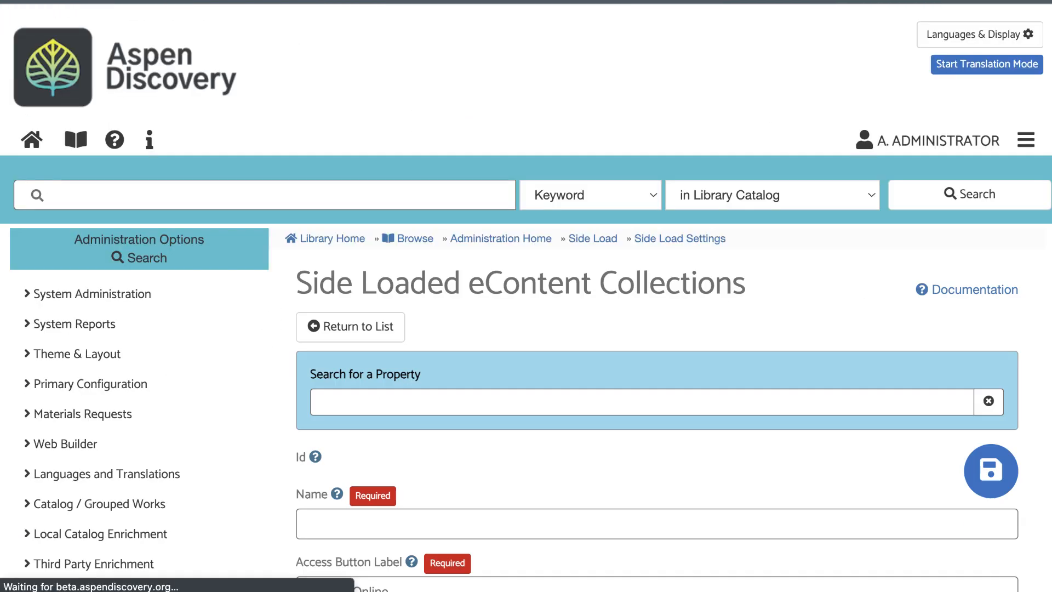
scroll(down, 3)
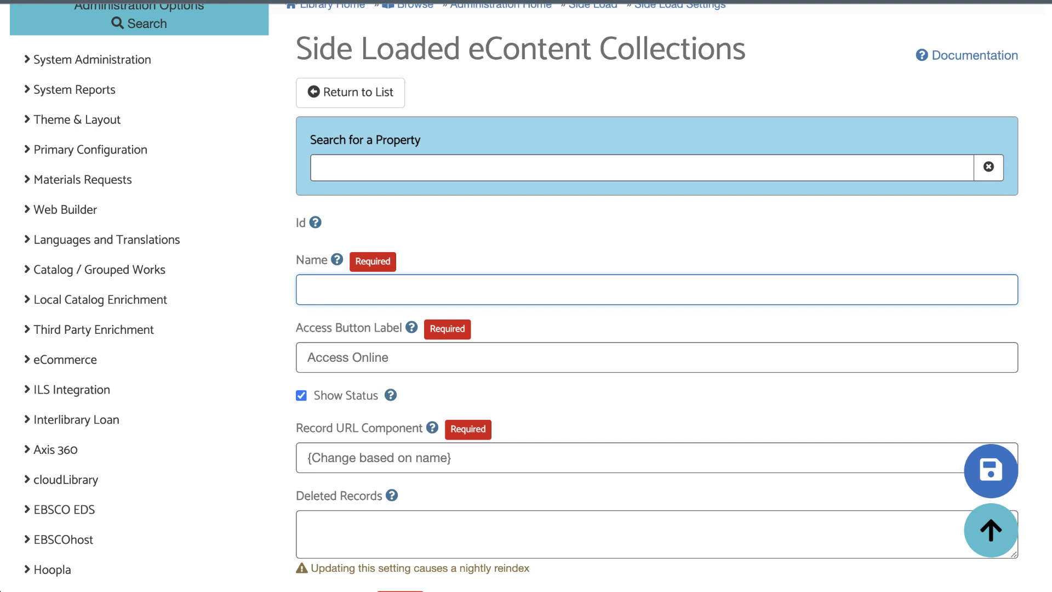
Name the new collection 'World Book Kids' and review the rest of the form
text(World)
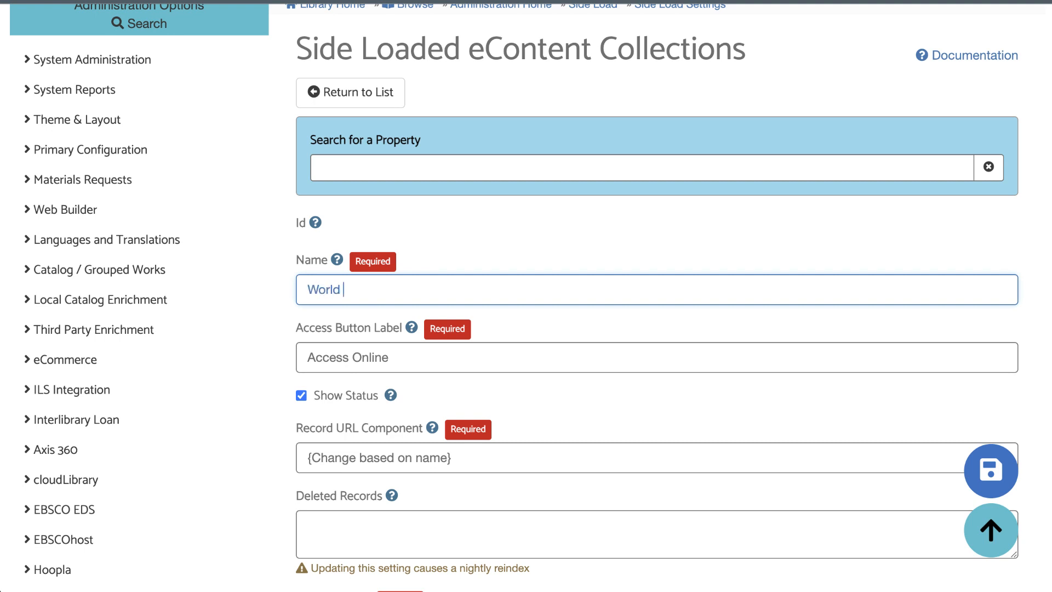
text(Book Kids)
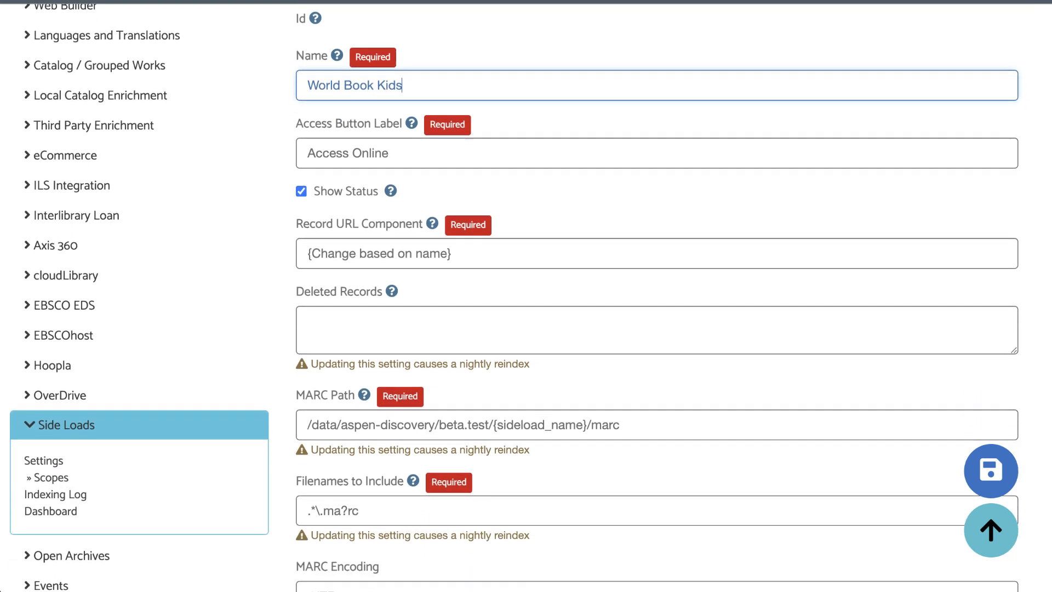
scroll(down, 3)
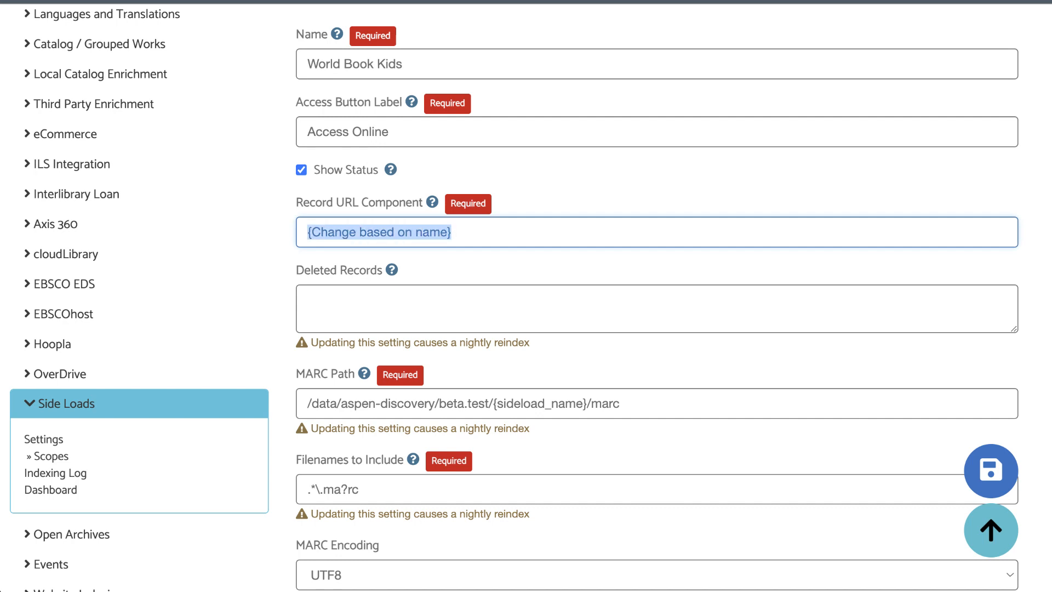
scroll(down, 3)
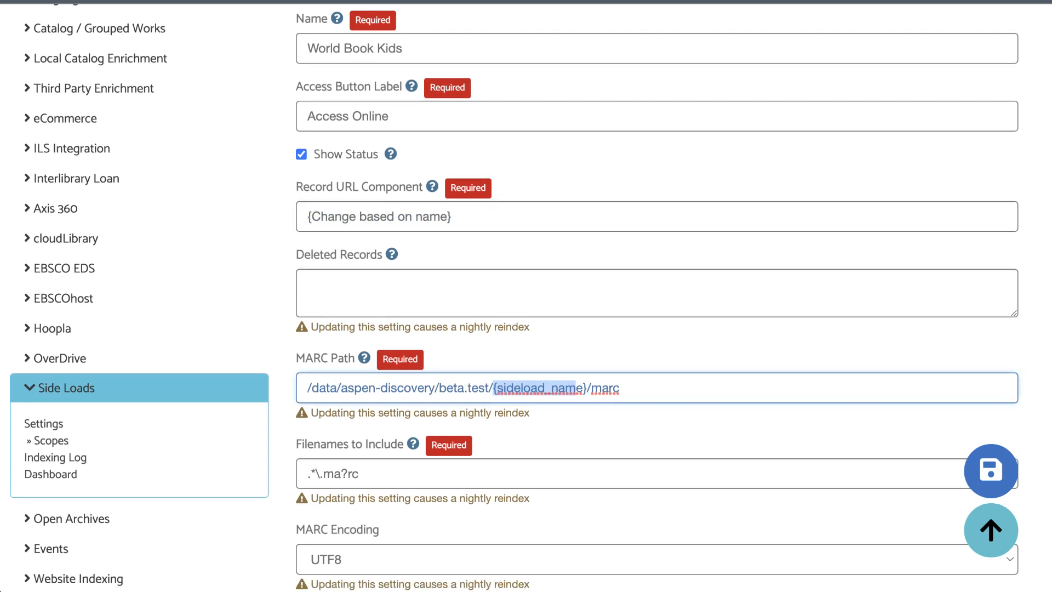
scroll(down, 3)
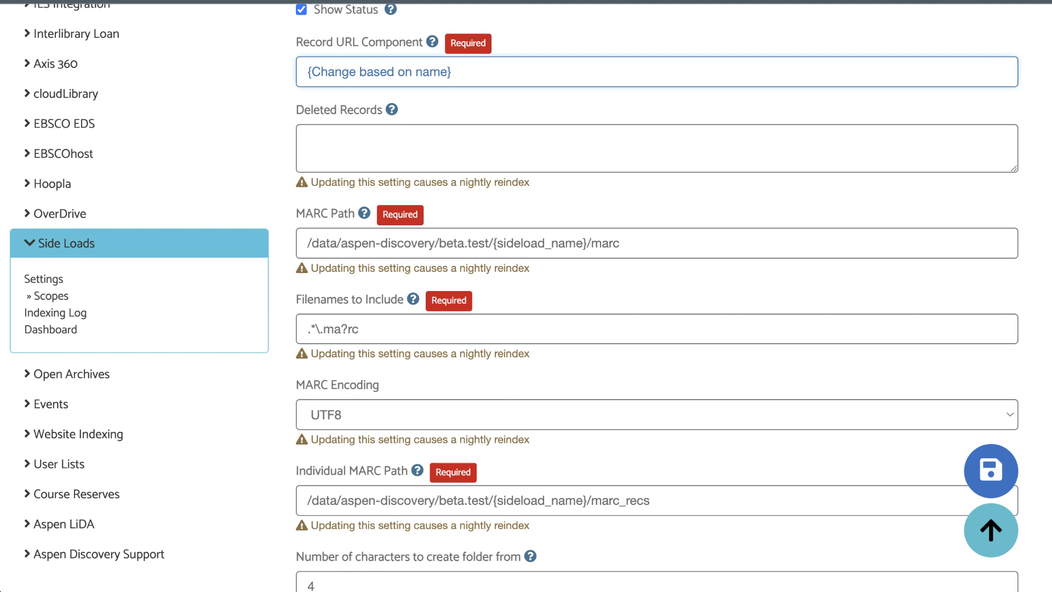
scroll(up, 3)
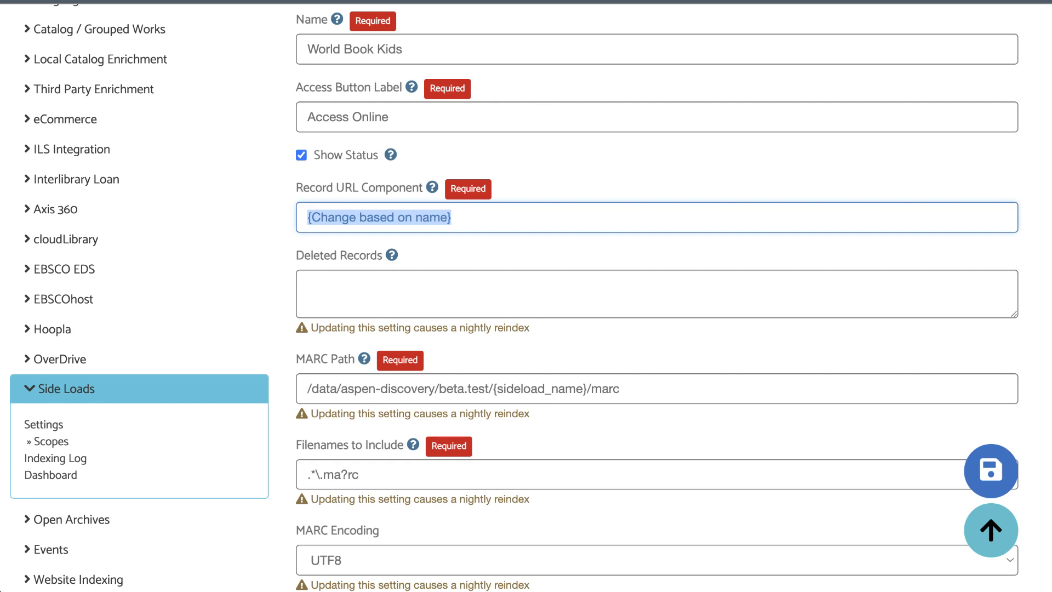
scroll(up, 3)
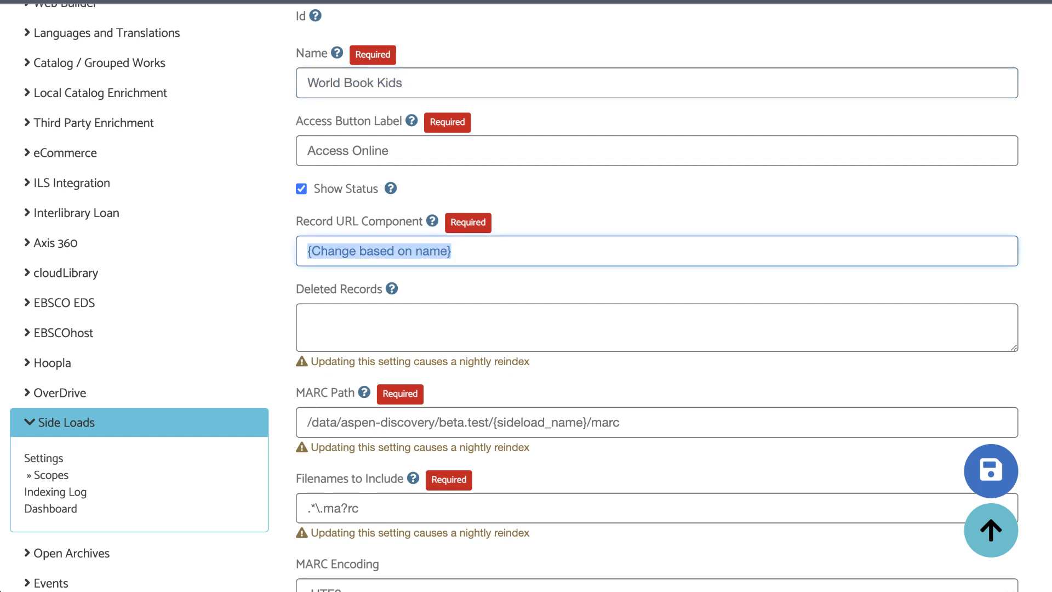
Set the Record URL Component to WorldBookKids
text(WorldBookKi)
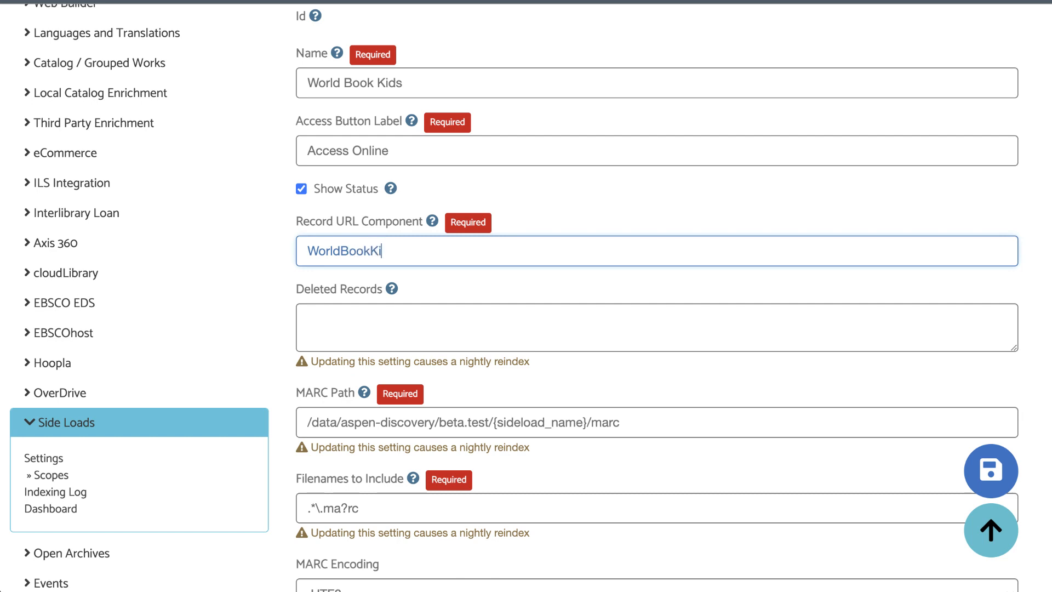
text(ds)
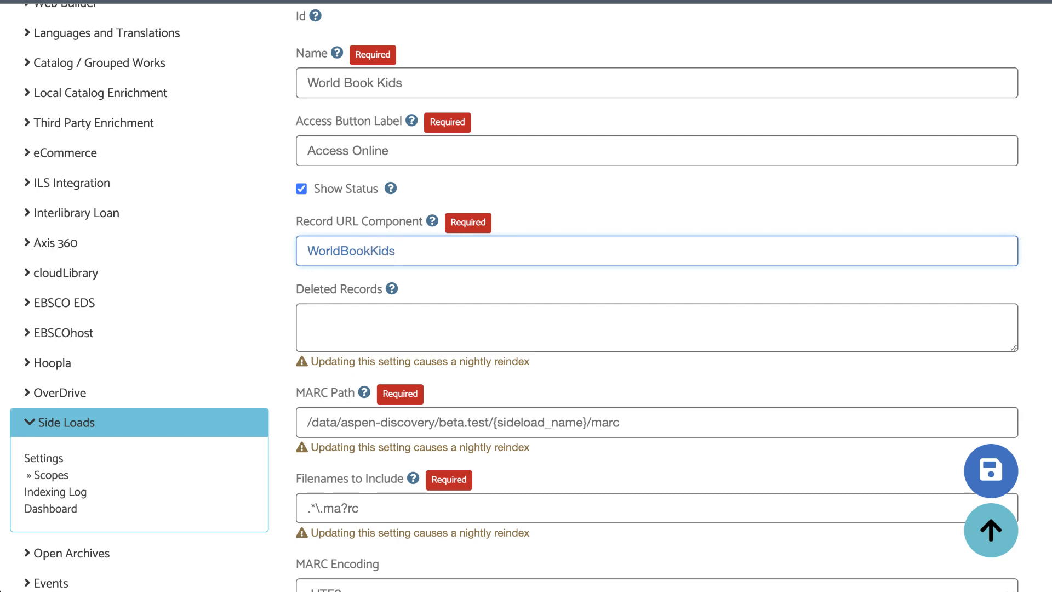
scroll(down, 3)
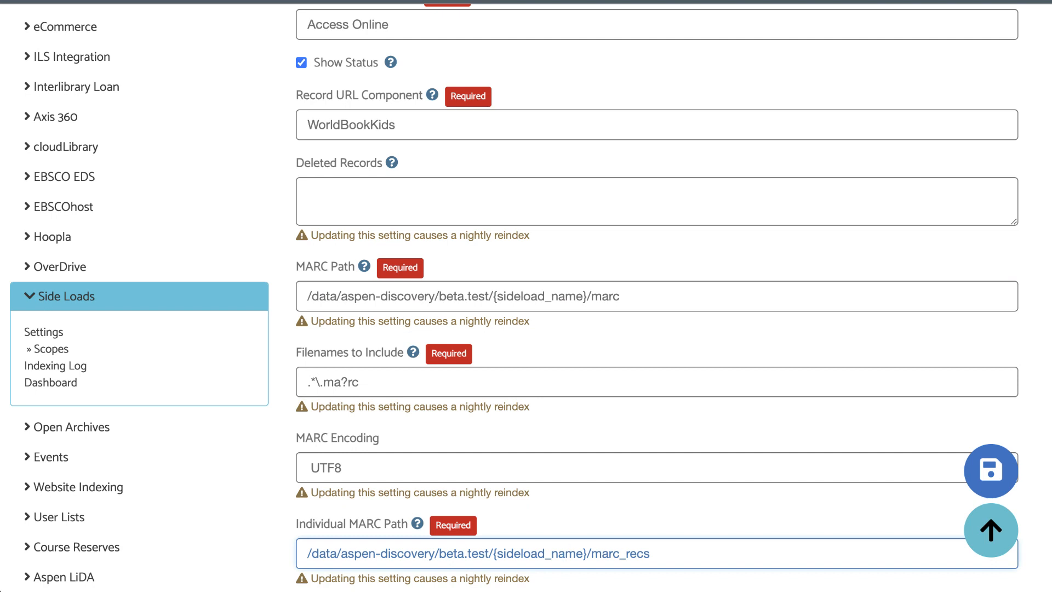
Put WorldBookKids in place of {sideload_name} in the MARC Path and Individual MARC Path
click(656, 296)
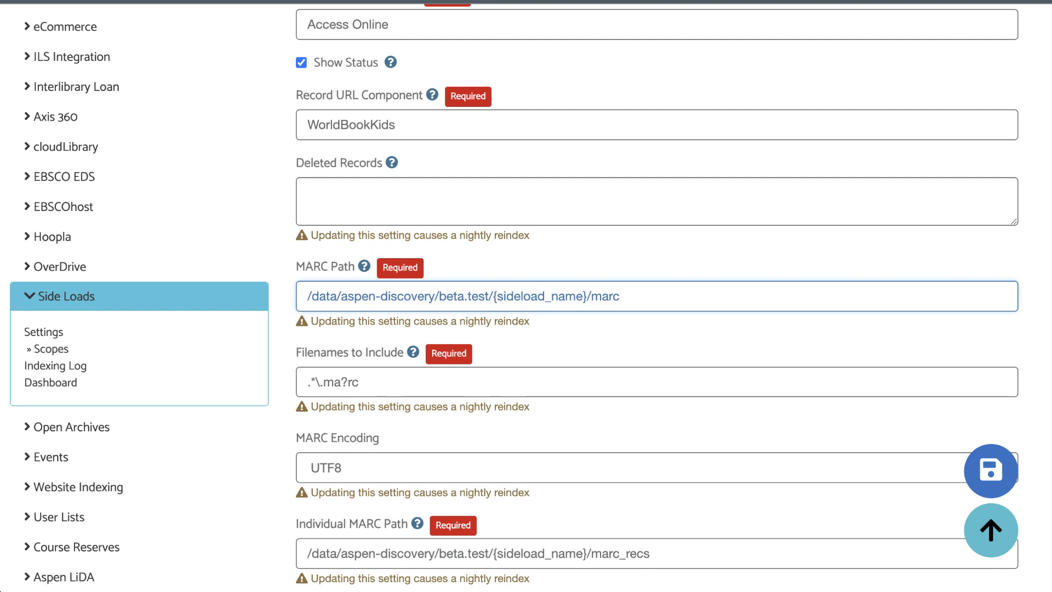
double_click(540, 296)
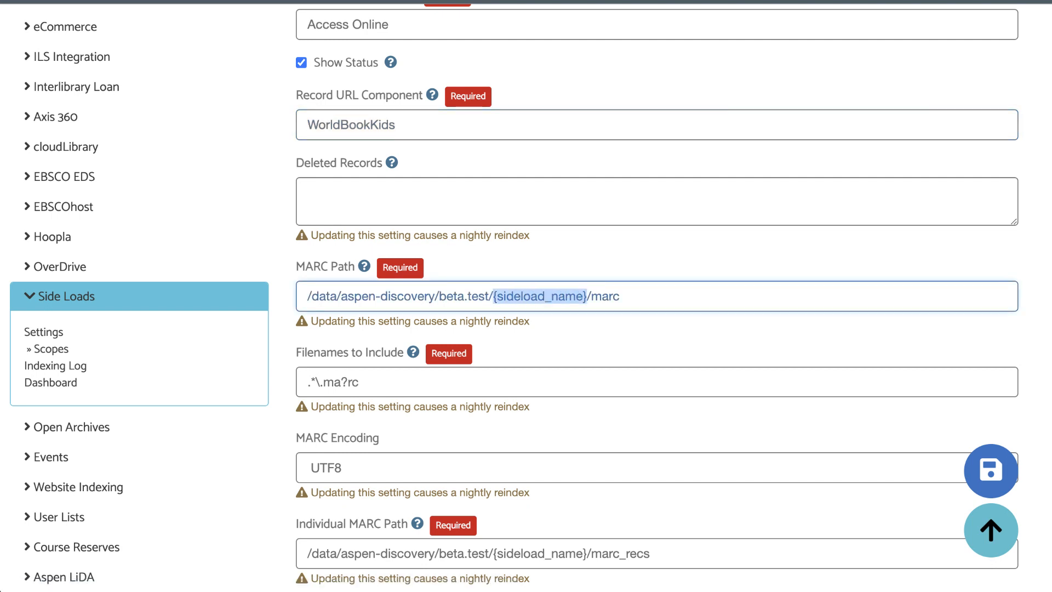
scroll(down, 3)
text(WorldBookKids)
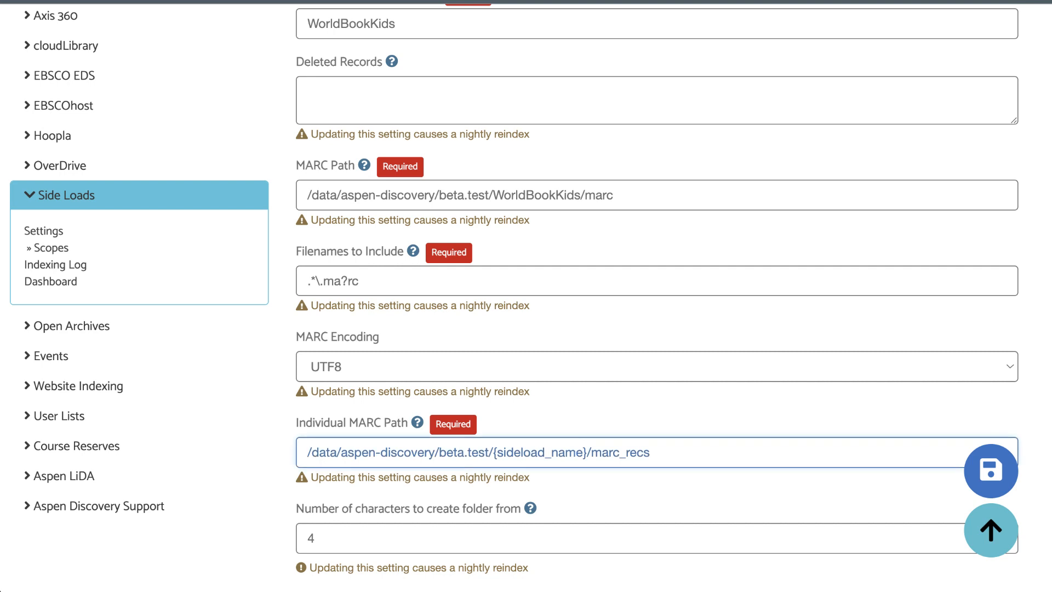
double_click(539, 453)
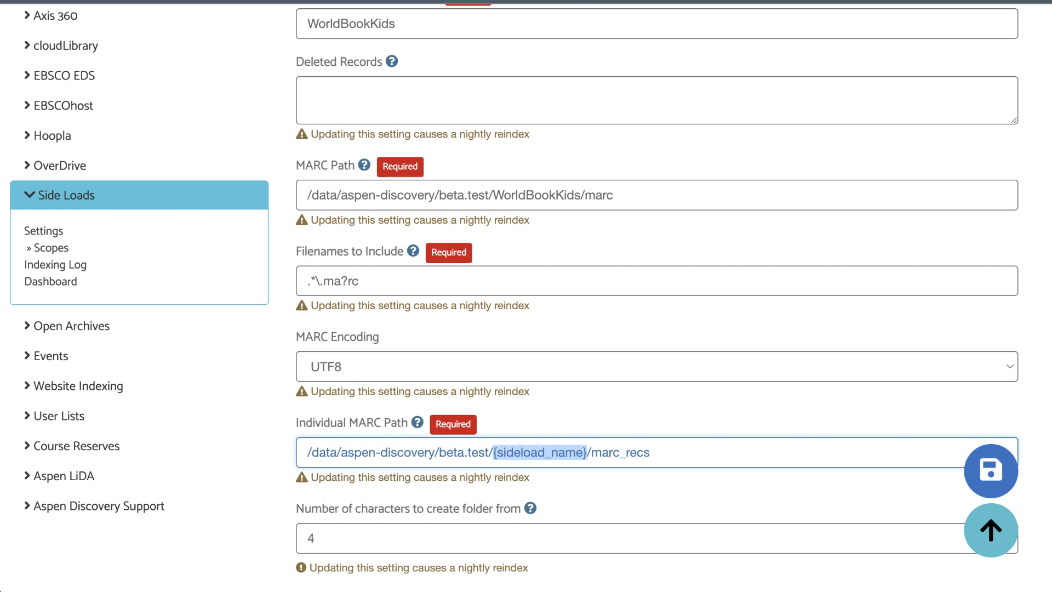
text(WorldBookKids)
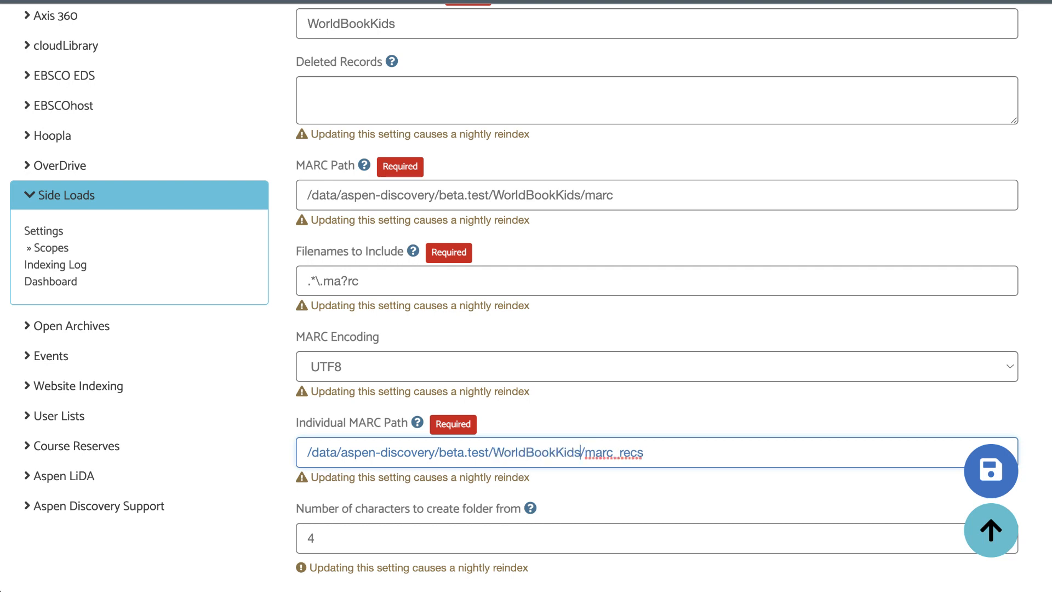
scroll(down, 3)
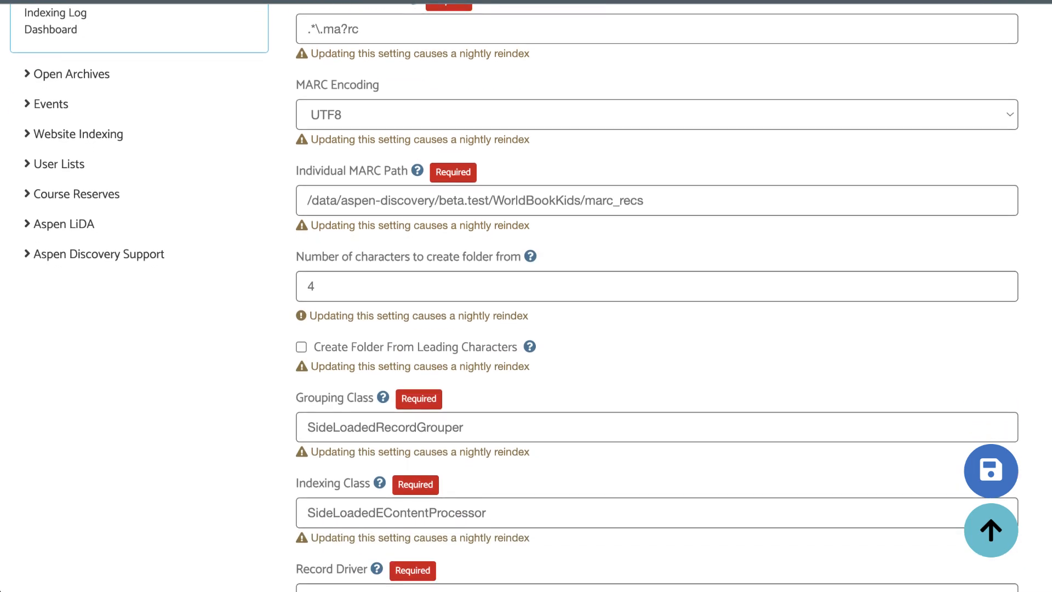
scroll(down, 3)
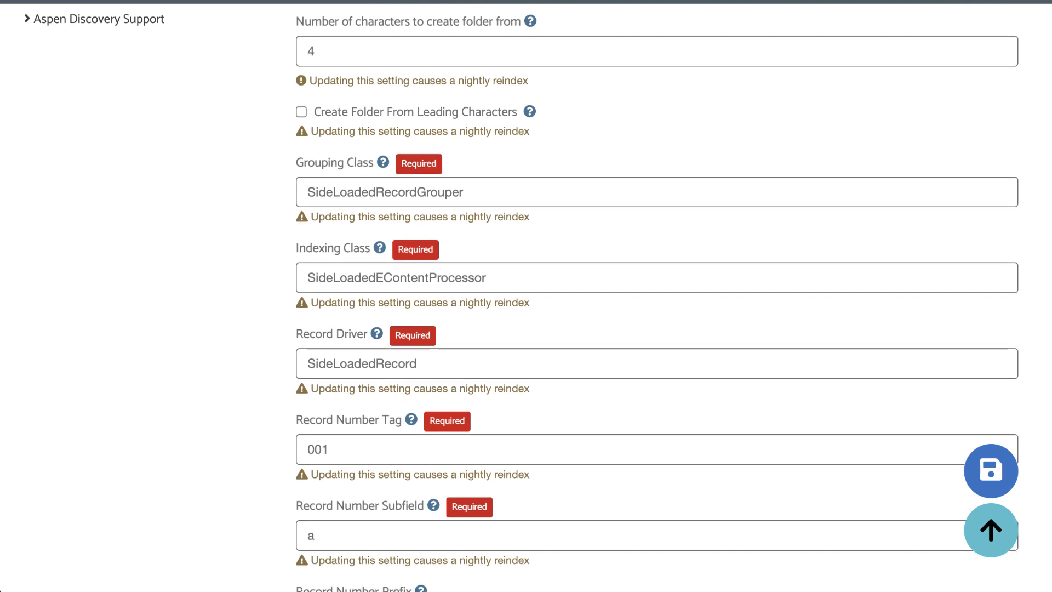
scroll(down, 3)
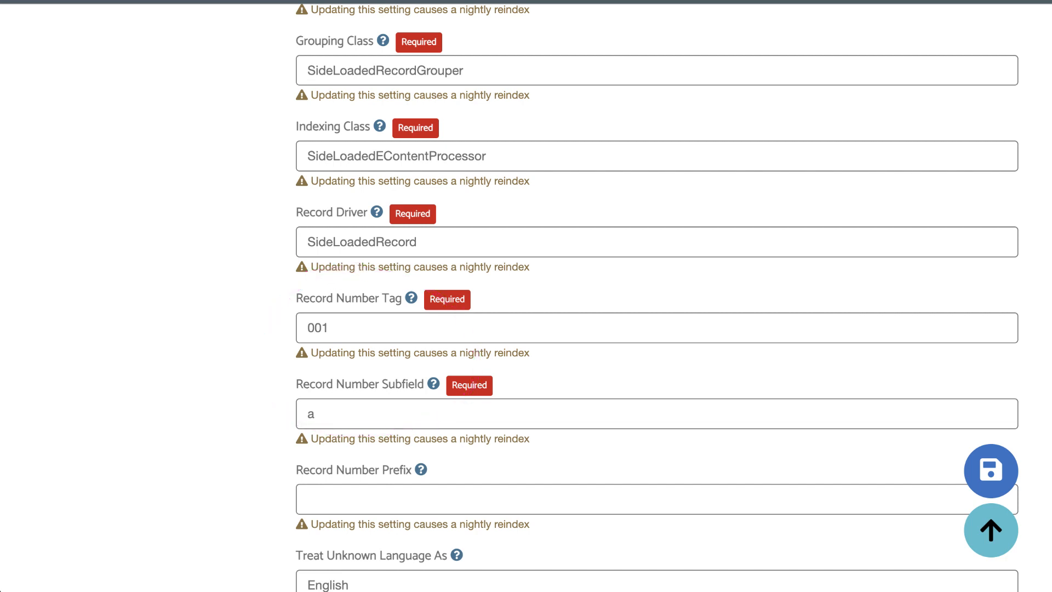
click(656, 328)
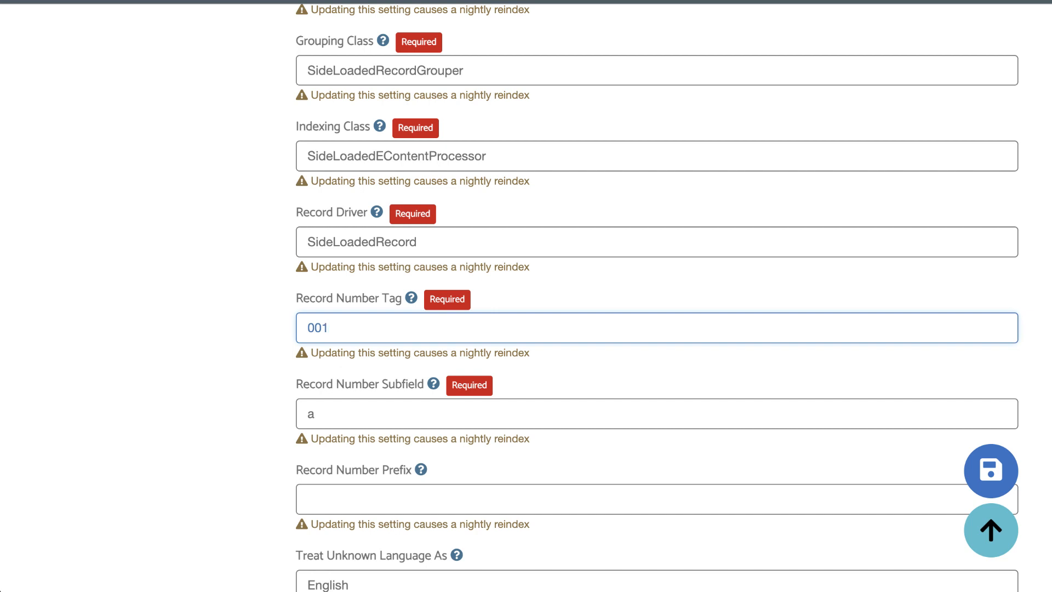
Save the World Book Kids collection (now Id 14) and review the reloaded settings form
scroll(up, 3)
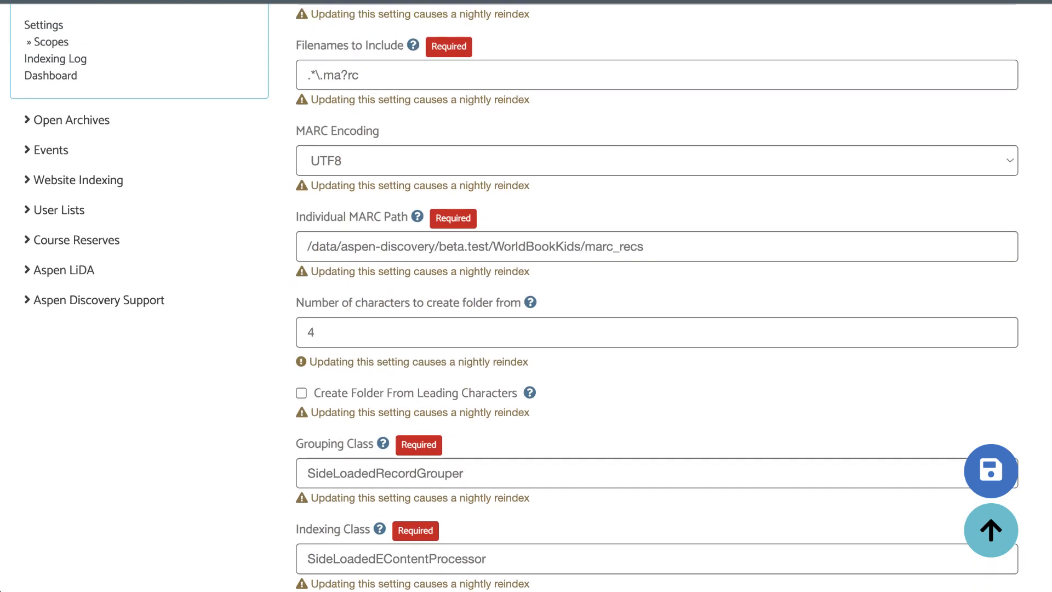
scroll(up, 3)
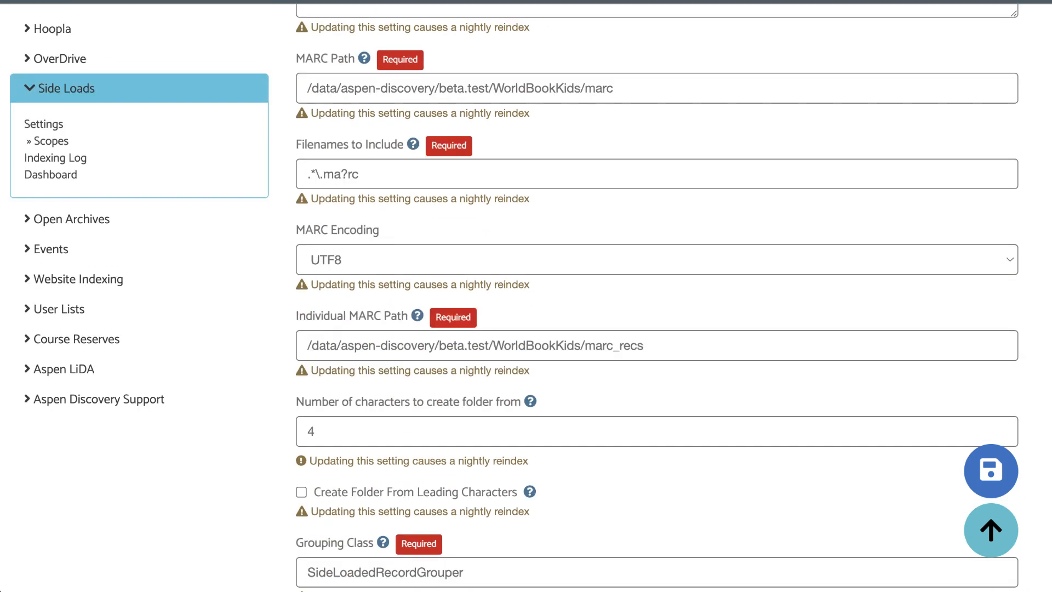
scroll(up, 3)
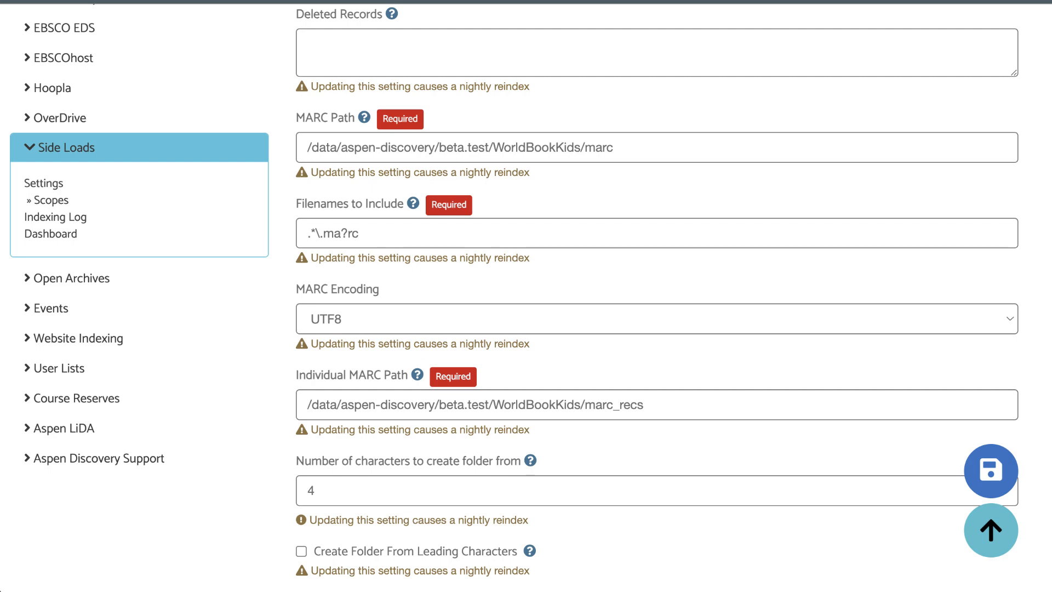
scroll(down, 3)
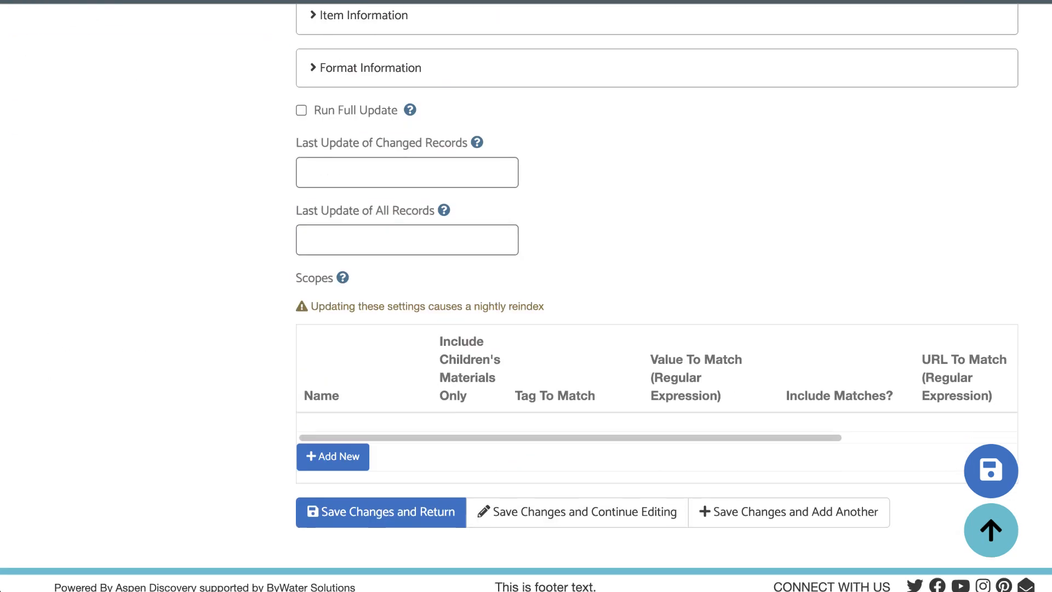
scroll(down, 3)
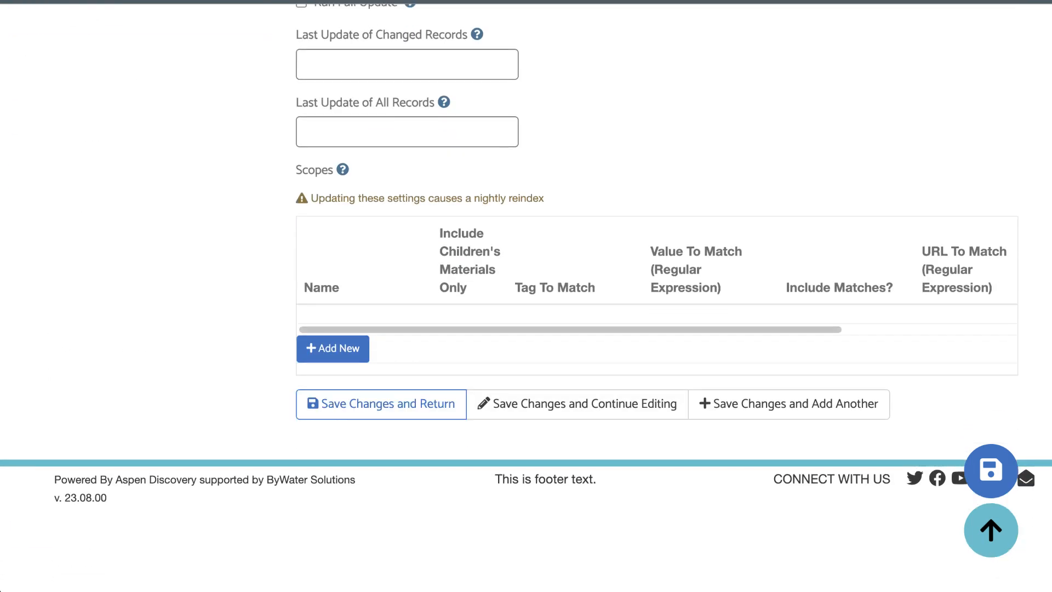
click(380, 403)
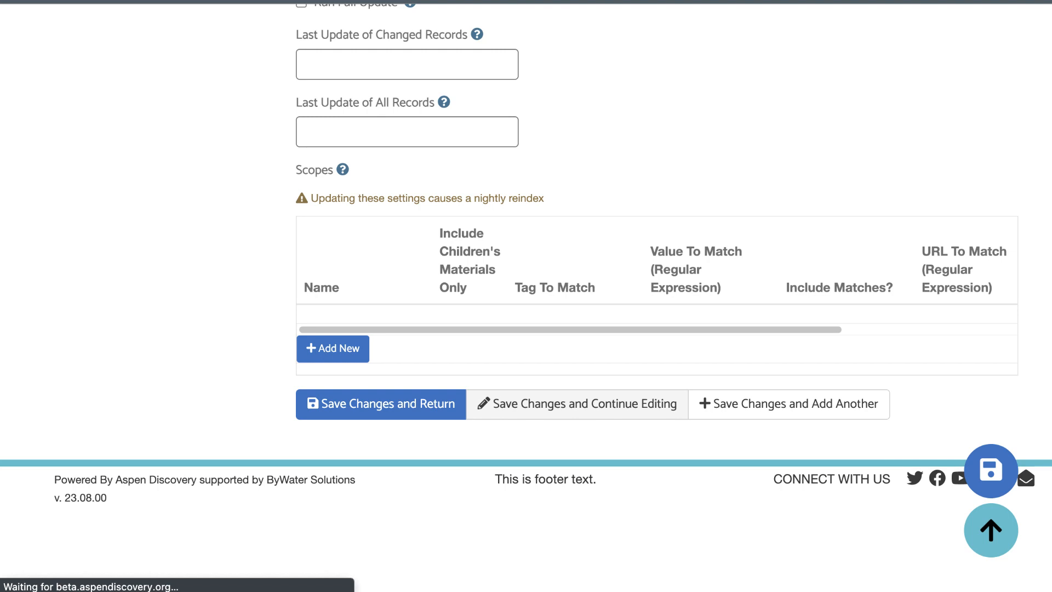
click(380, 404)
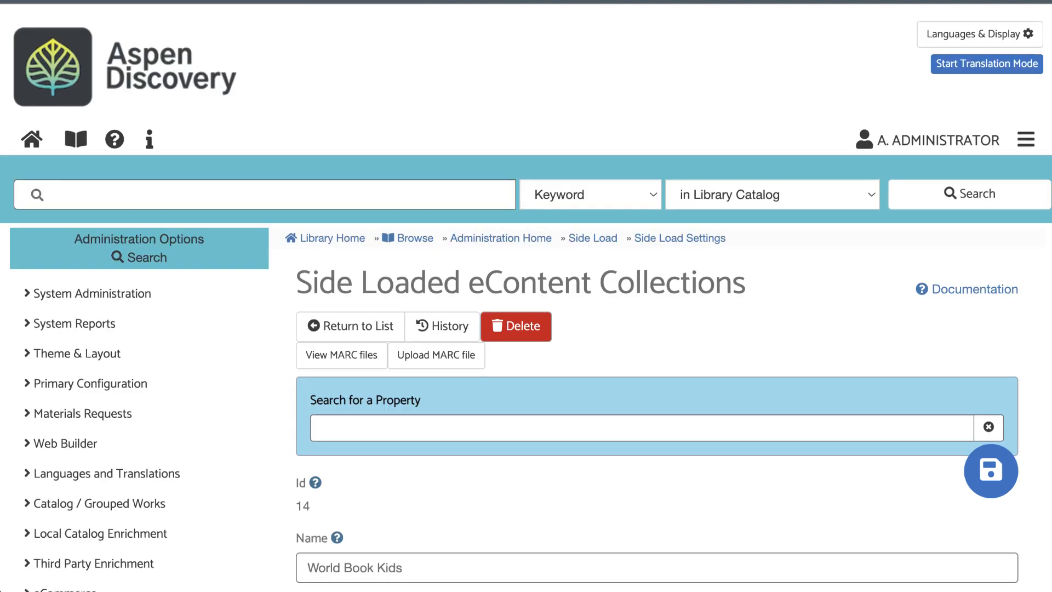
scroll(down, 3)
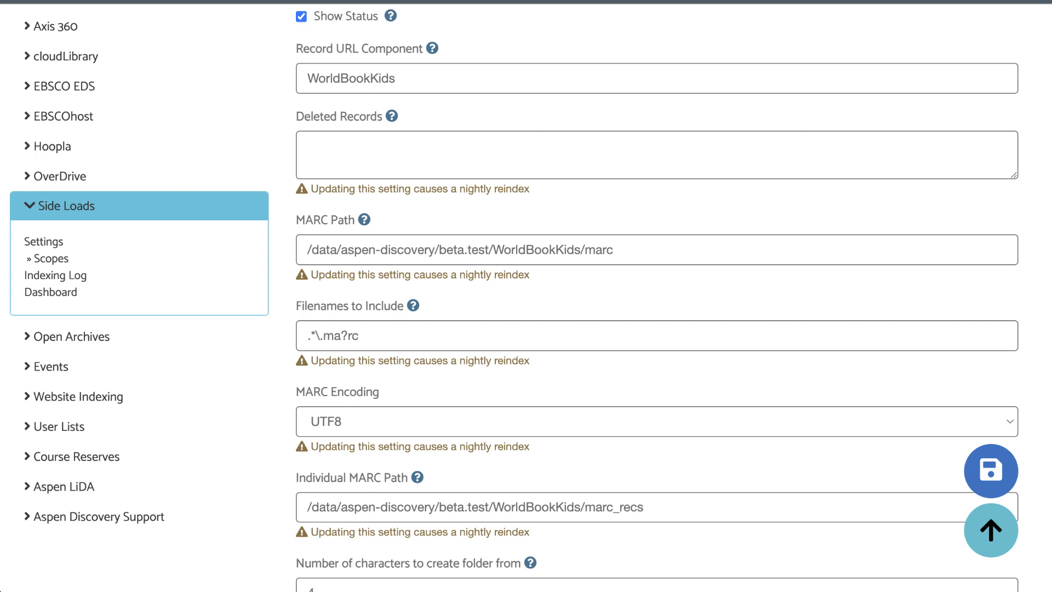
scroll(down, 3)
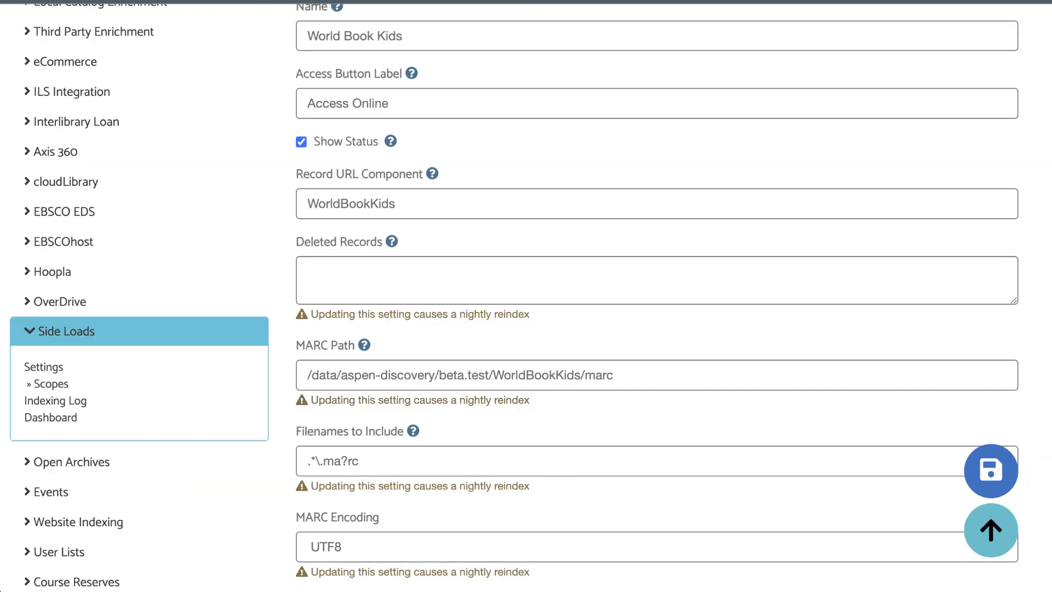
mouse_move(52, 383)
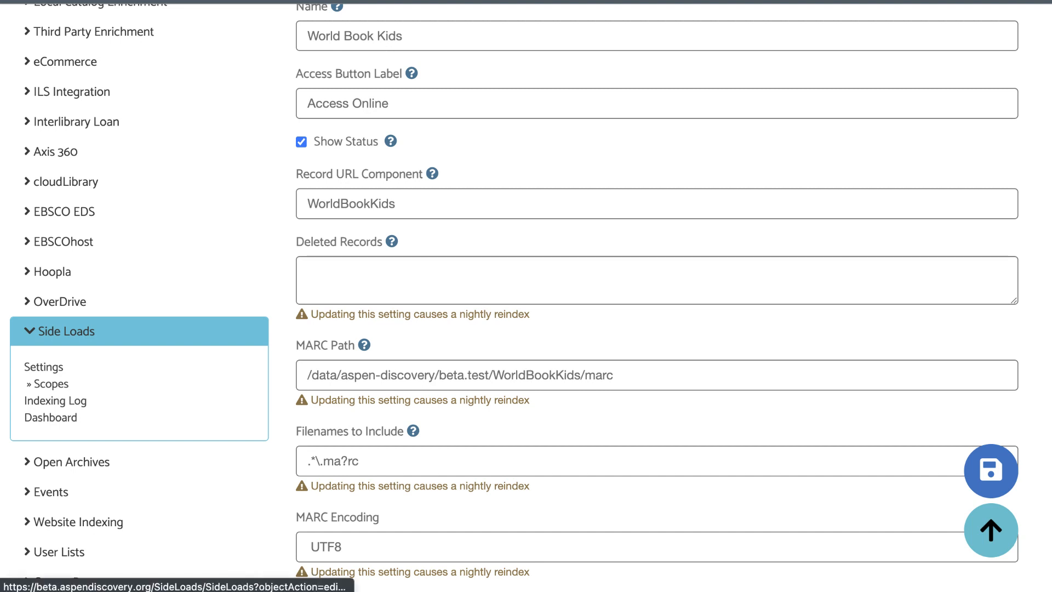
Review the World Book Kids All Records scope (Id 11) under Side Loads > Scopes with its libraries and locations
click(50, 383)
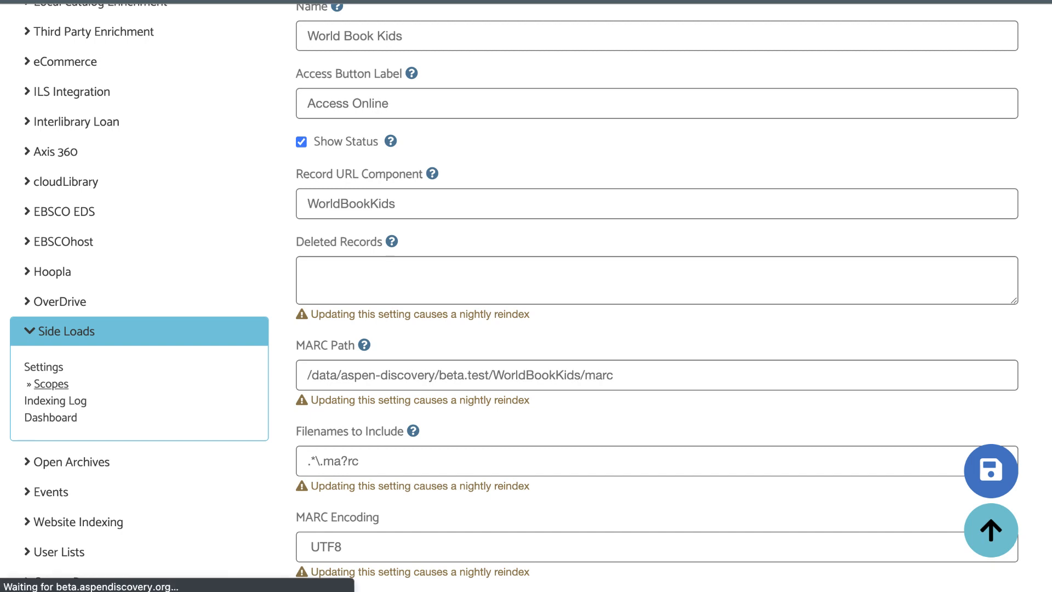
click(51, 383)
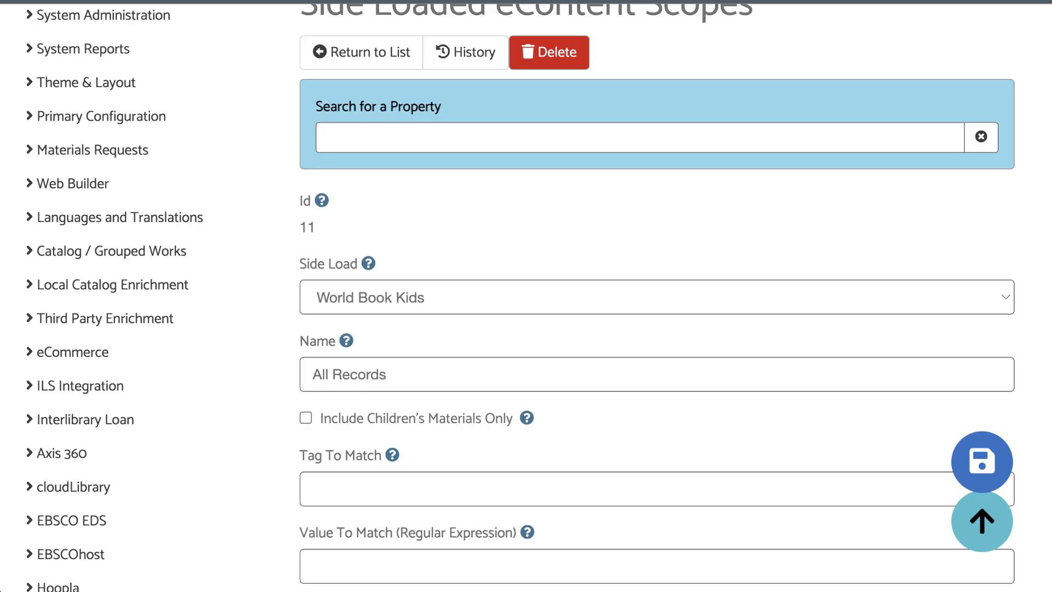
scroll(down, 3)
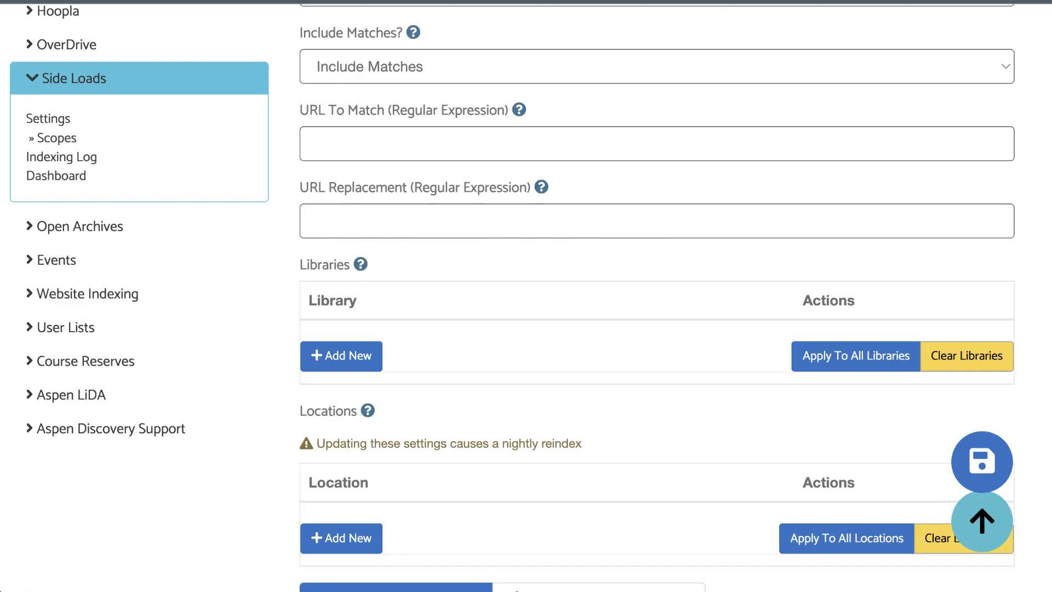
scroll(down, 3)
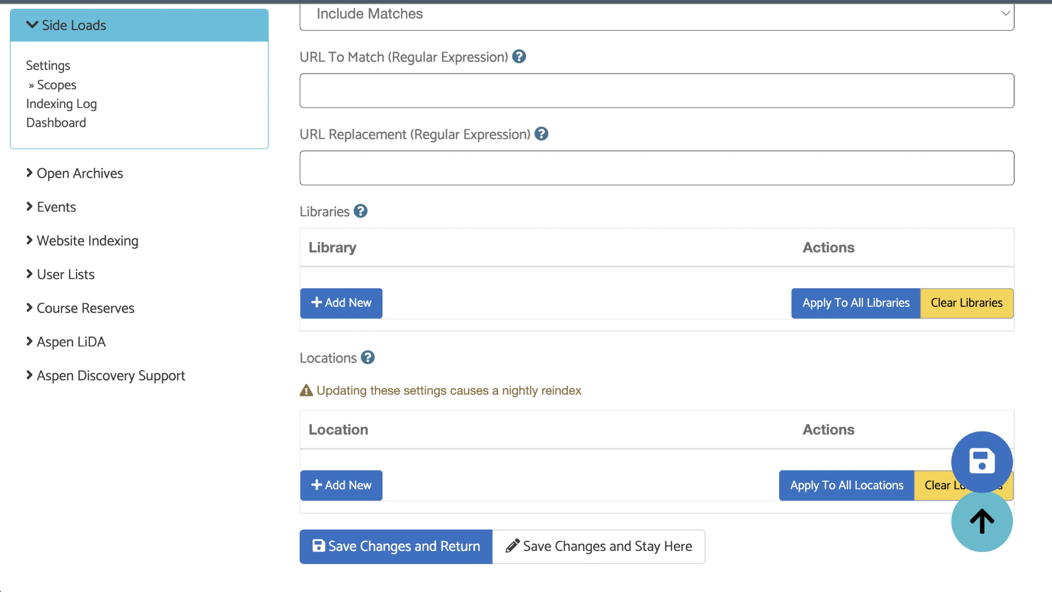
mouse_move(853, 302)
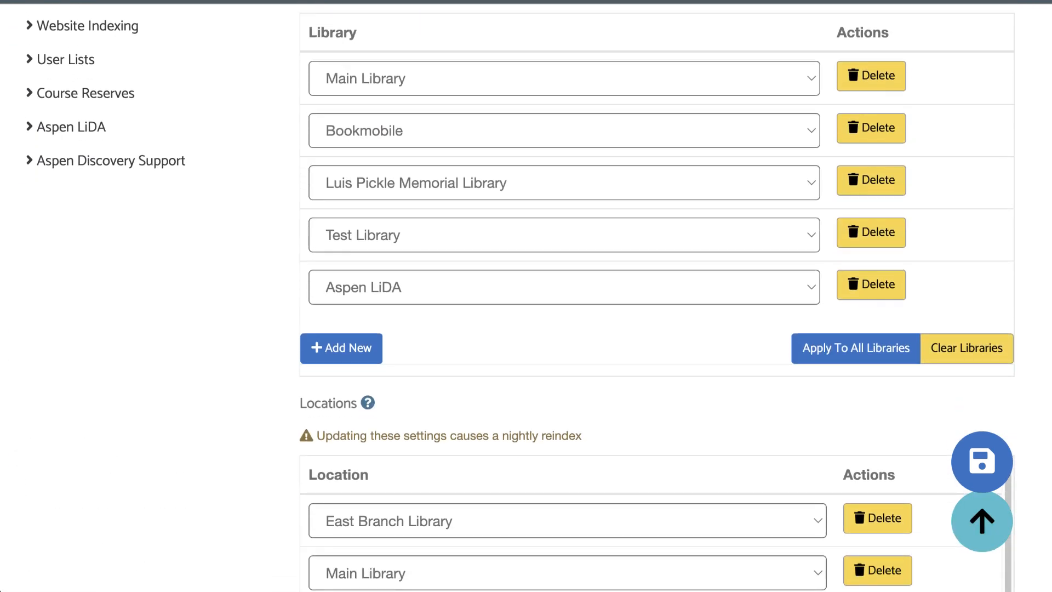
scroll(down, 3)
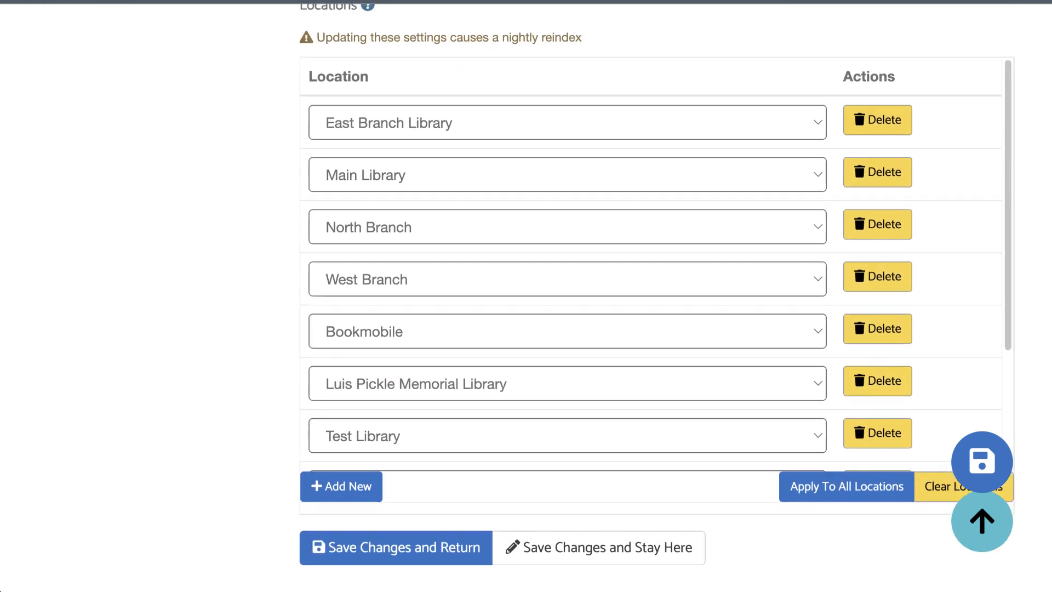
scroll(down, 3)
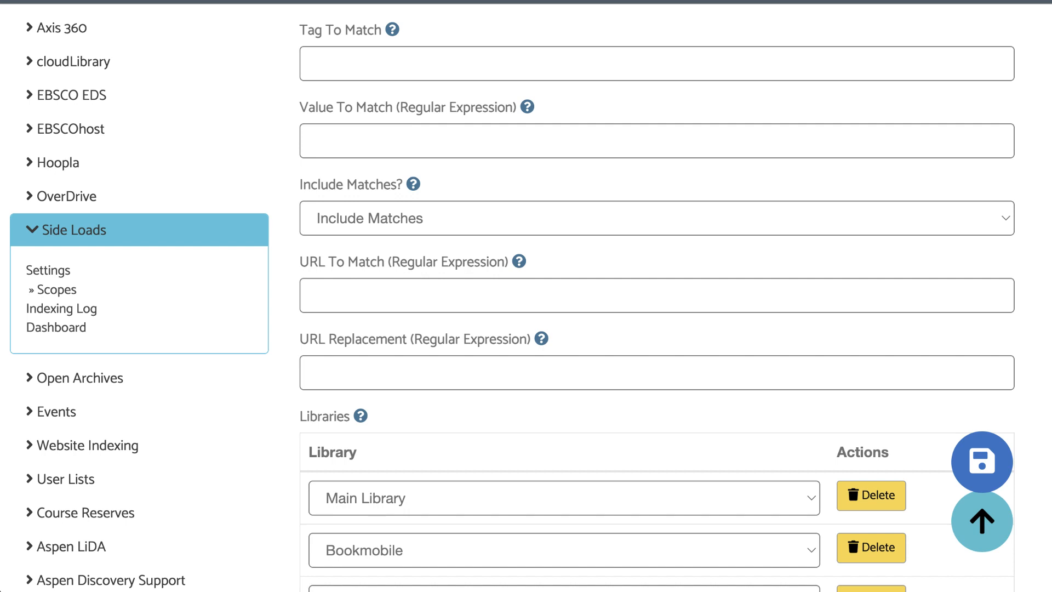
mouse_move(48, 270)
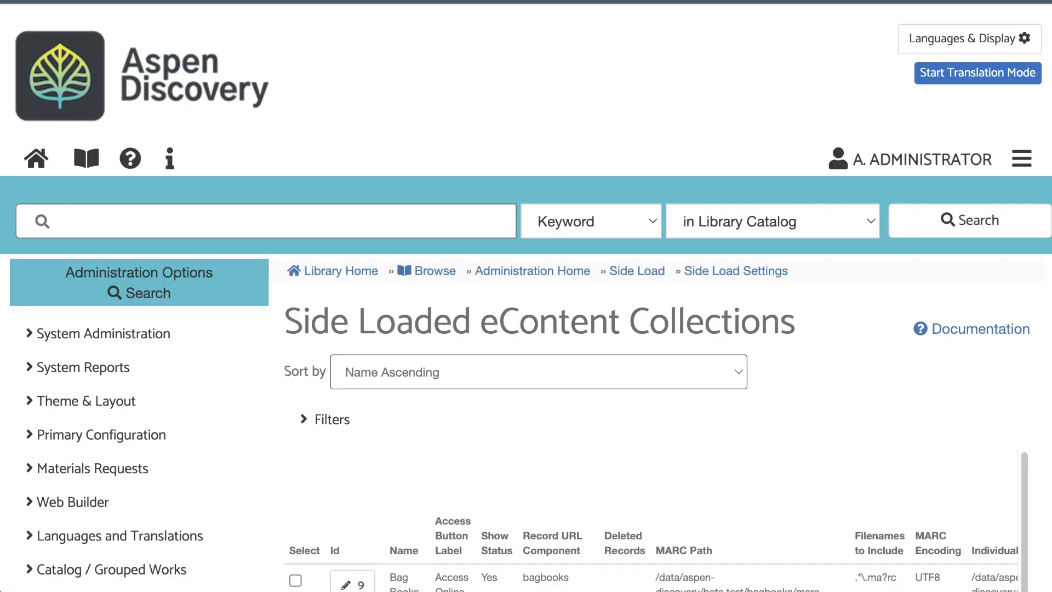
Edit the World Book Kids collection and go to its Upload MARC Record page
scroll(down, 3)
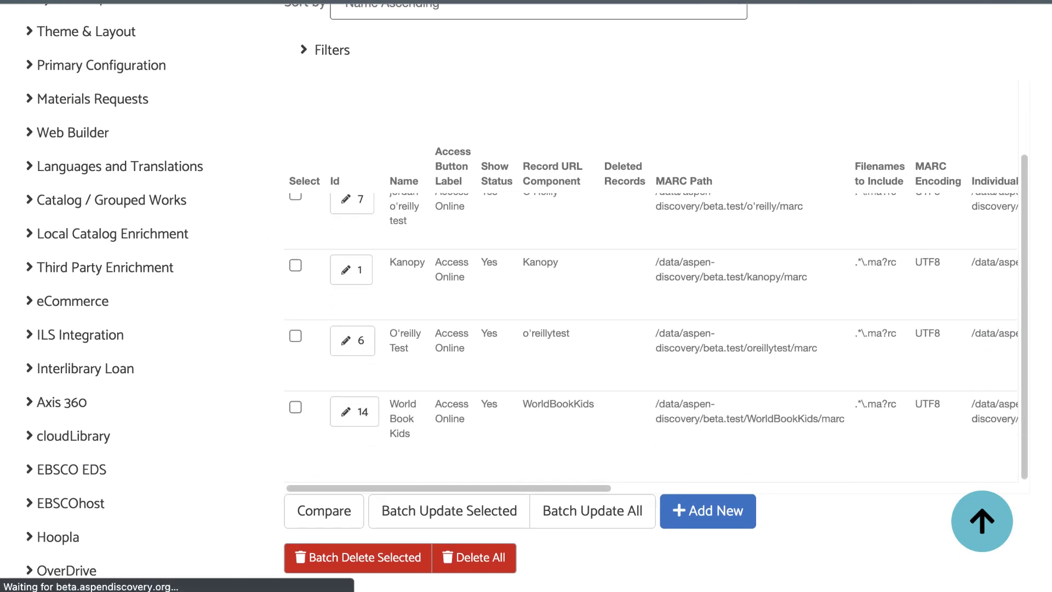
click(354, 412)
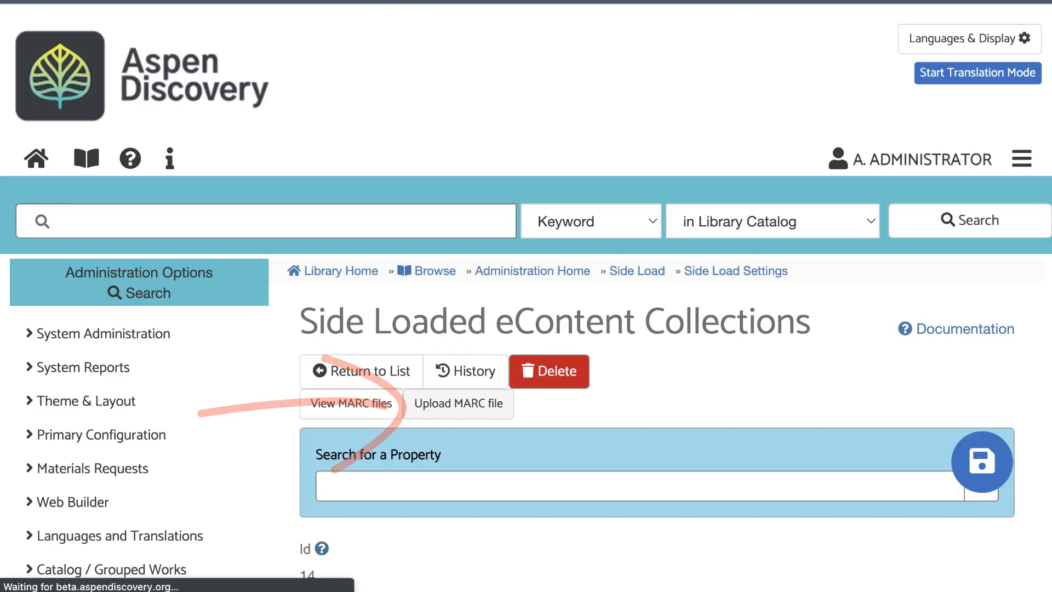
click(459, 403)
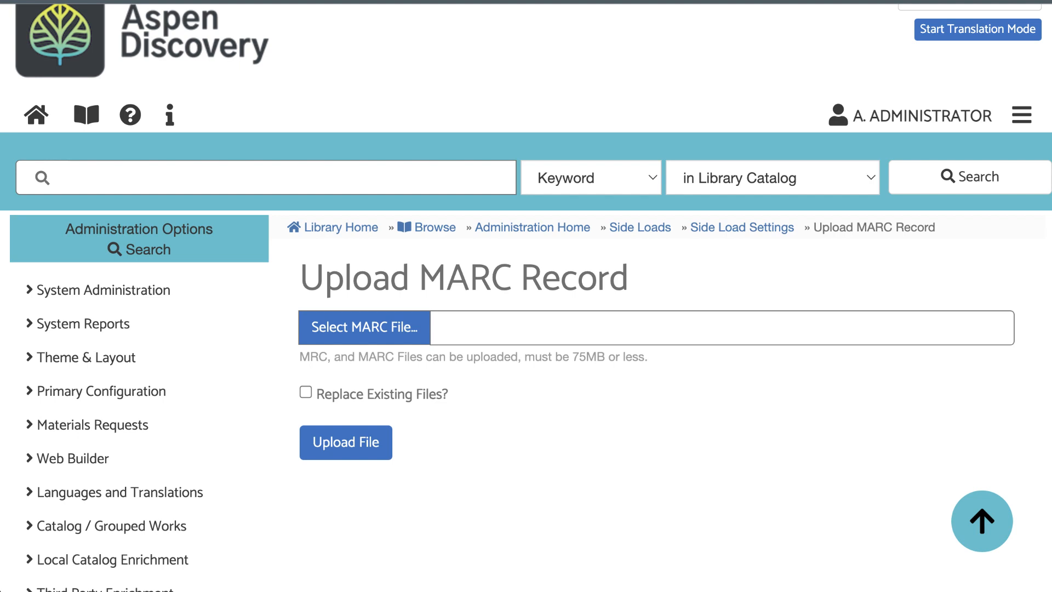
mouse_move(363, 328)
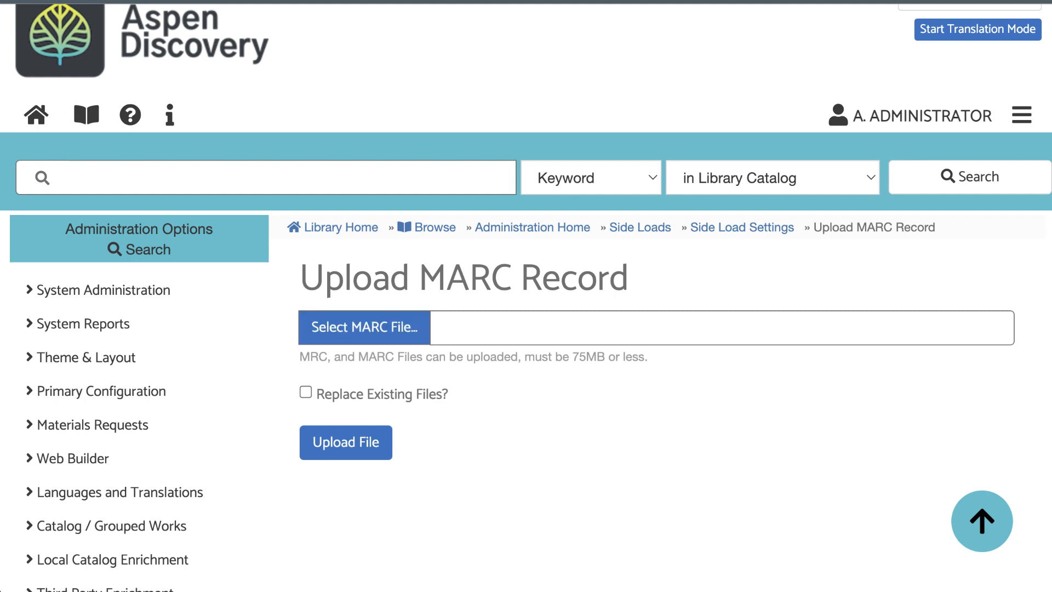
Choose WorldBookKids_20230207.mrc via a 'worldbook' search and upload it to World Book Kids
click(365, 328)
text(c)
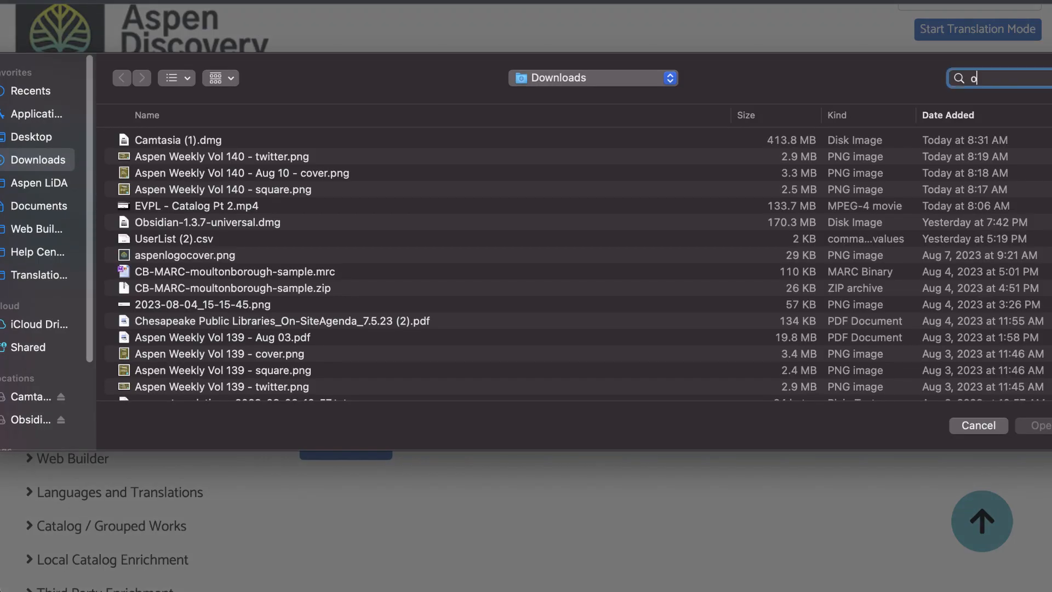
text(worldbook)
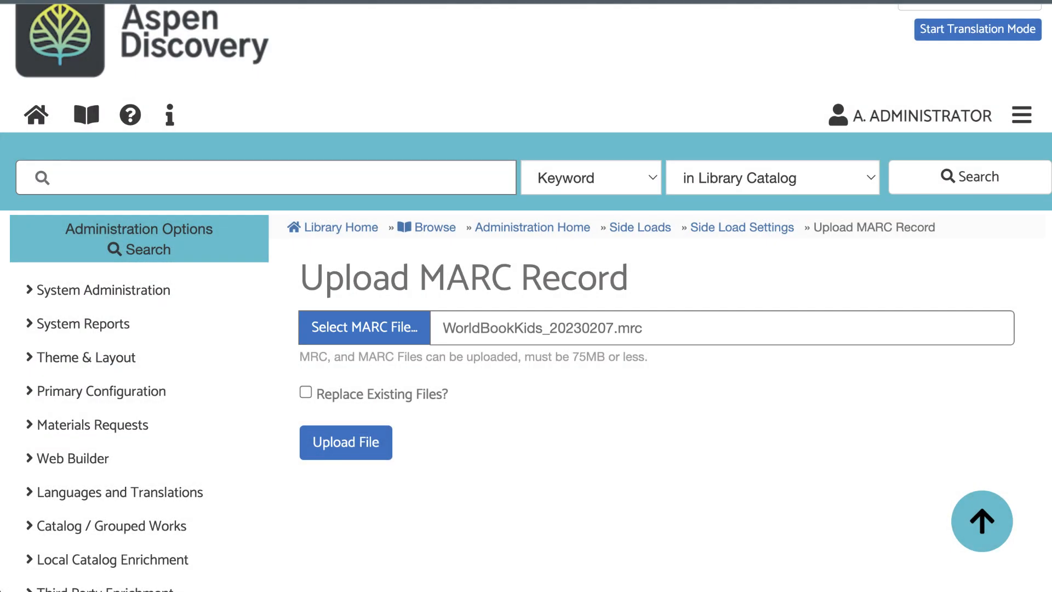
click(345, 441)
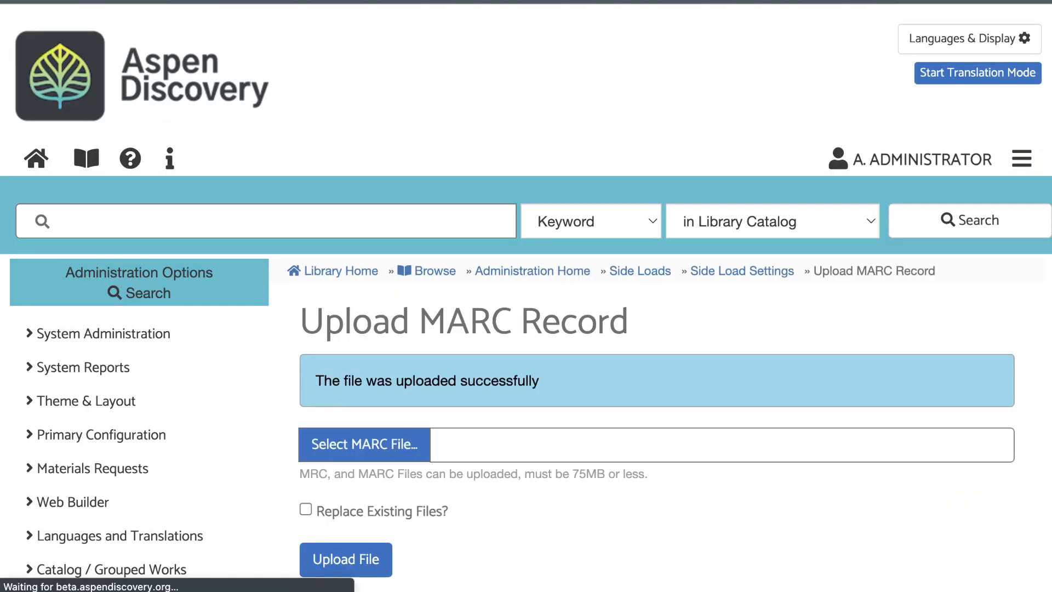
scroll(down, 3)
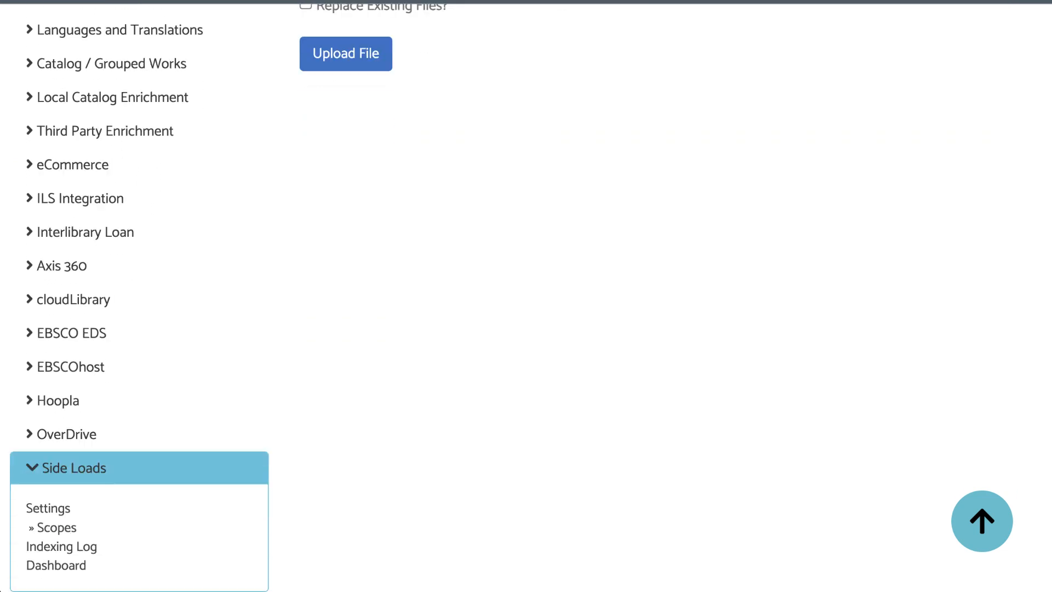
View the World Book Kids MARC files, showing WorldBookKids_20230207.mrc at 1,170 bytes dated 08/10/23
scroll(down, 3)
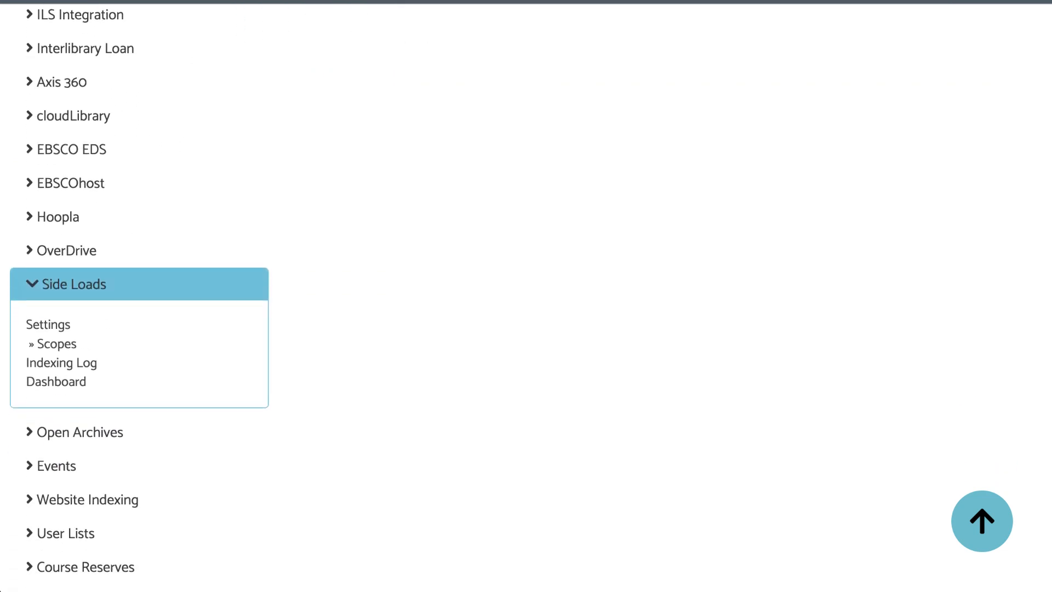
click(47, 324)
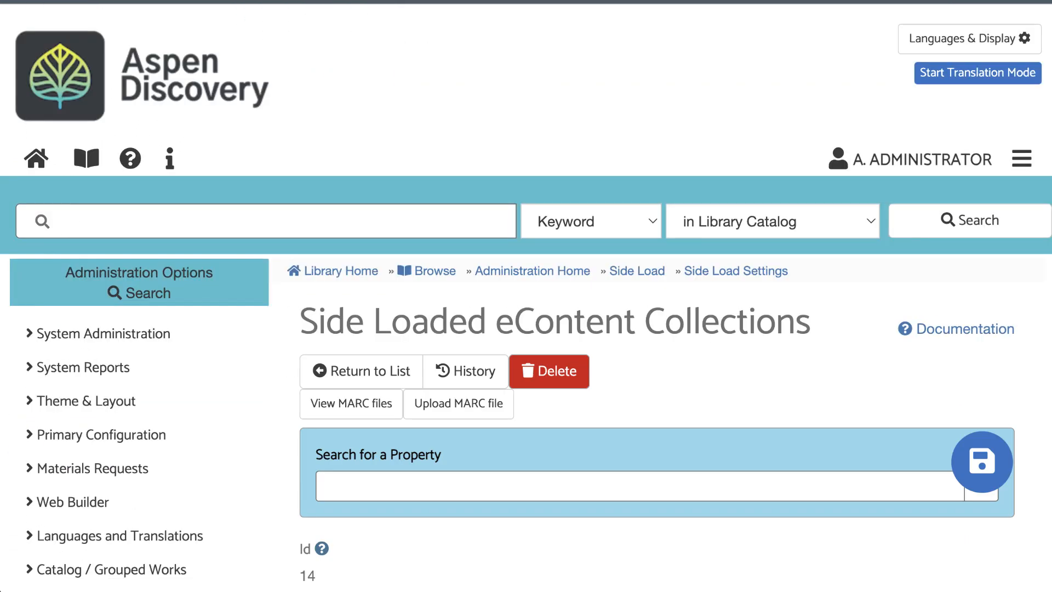
scroll(down, 3)
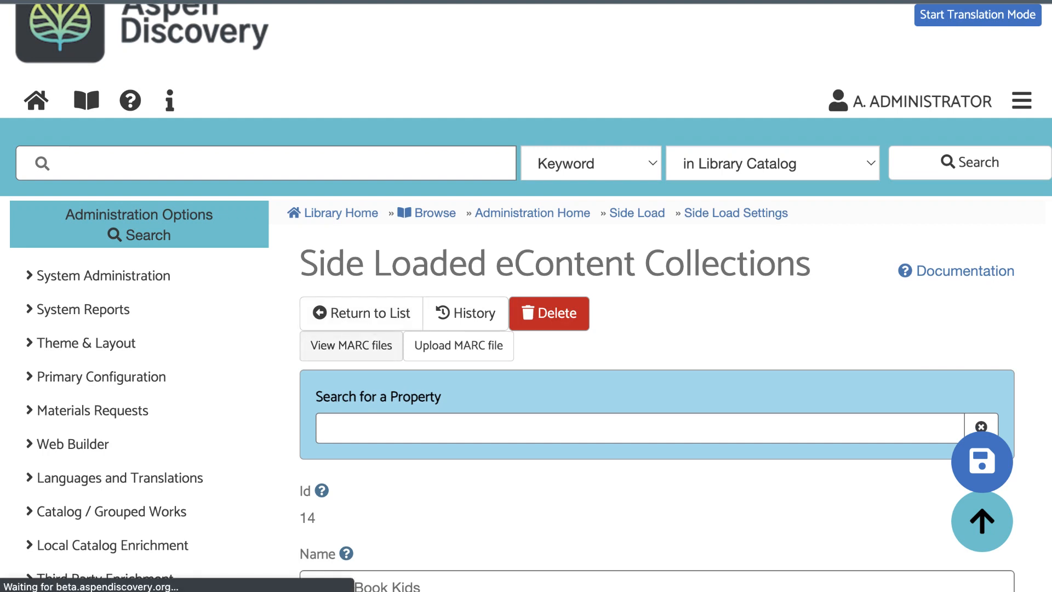
click(351, 346)
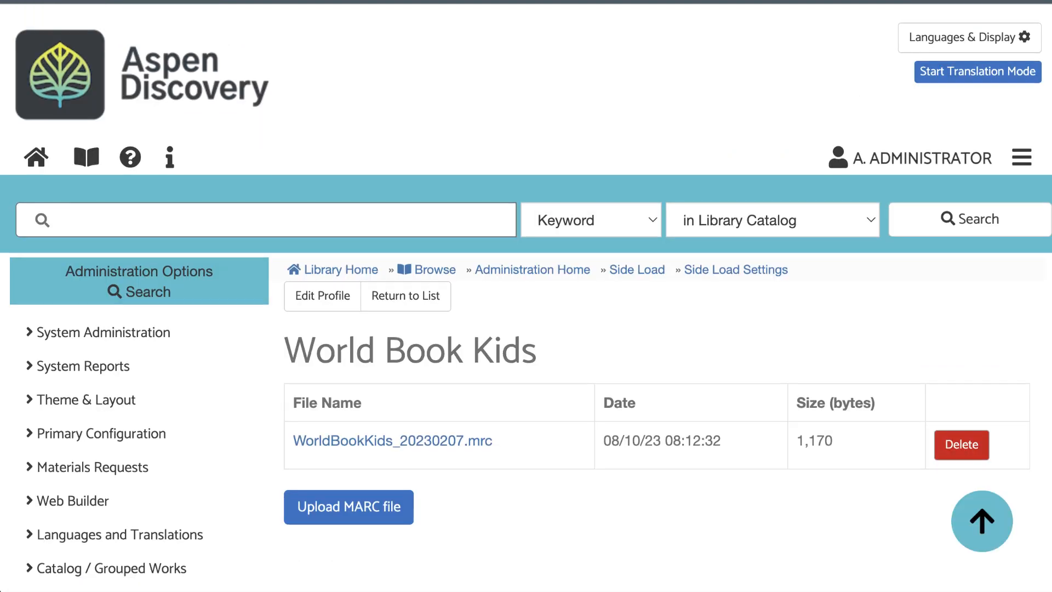
scroll(up, 3)
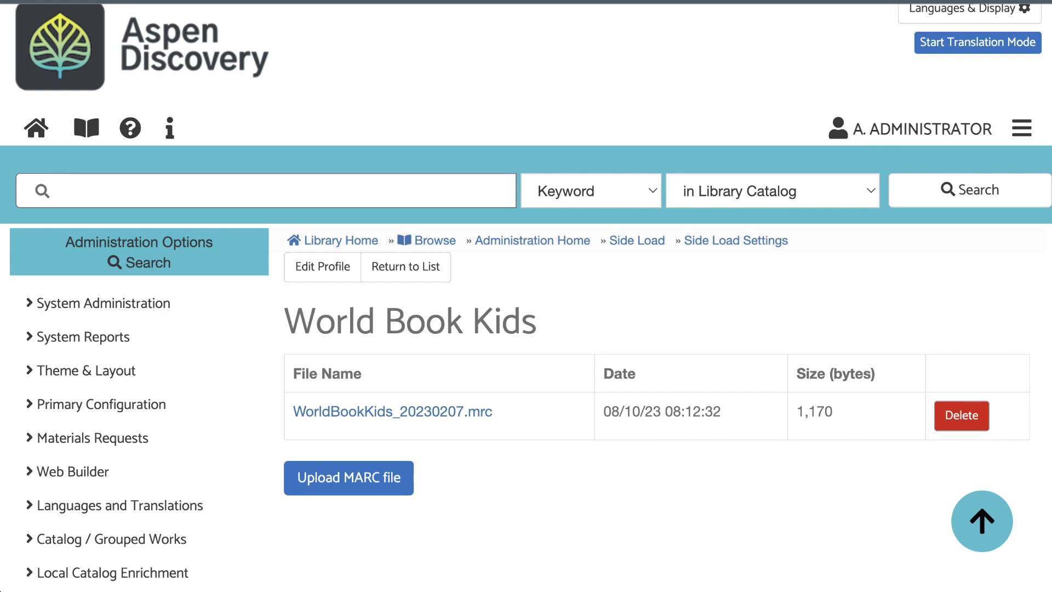
double_click(813, 411)
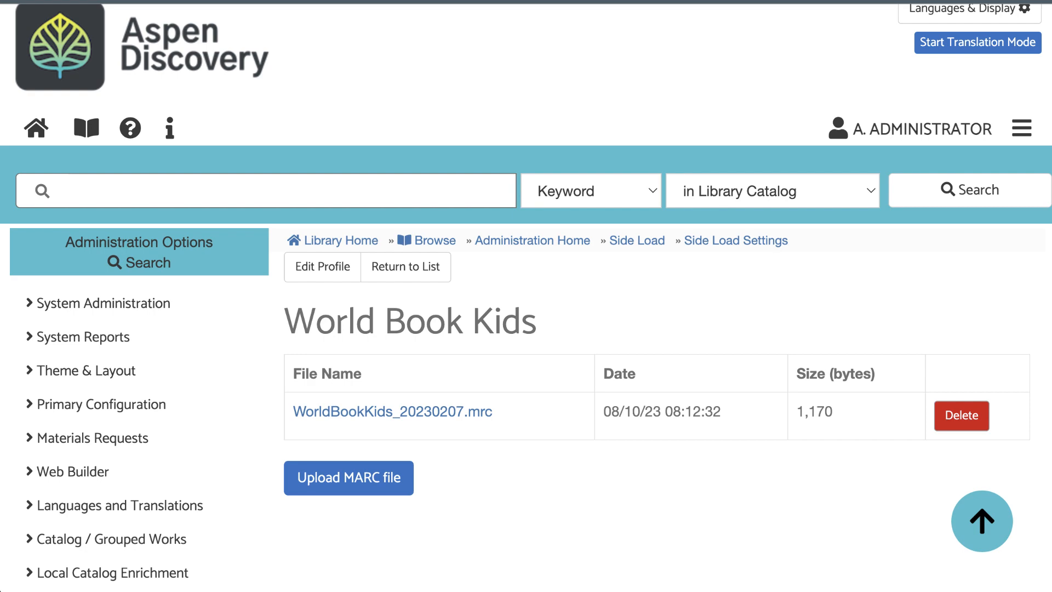
scroll(down, 3)
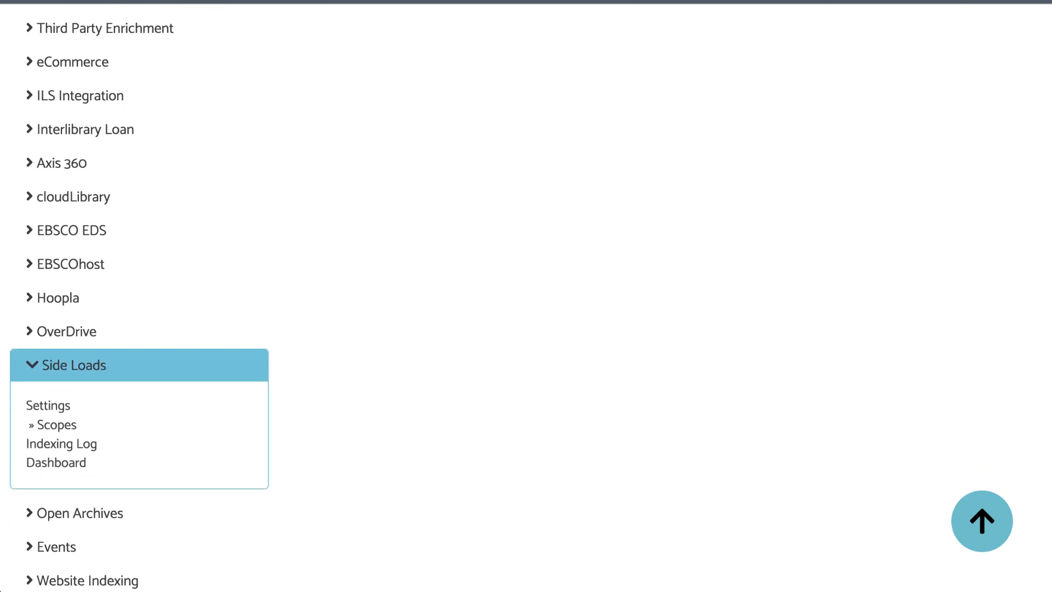
Show the Side Load Processing Log with the World Book Kids run adding 1 product, 0 errors
click(62, 444)
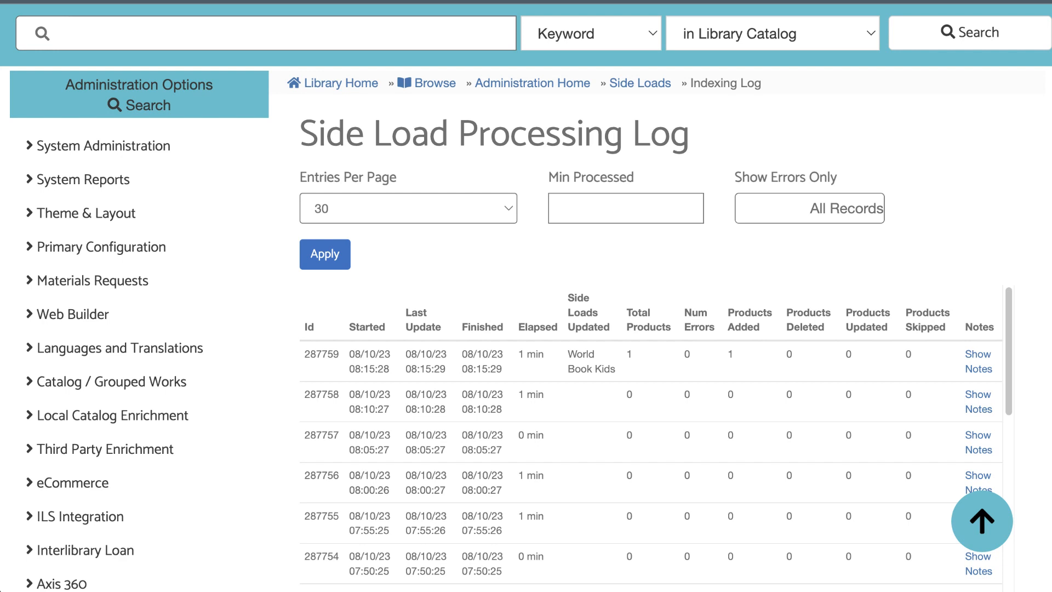
scroll(up, 3)
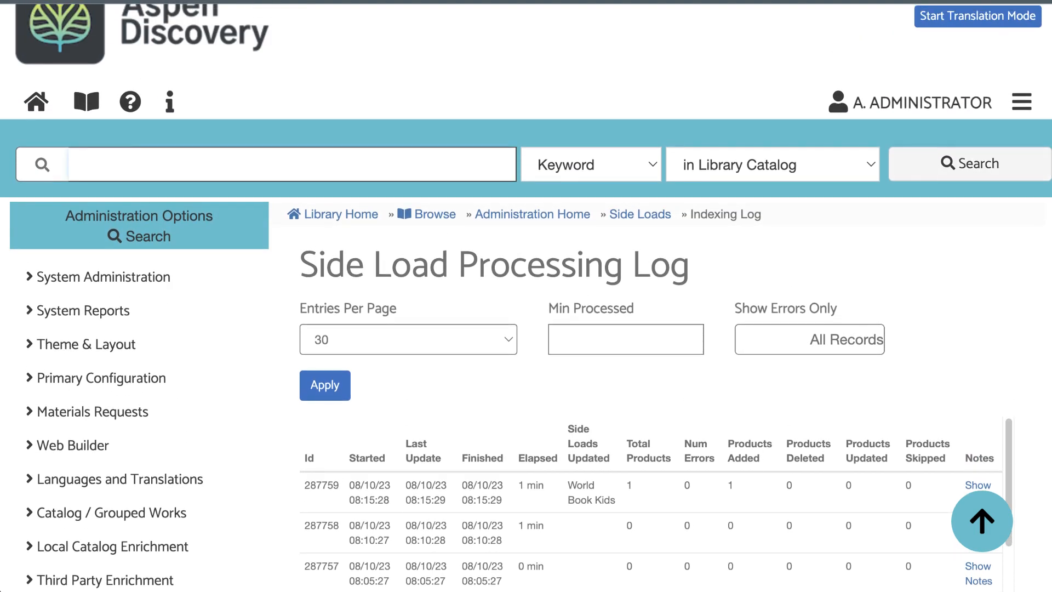
Browse the whole catalog, expand the eContent Collection facet, then go to Administration Home
click(968, 164)
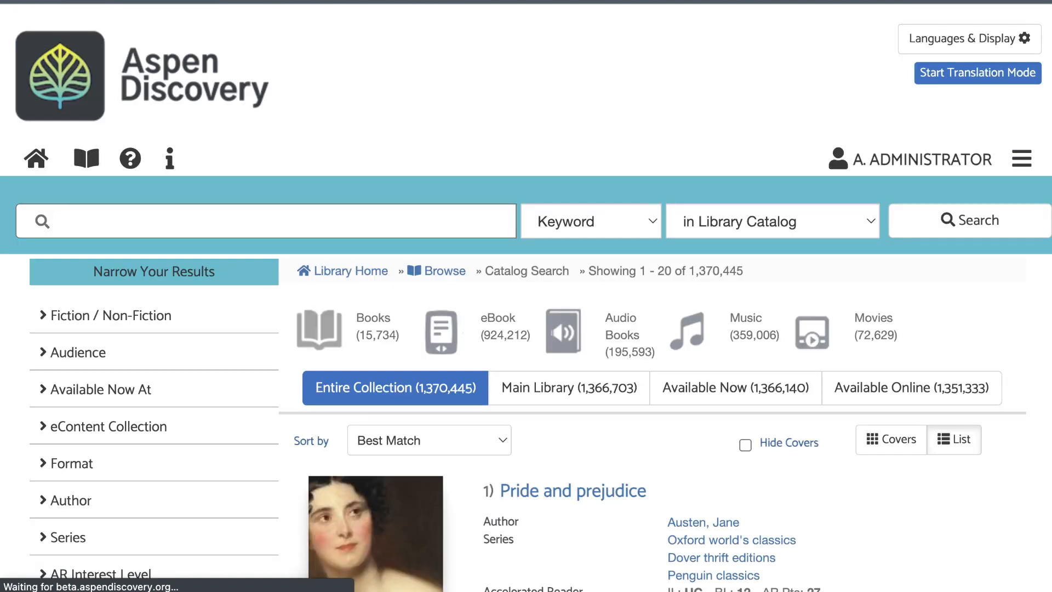
scroll(down, 3)
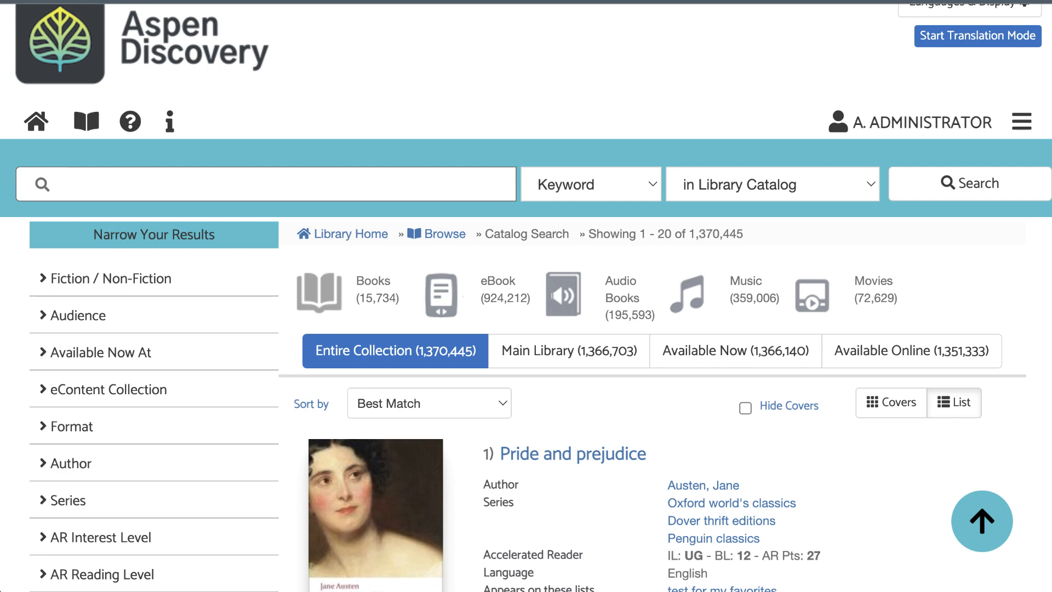
click(110, 389)
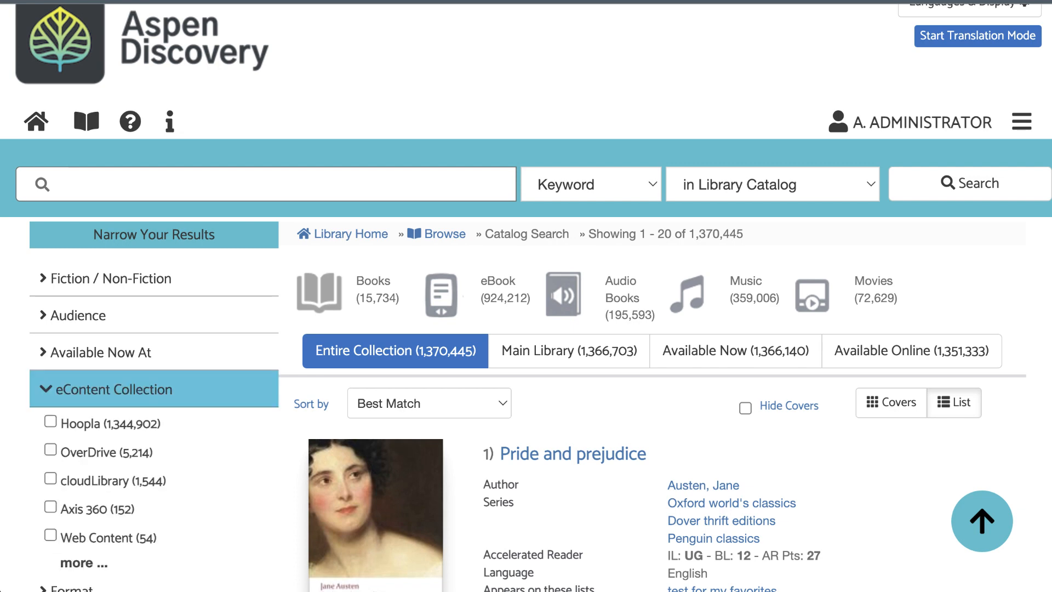
scroll(down, 3)
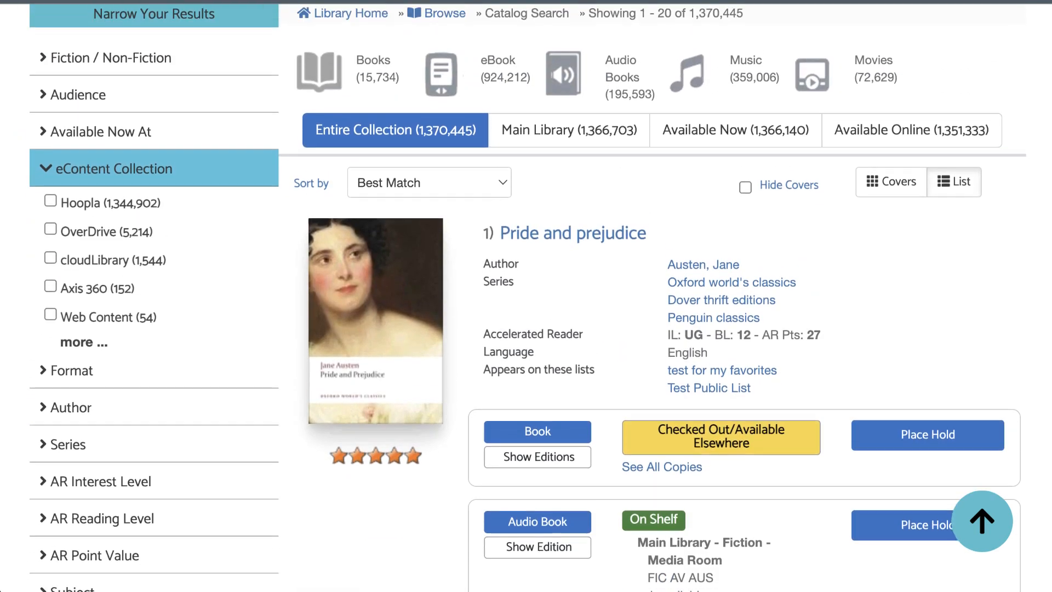
scroll(up, 3)
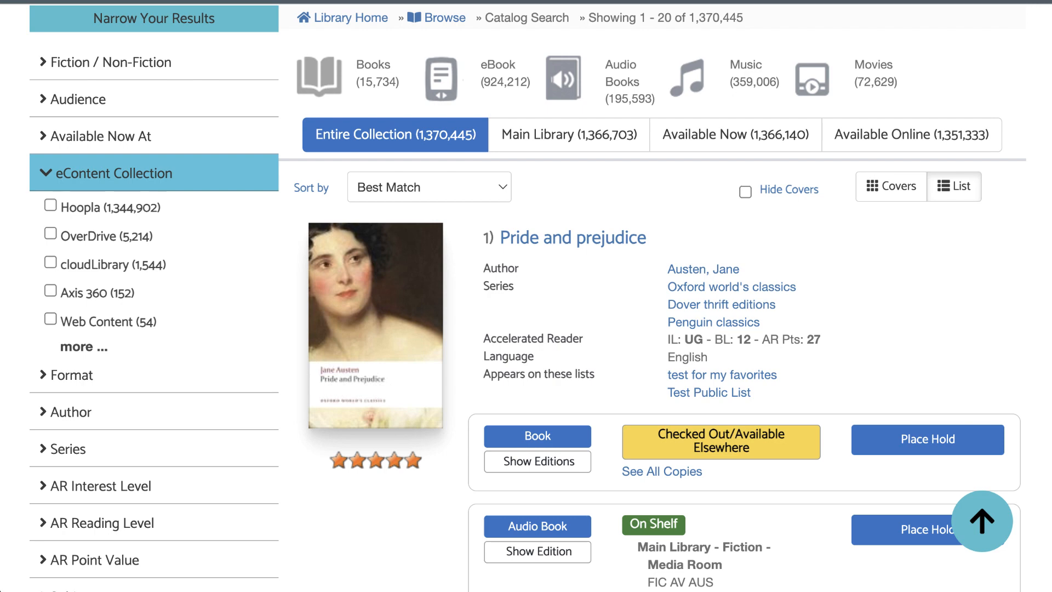
click(83, 347)
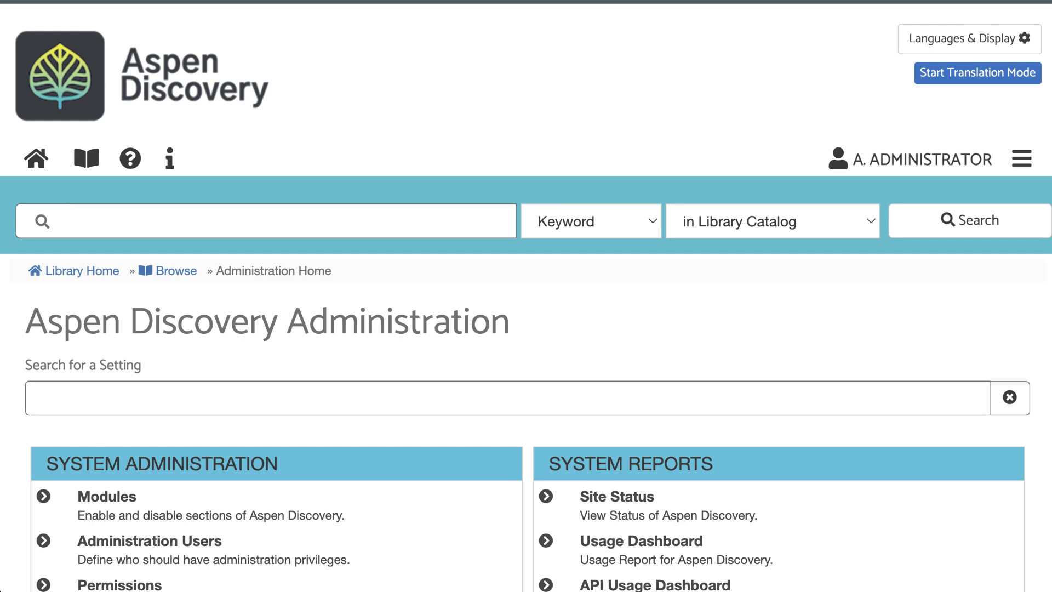
Go to Upload MARC Record for World Book Kids, leaving Replace Existing Files off after toggling it
scroll(down, 3)
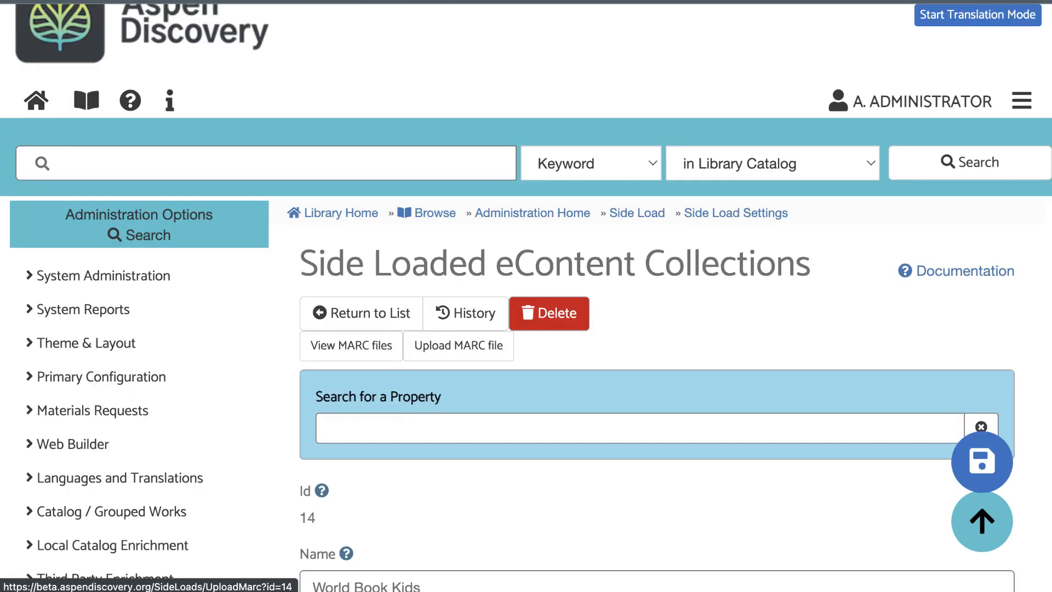
click(458, 345)
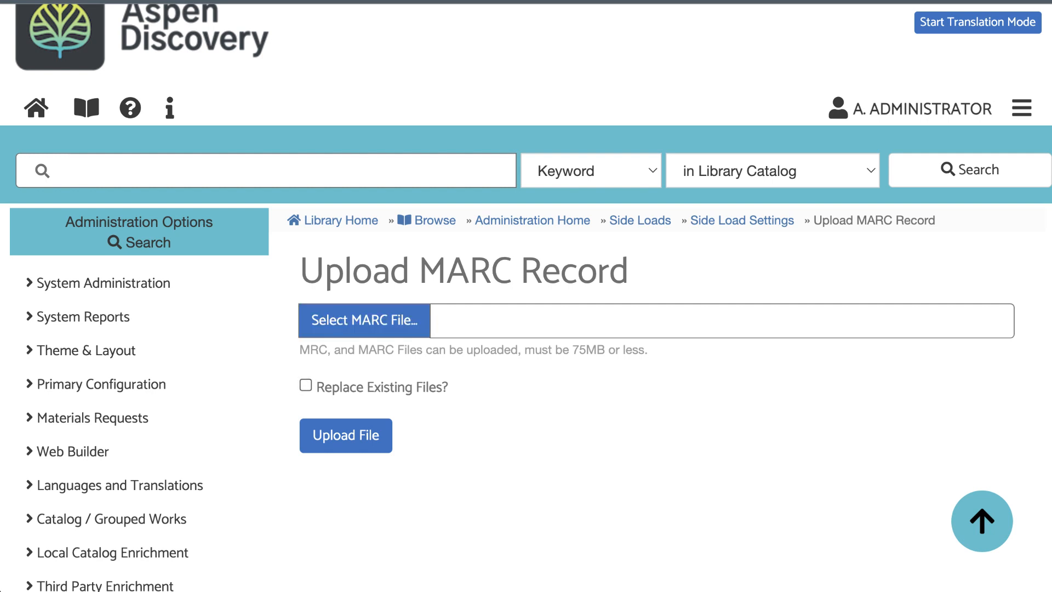
click(306, 385)
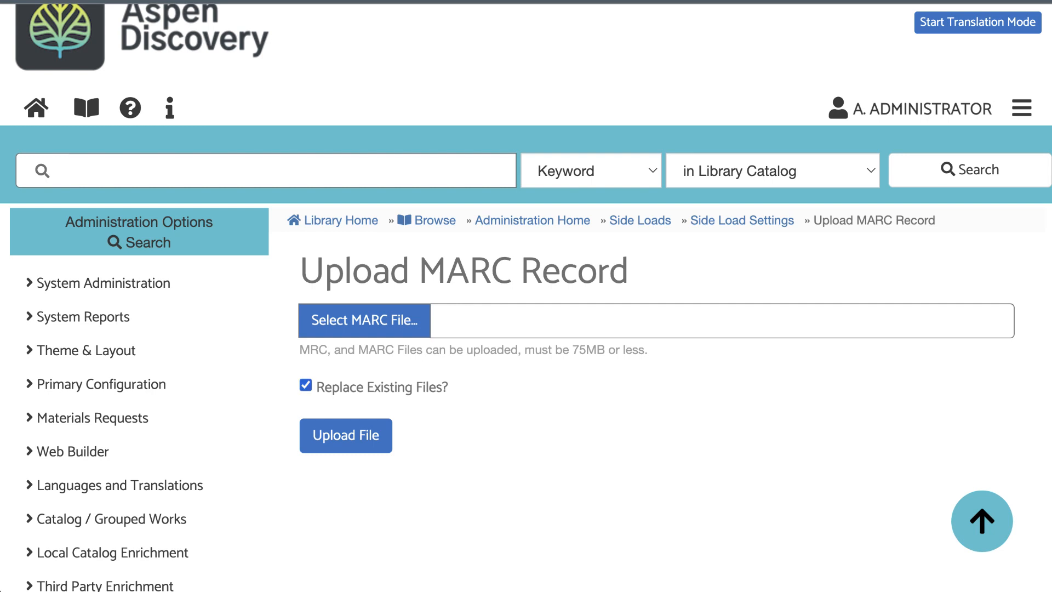
click(306, 387)
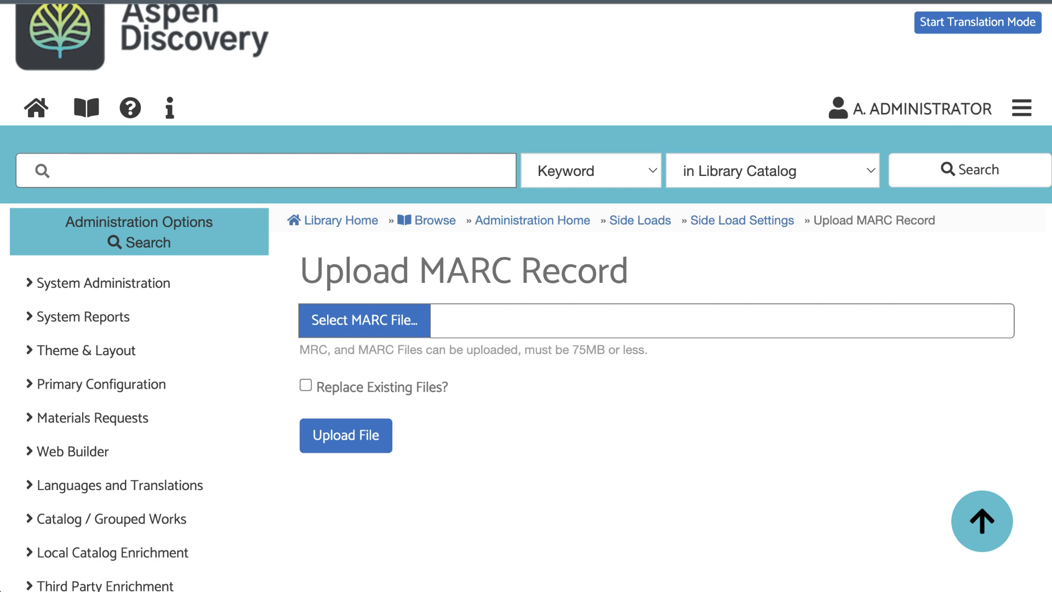
Return to the World Book Kids side-load settings and review the form down to Deleted Records
scroll(down, 3)
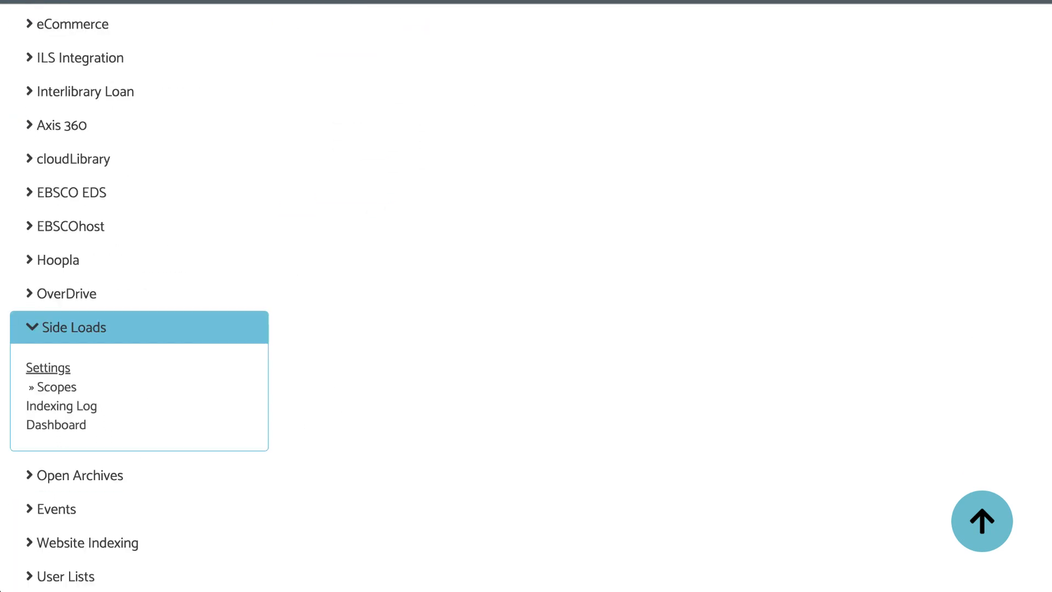
click(48, 367)
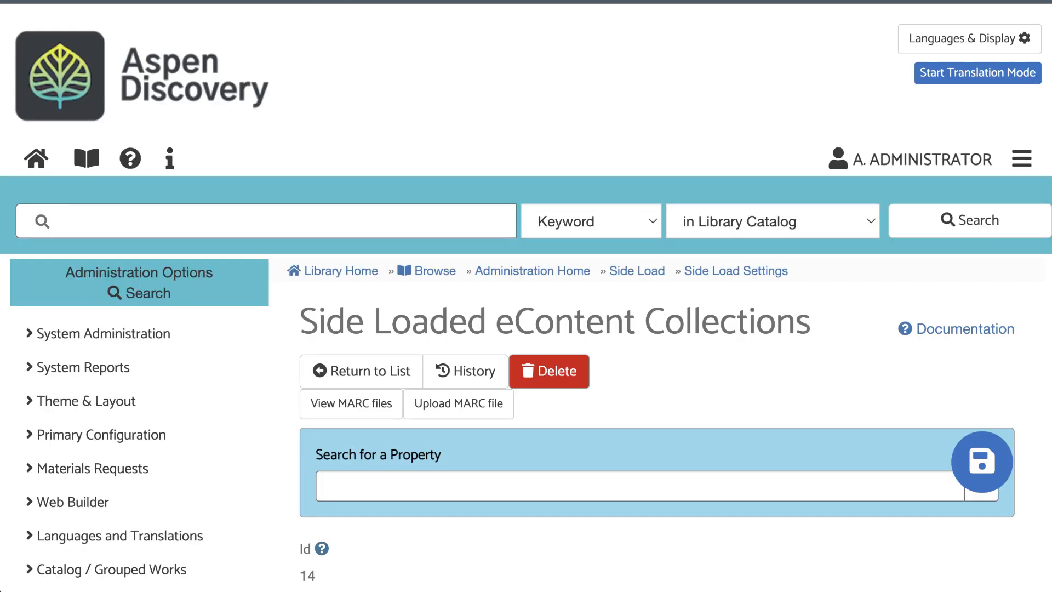
scroll(down, 3)
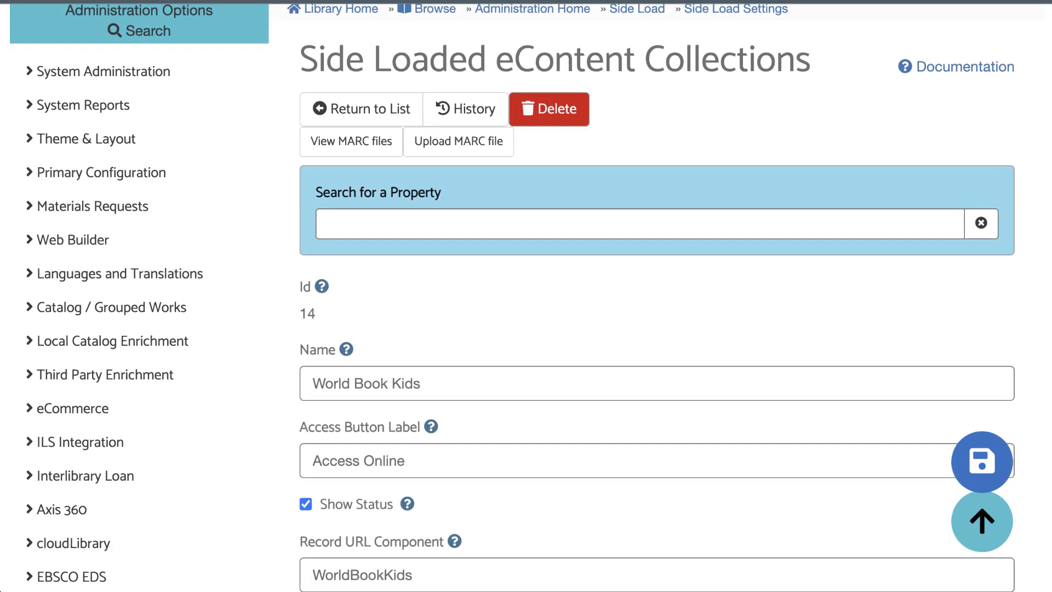
scroll(down, 3)
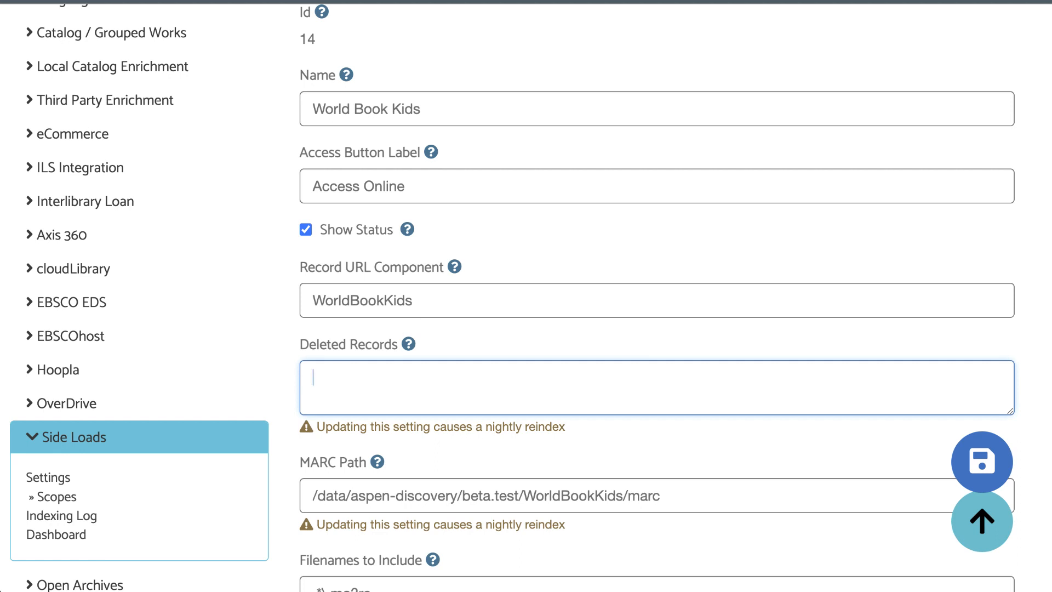
mouse_move(410, 343)
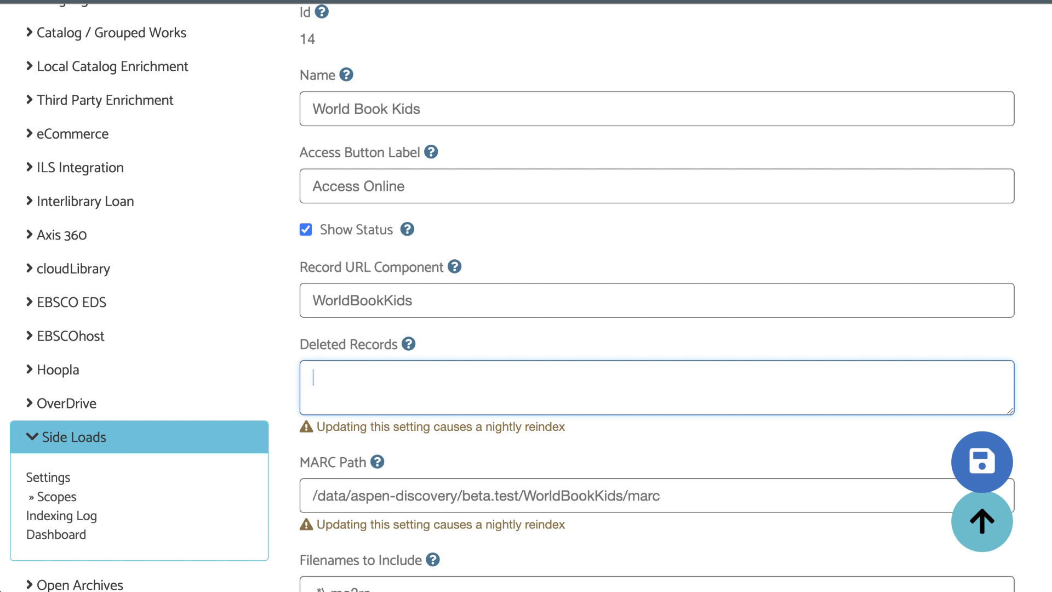
mouse_move(410, 343)
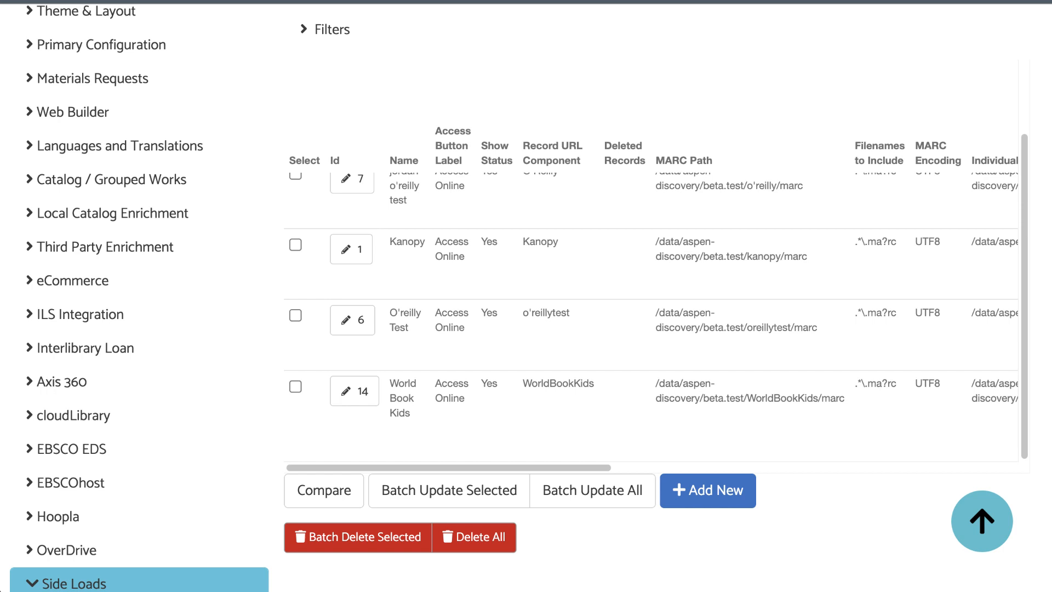
View the collection's MARC files to confirm WorldBookKids_20230207.mrc at 1,170 bytes
scroll(up, 3)
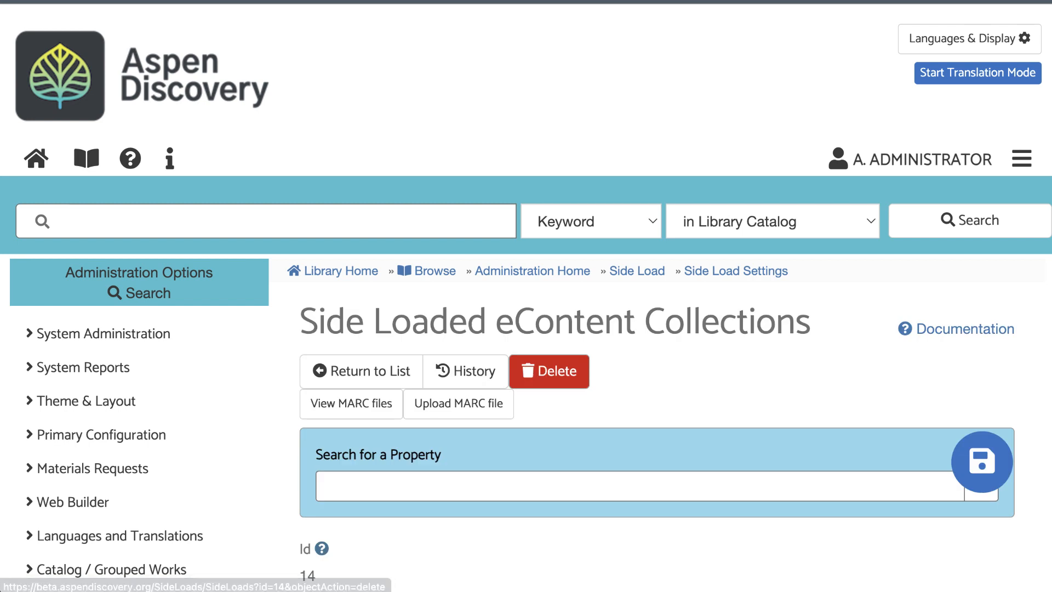
click(350, 403)
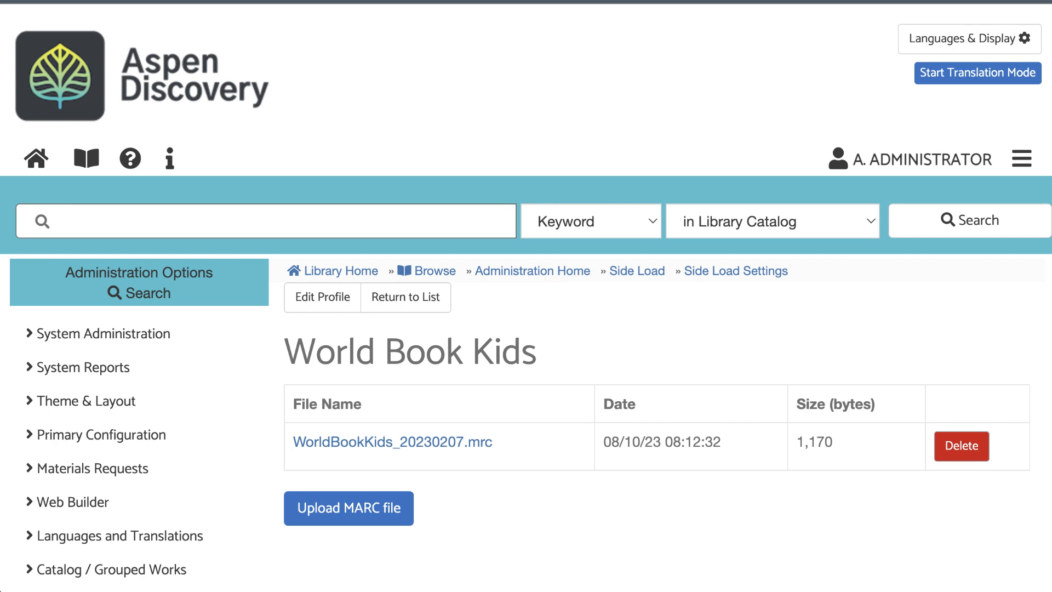
scroll(down, 3)
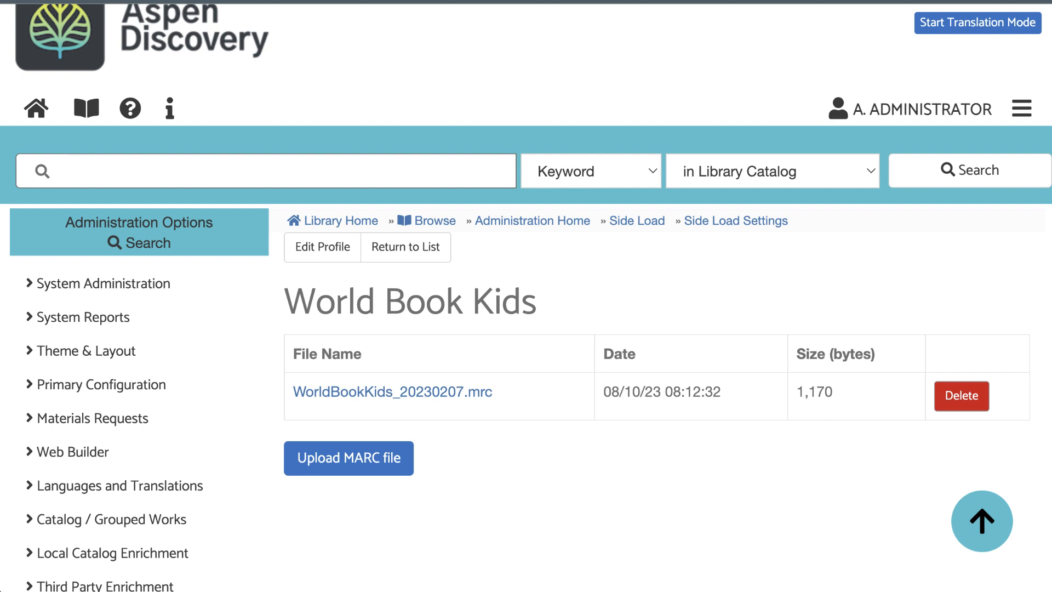
mouse_move(392, 392)
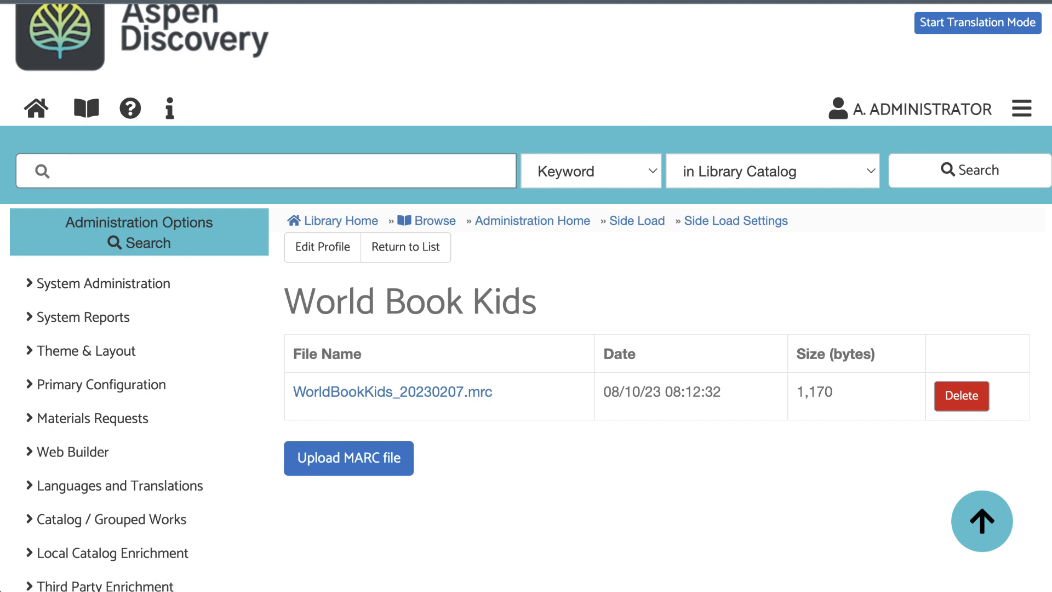
mouse_move(393, 392)
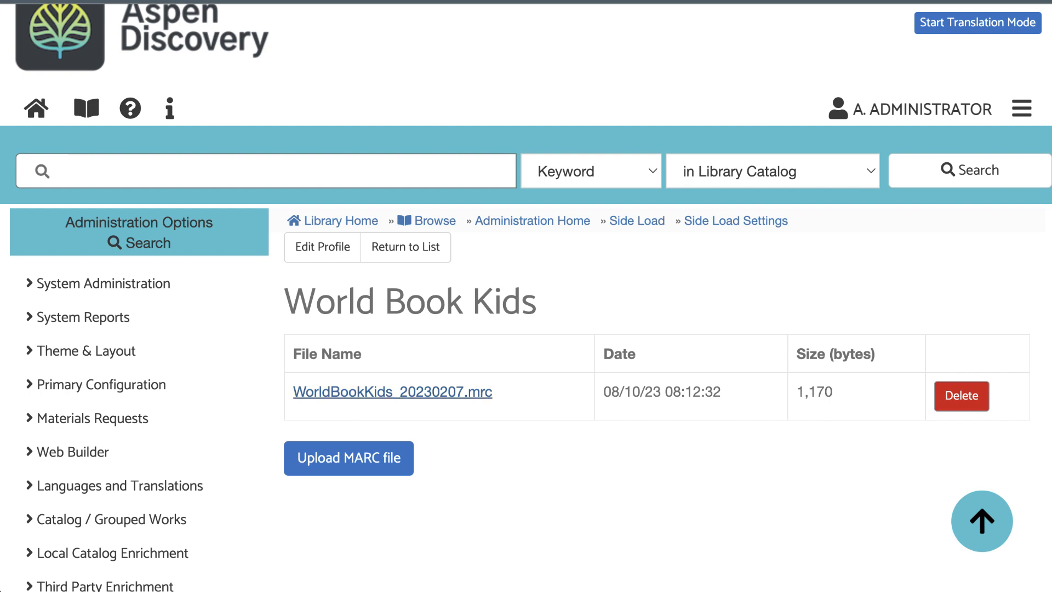
mouse_move(392, 392)
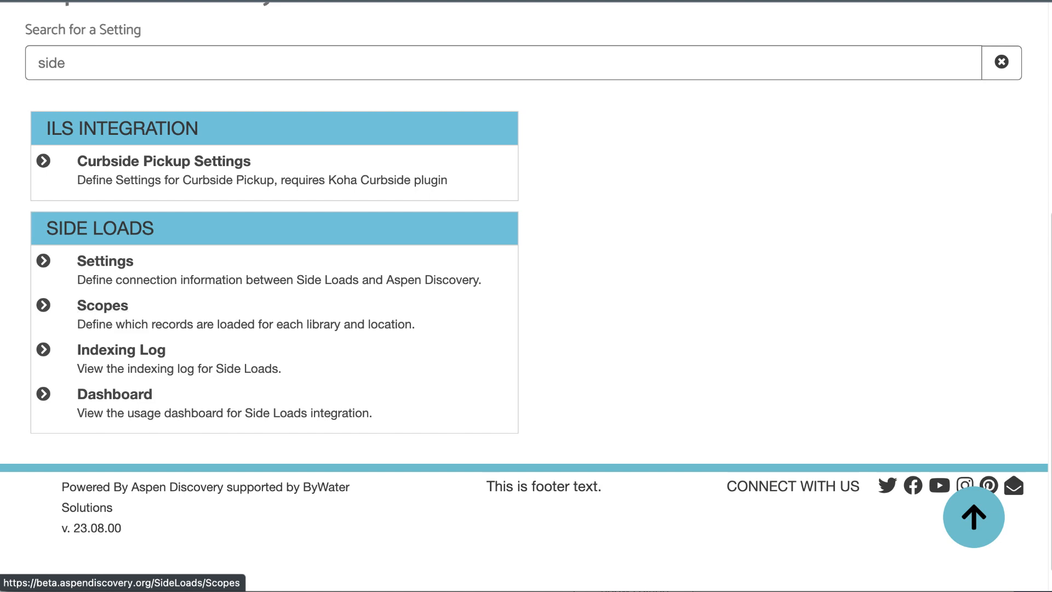
Review a side-loaded eContent scope's Libraries and Locations tables
click(103, 306)
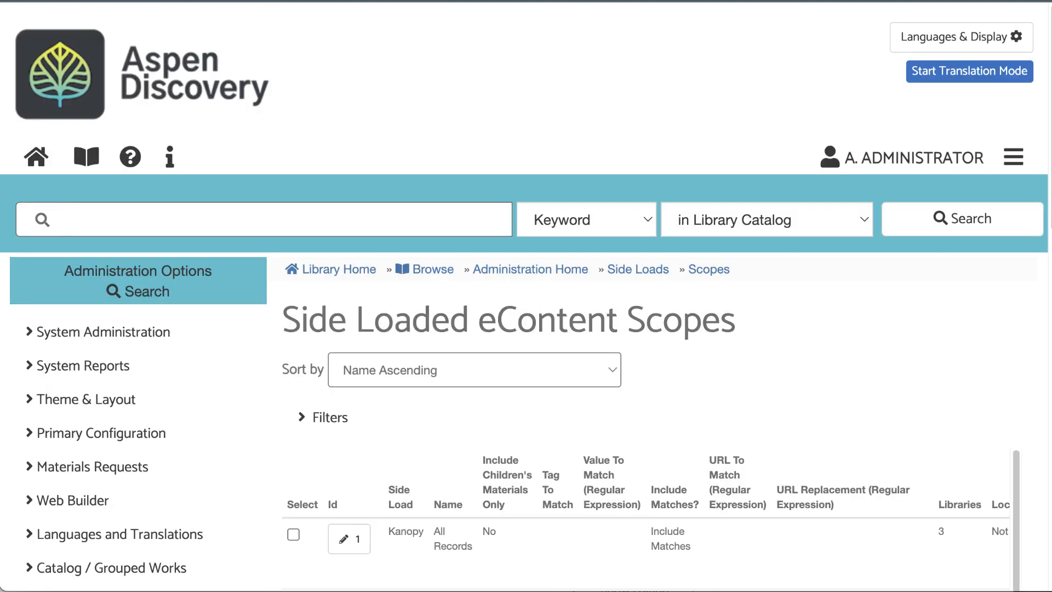
scroll(down, 3)
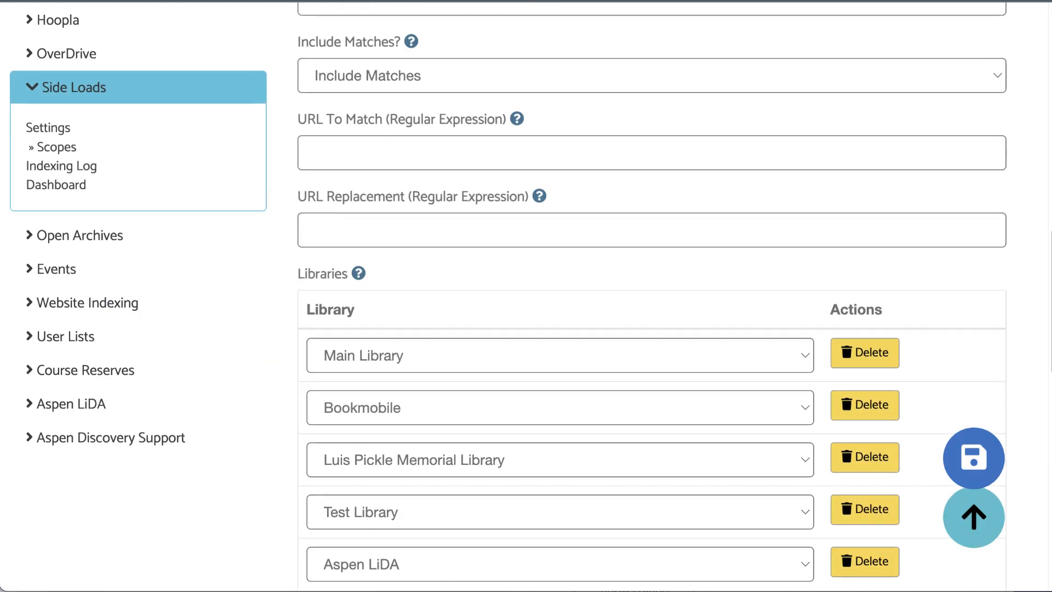
scroll(down, 3)
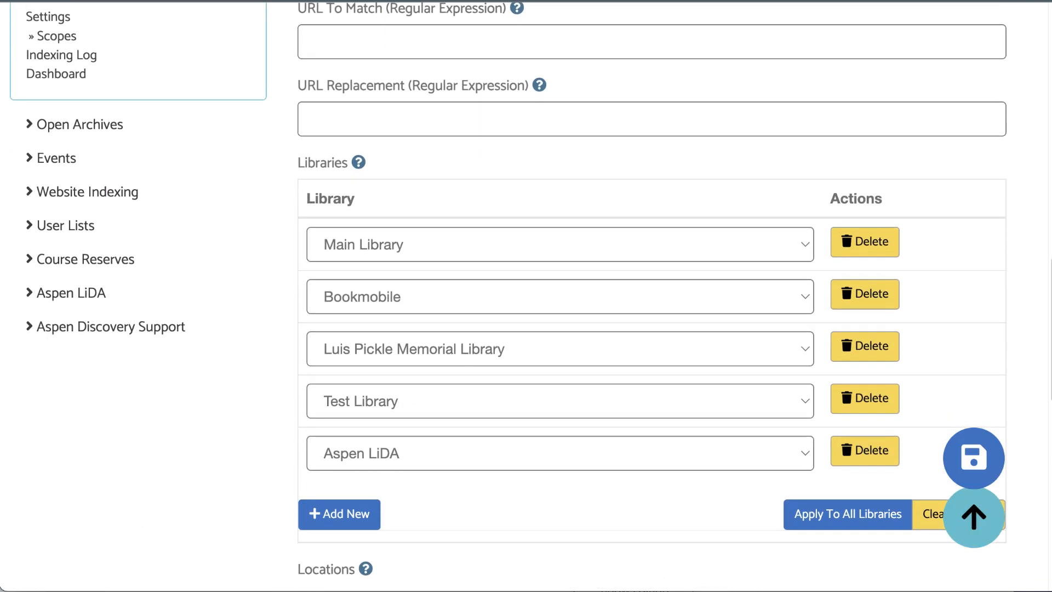
scroll(down, 3)
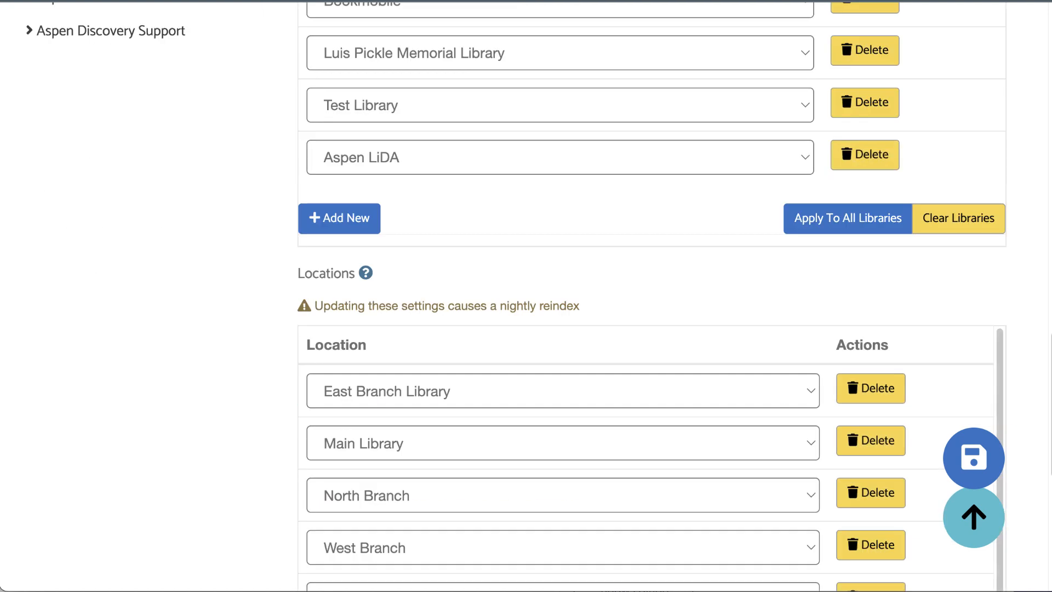
scroll(down, 3)
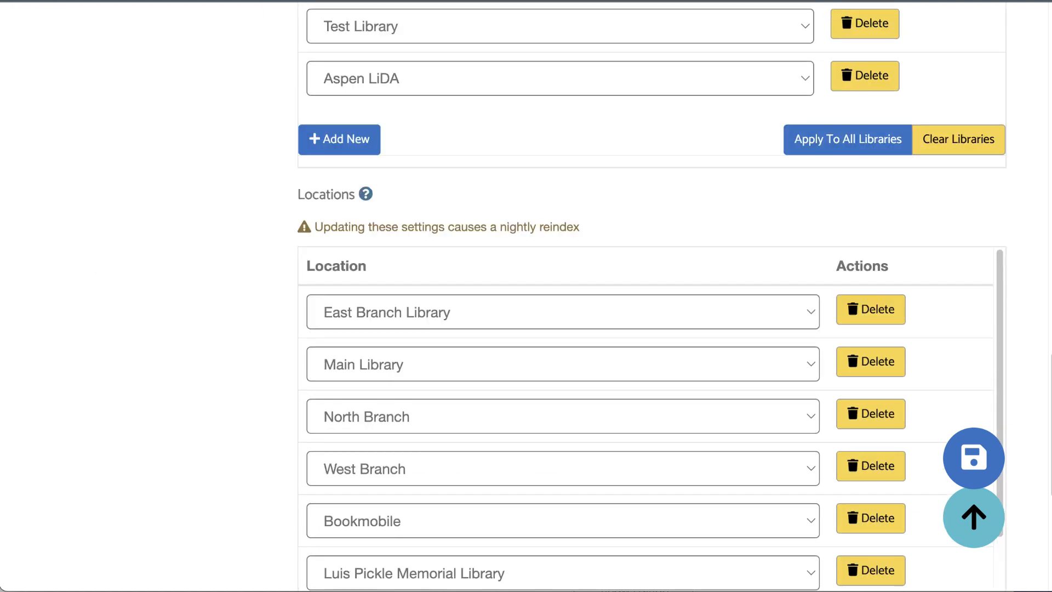
scroll(up, 3)
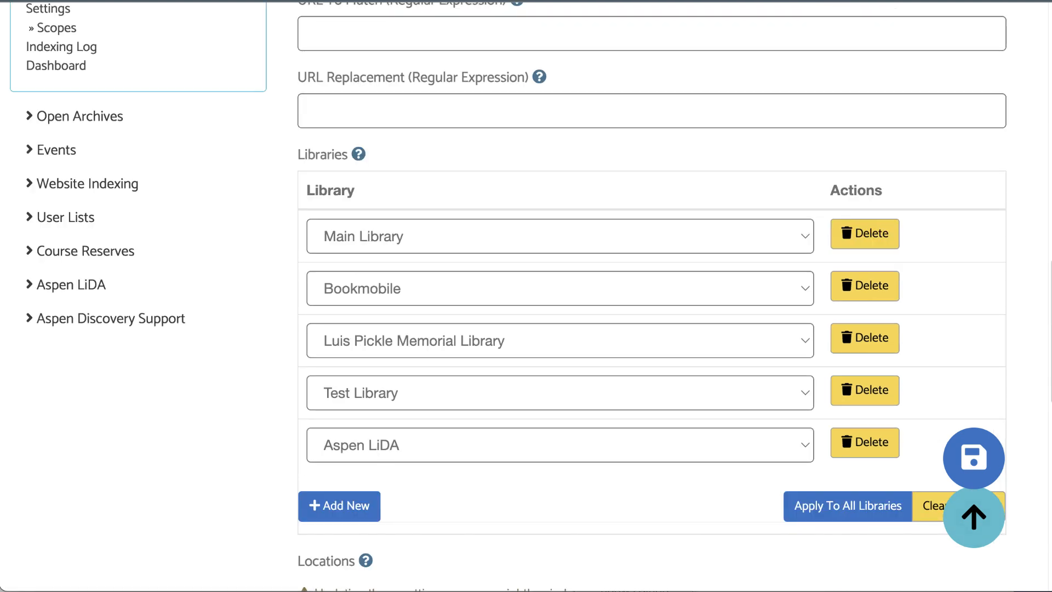
scroll(down, 3)
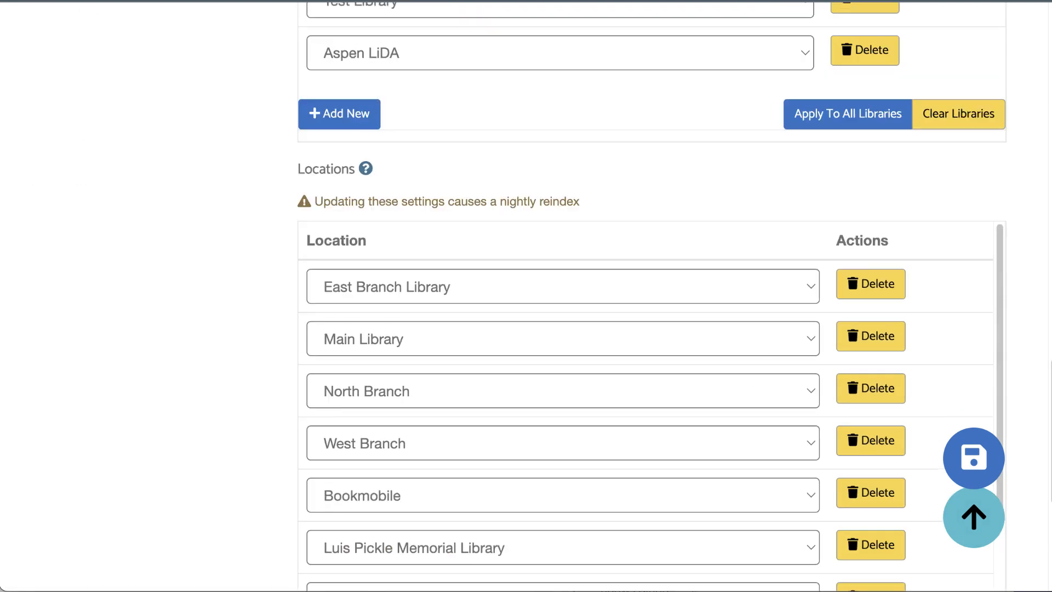
scroll(down, 3)
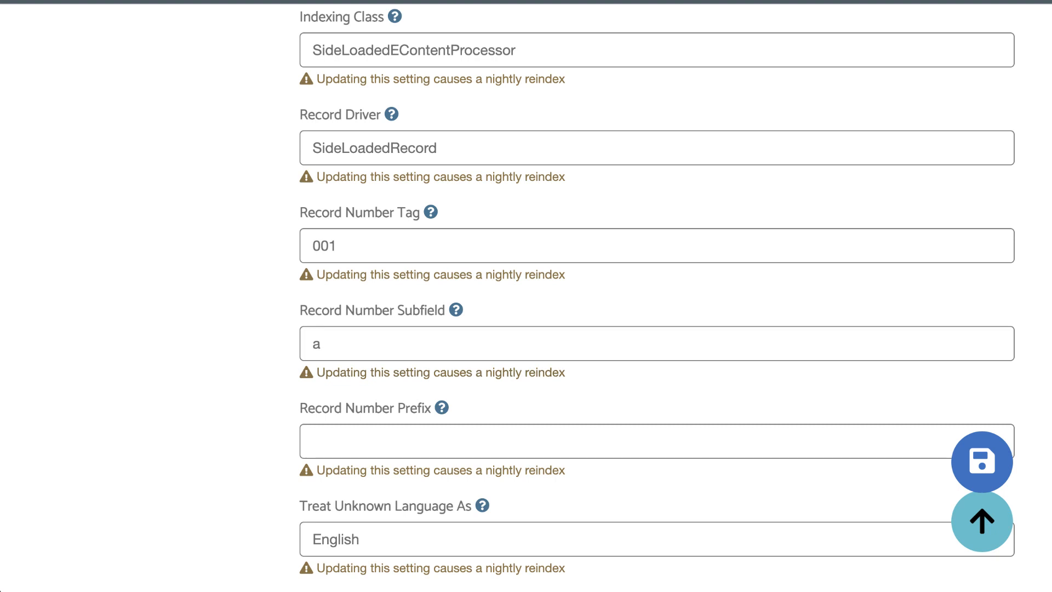
Turn on Run Full Update for World Book Kids, then go to the side-load indexing log
scroll(down, 3)
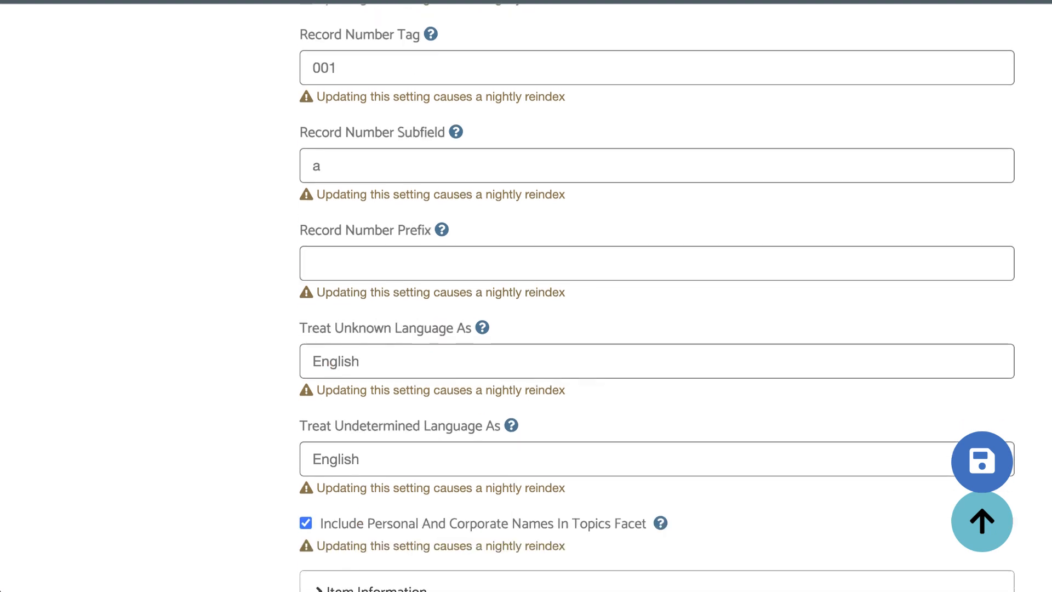
scroll(down, 3)
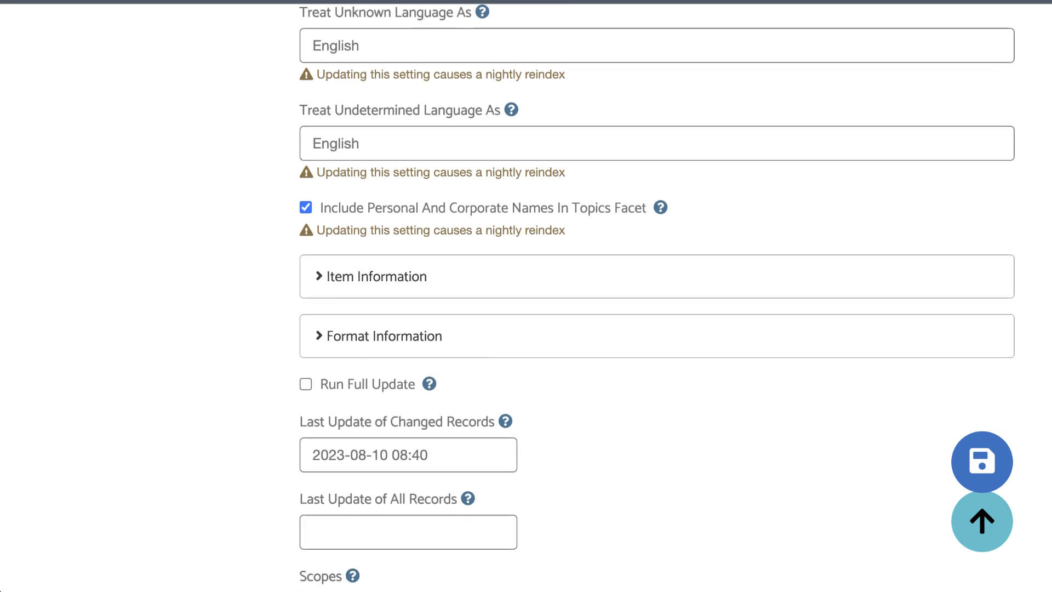
scroll(down, 3)
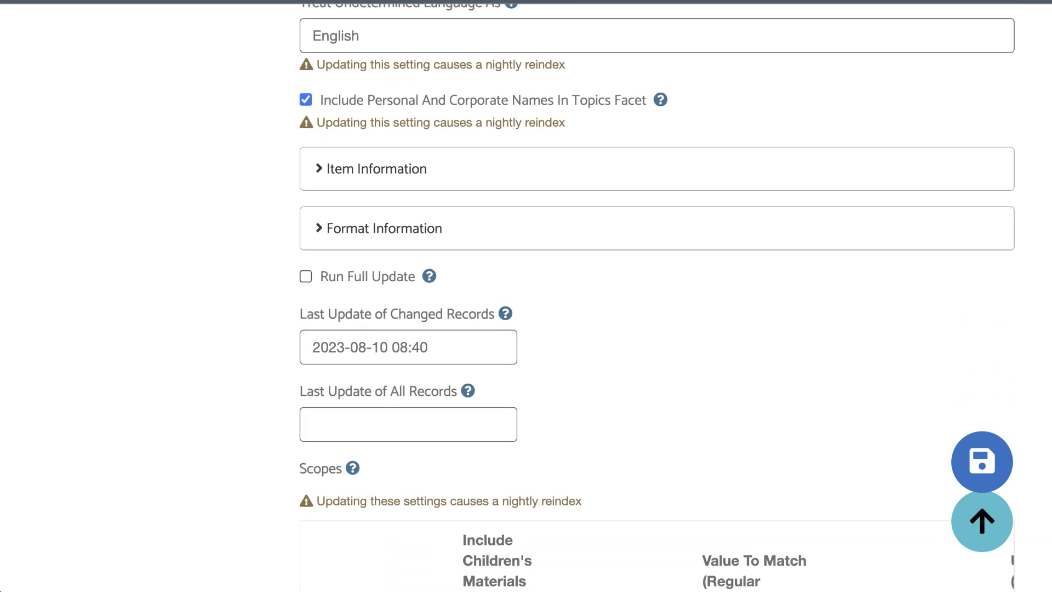
click(306, 277)
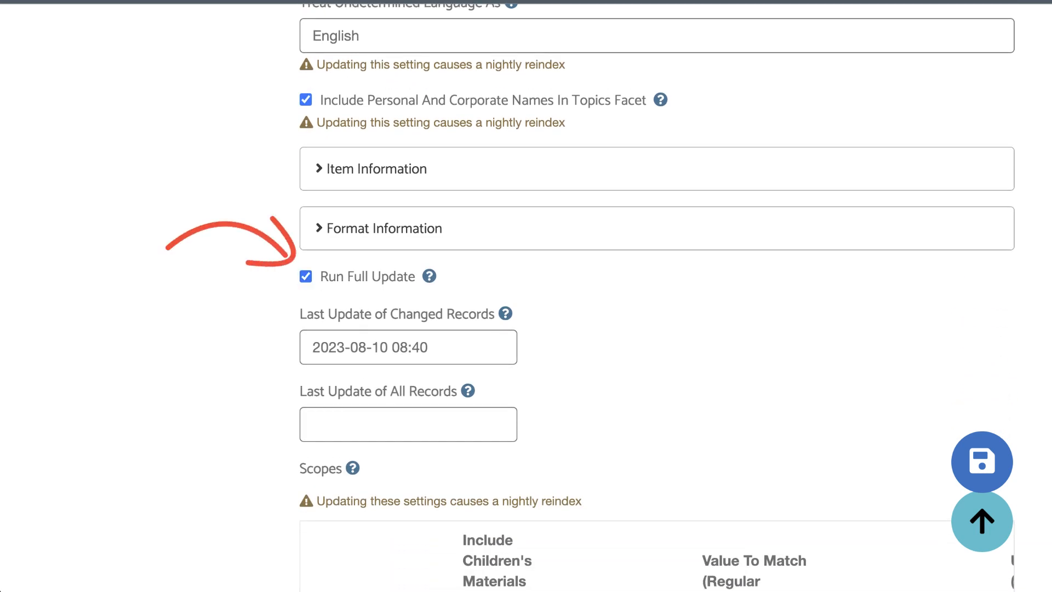
scroll(down, 3)
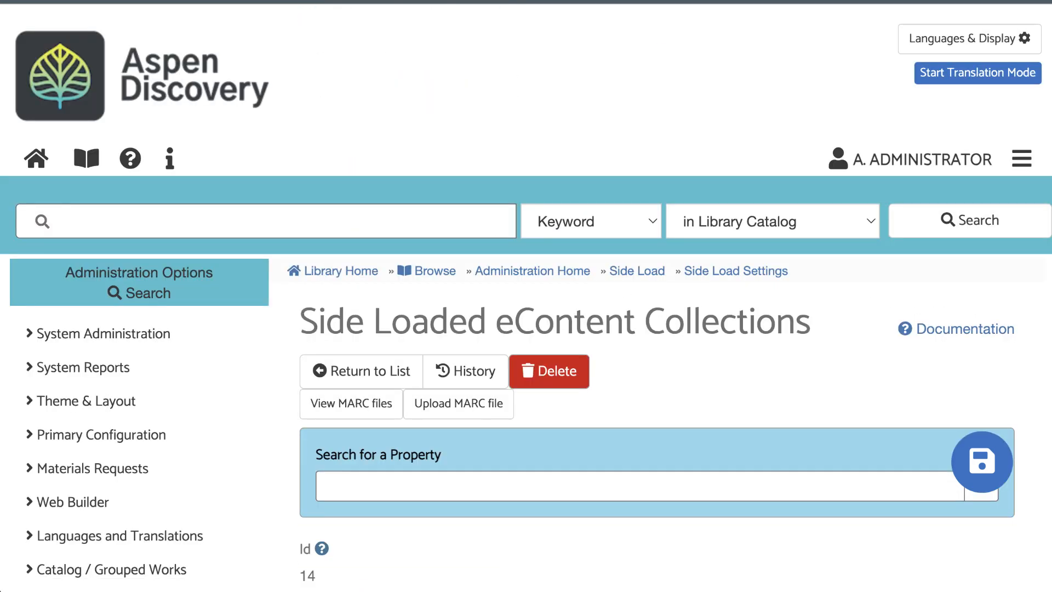
scroll(down, 3)
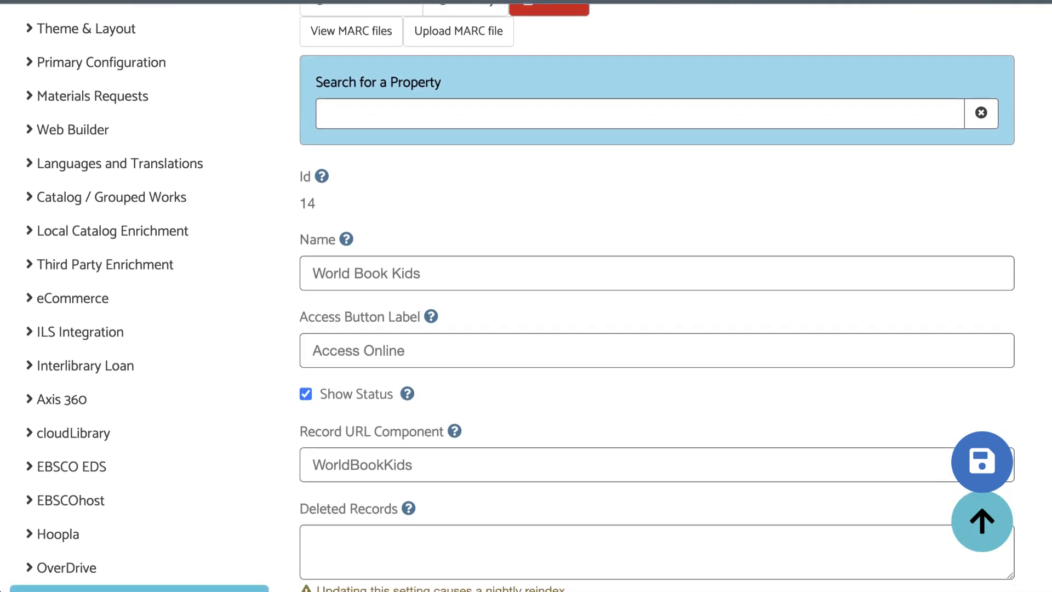
scroll(down, 3)
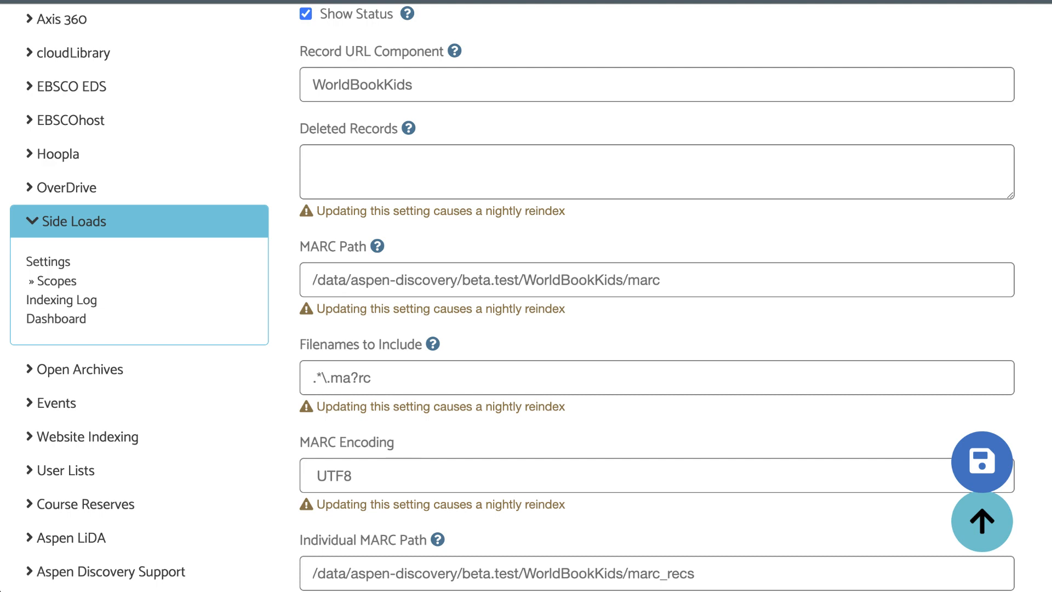
click(61, 299)
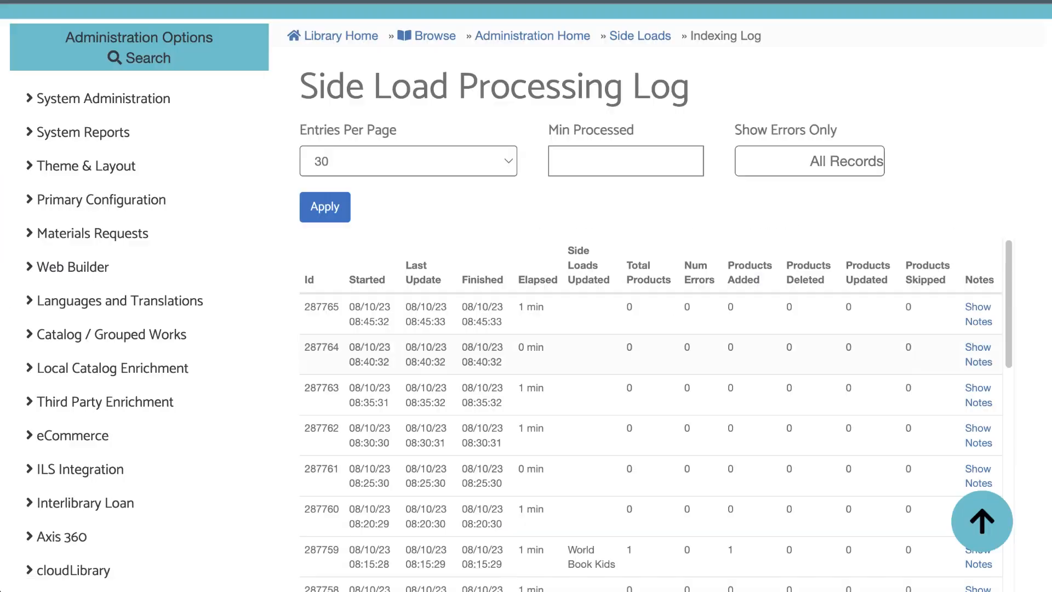